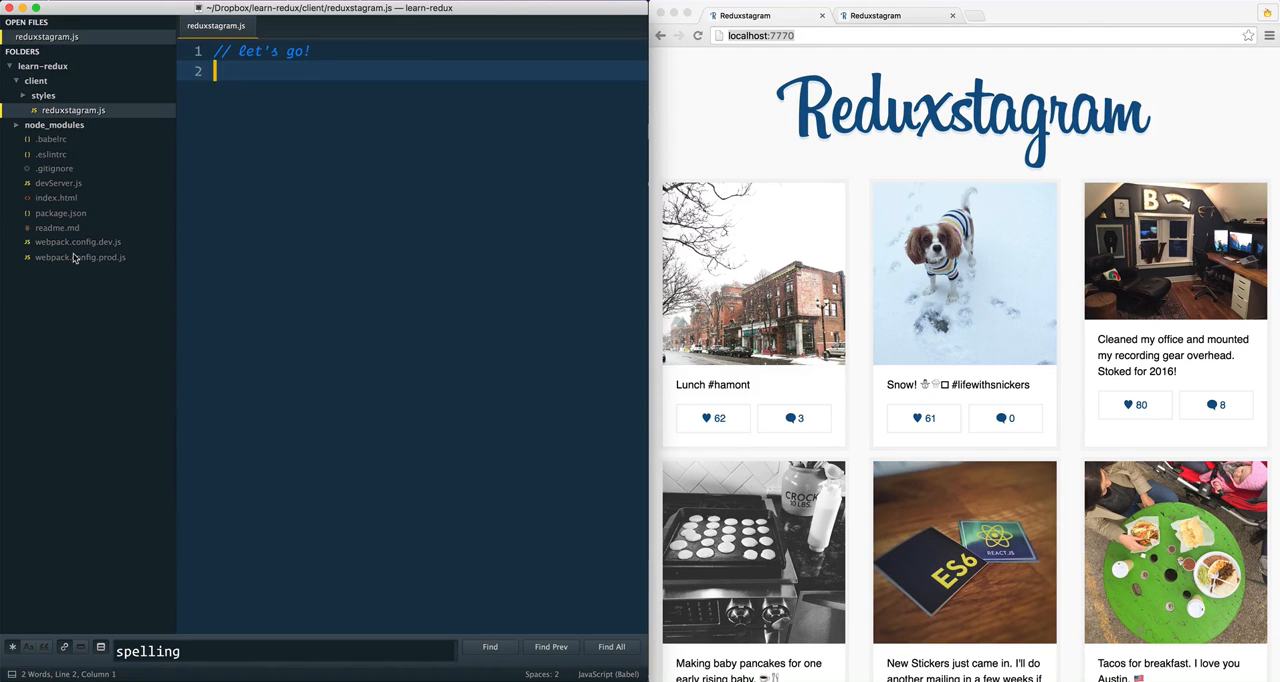
mouse_move(104, 328)
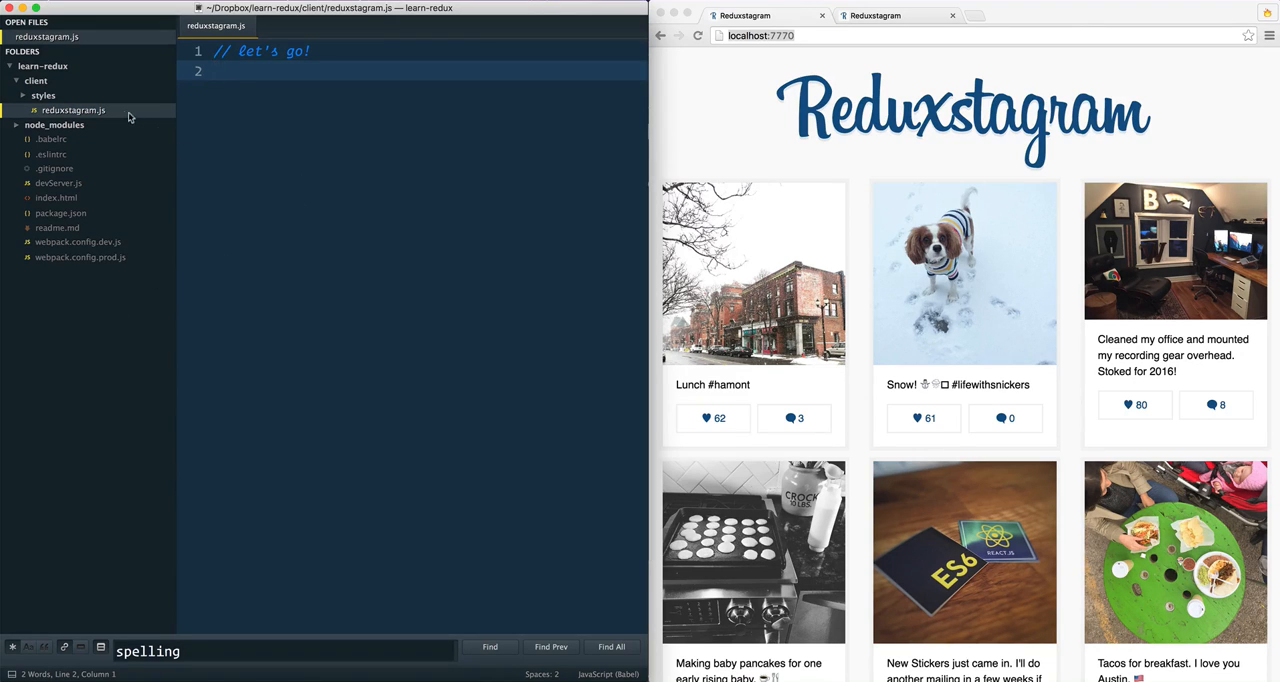
- Open style.styl from the client styles folder and scroll through its rules
click(44, 94)
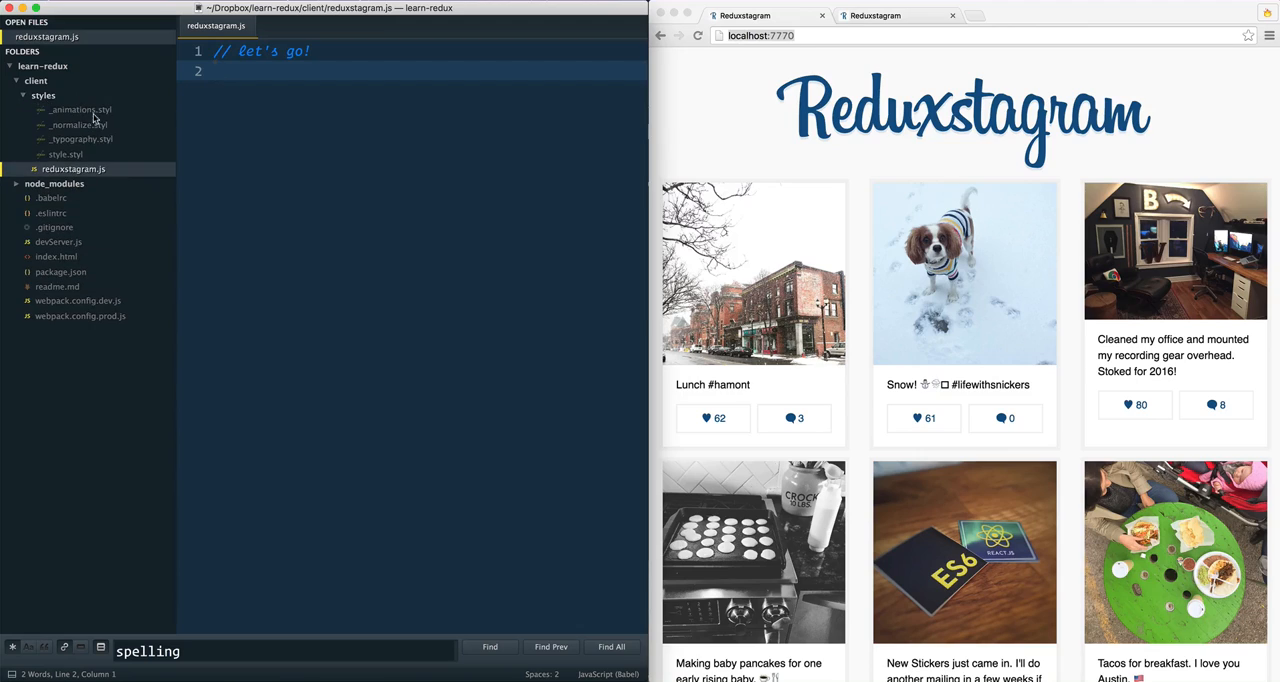
click(64, 154)
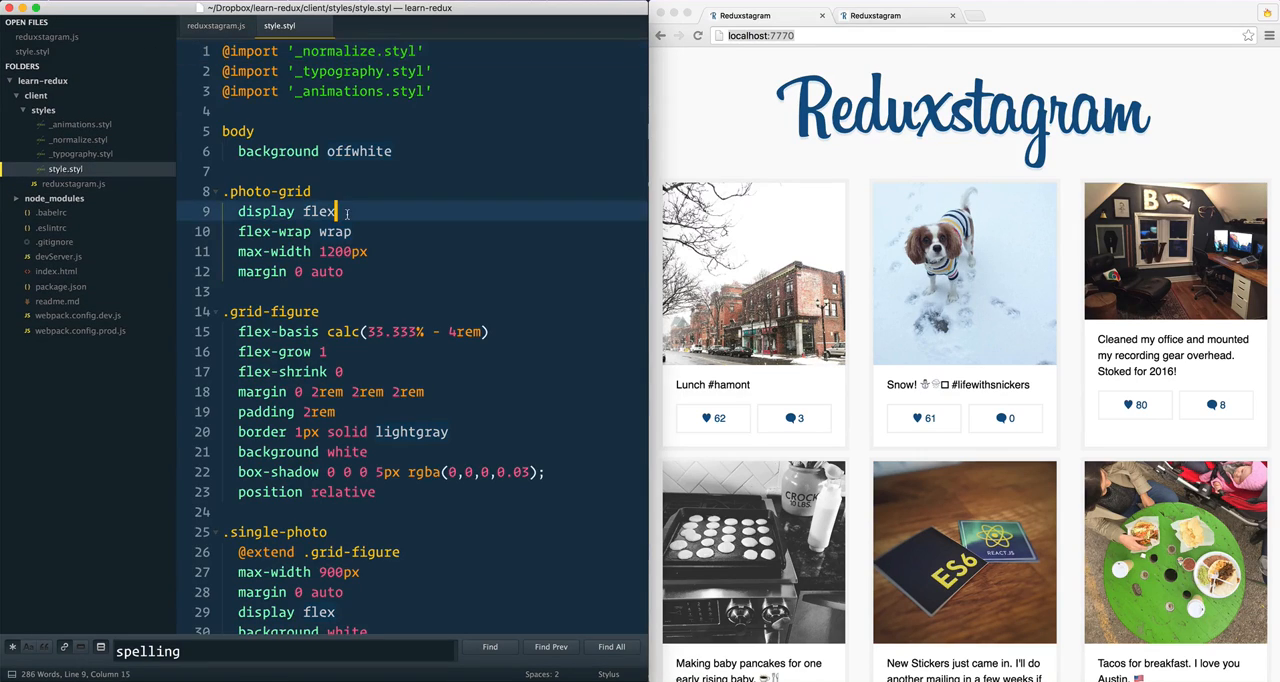
scroll(down, 3)
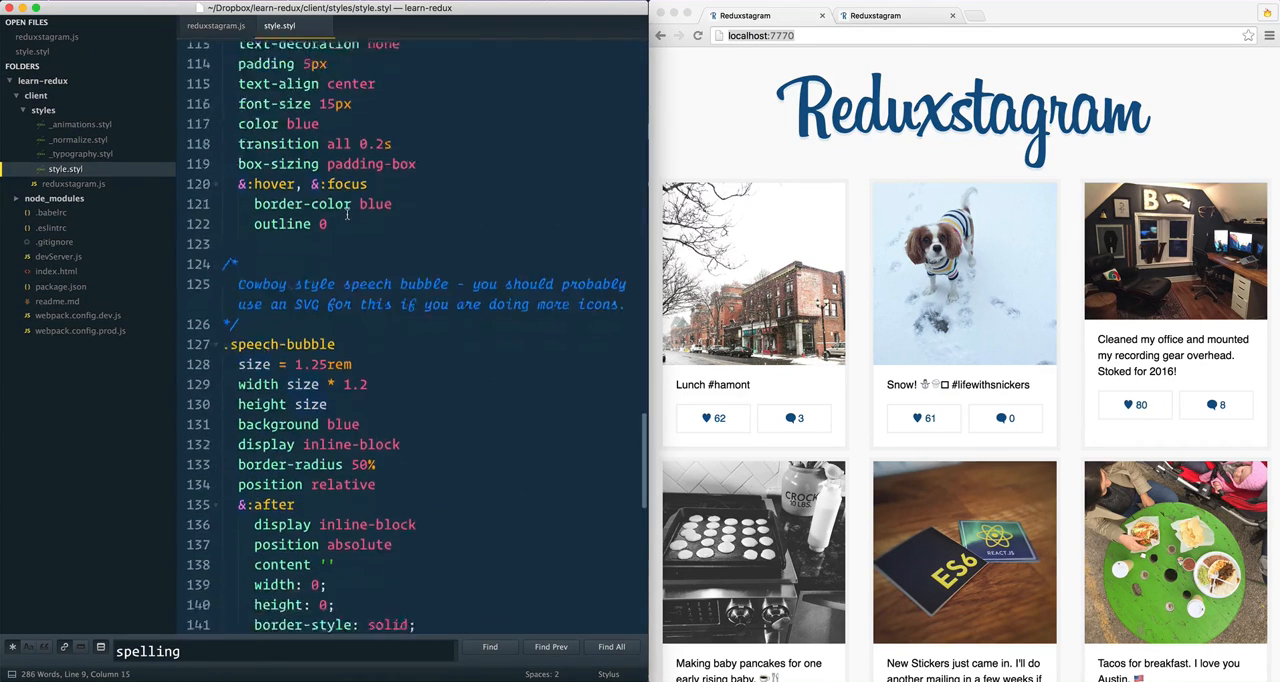
click(80, 168)
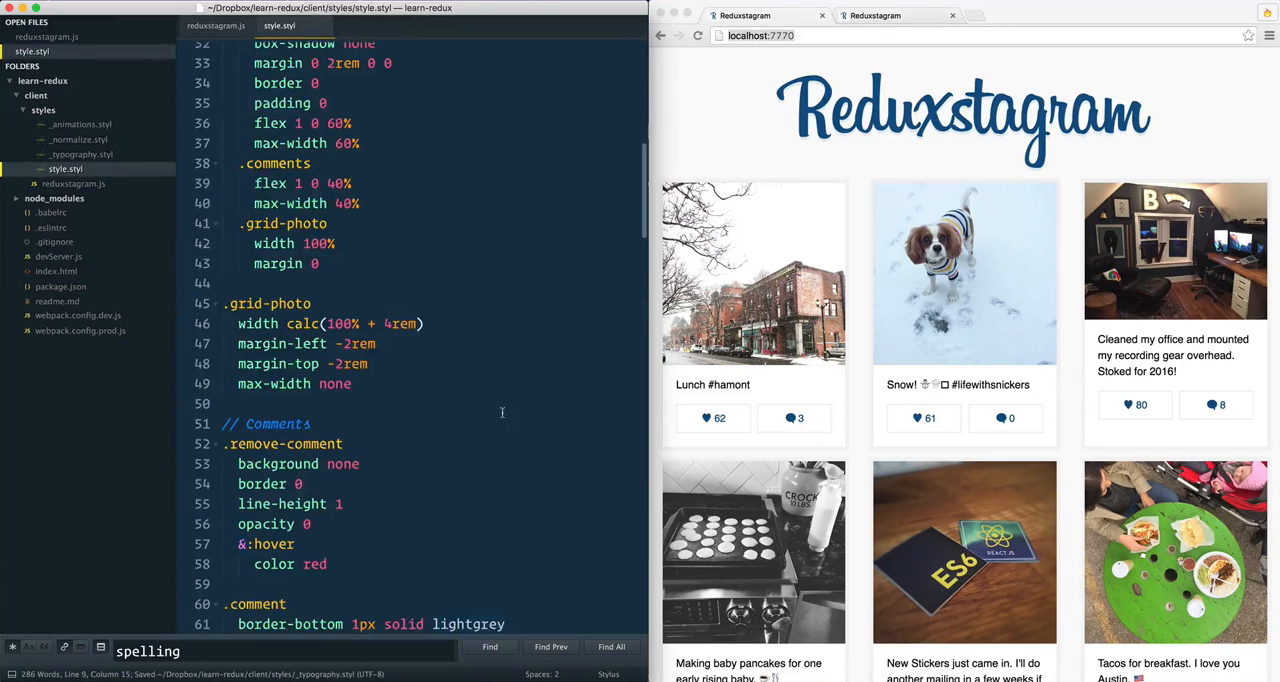
- Add import React from 'react'; at the top of reduxstagram.js
click(216, 24)
text(import Reac)
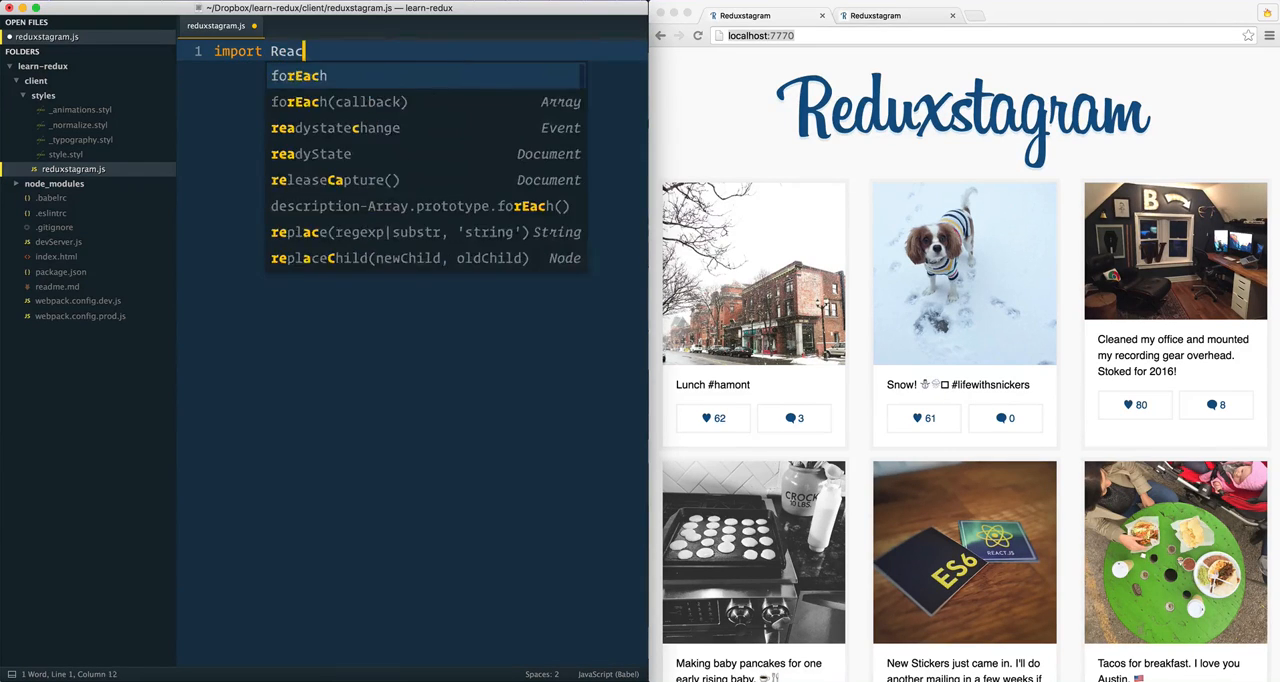
text(from 'react';)
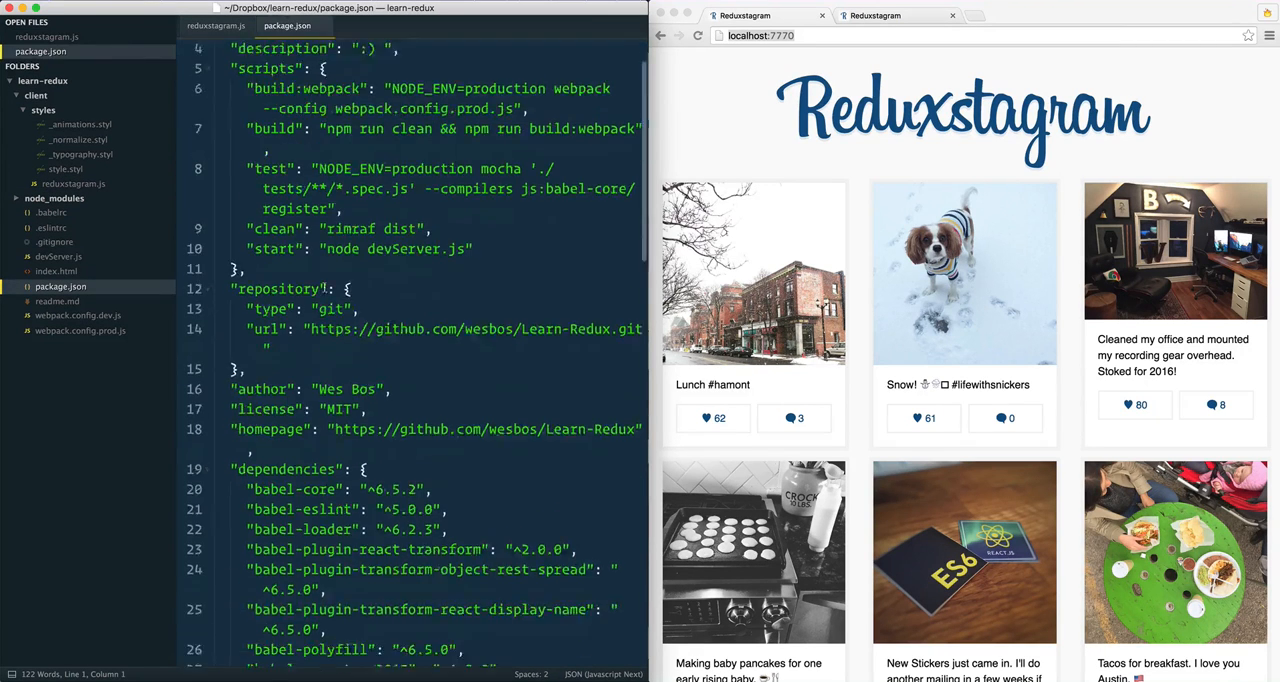
- Review the react and react-dom dependencies in package.json, then close it to return to reduxstagram.js
scroll(down, 3)
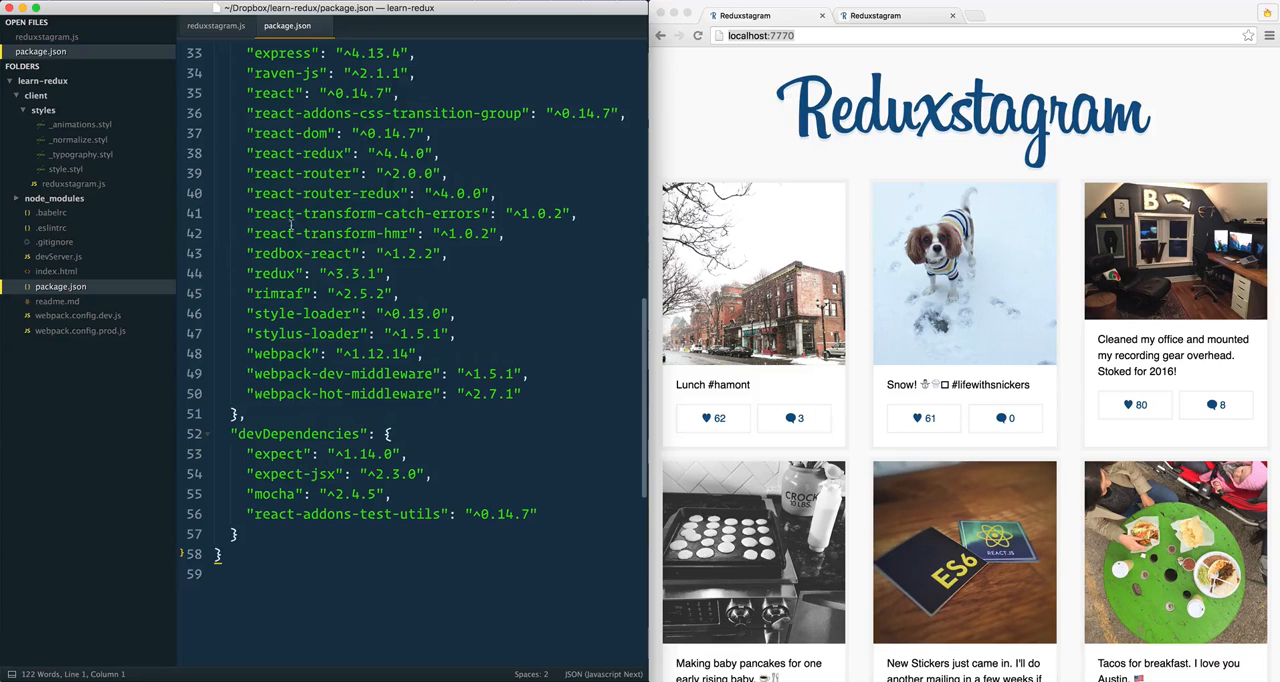
click(540, 394)
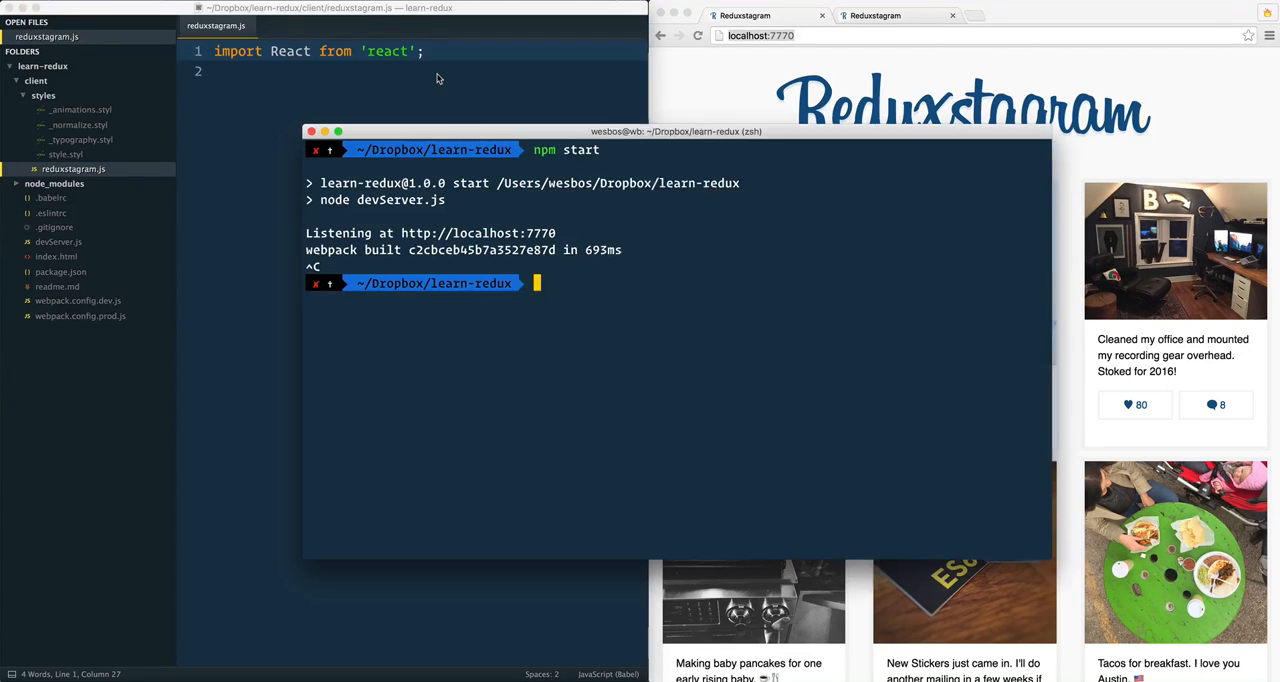
- Run npm install react --save in the learn-redux project terminal
text(npm)
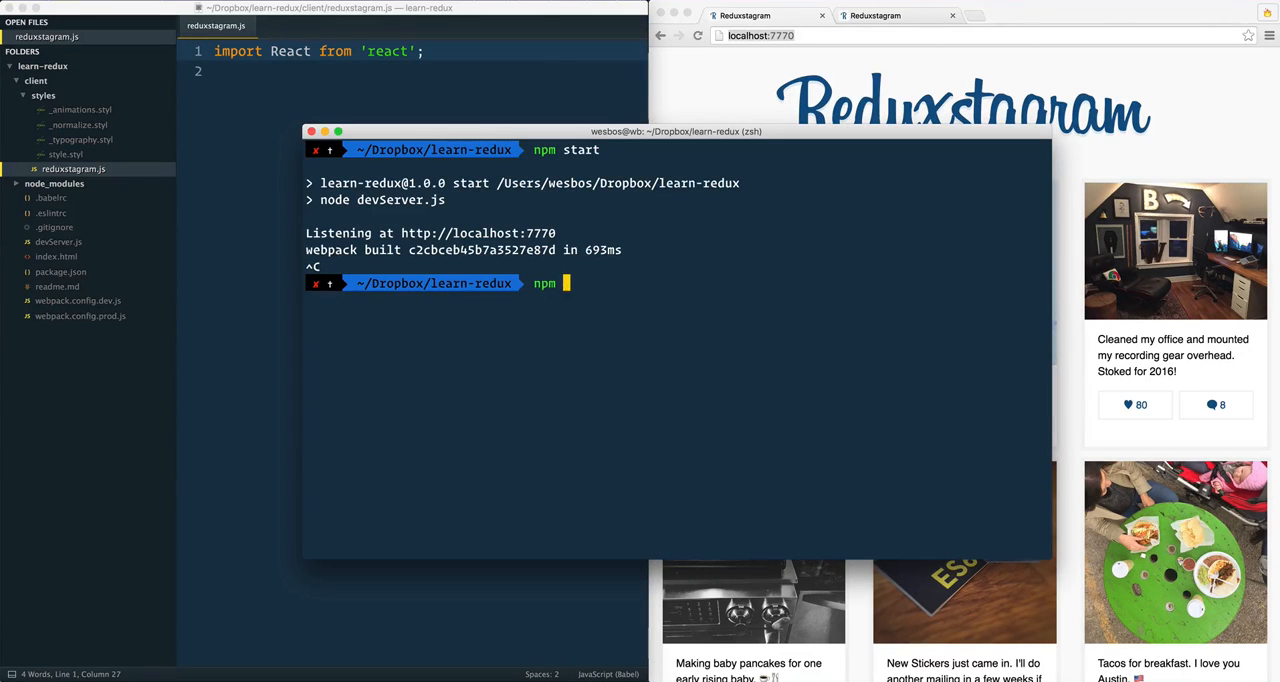
text(install react --s)
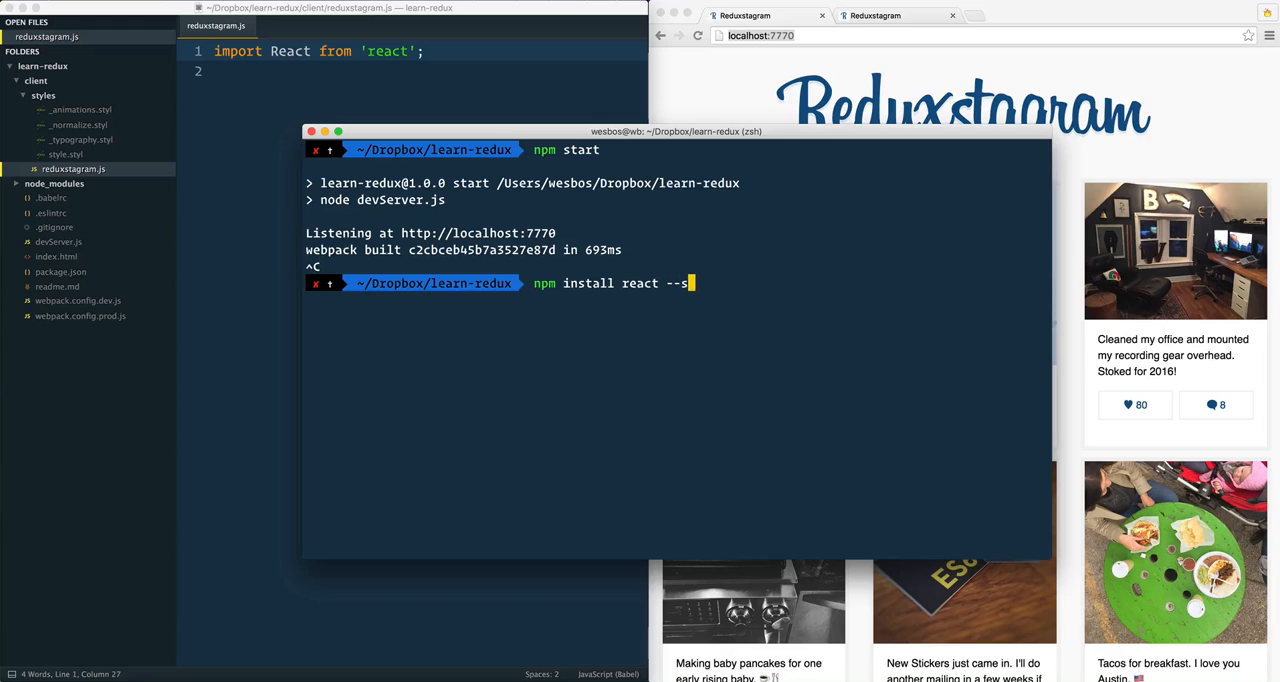
key(ctrl+u)
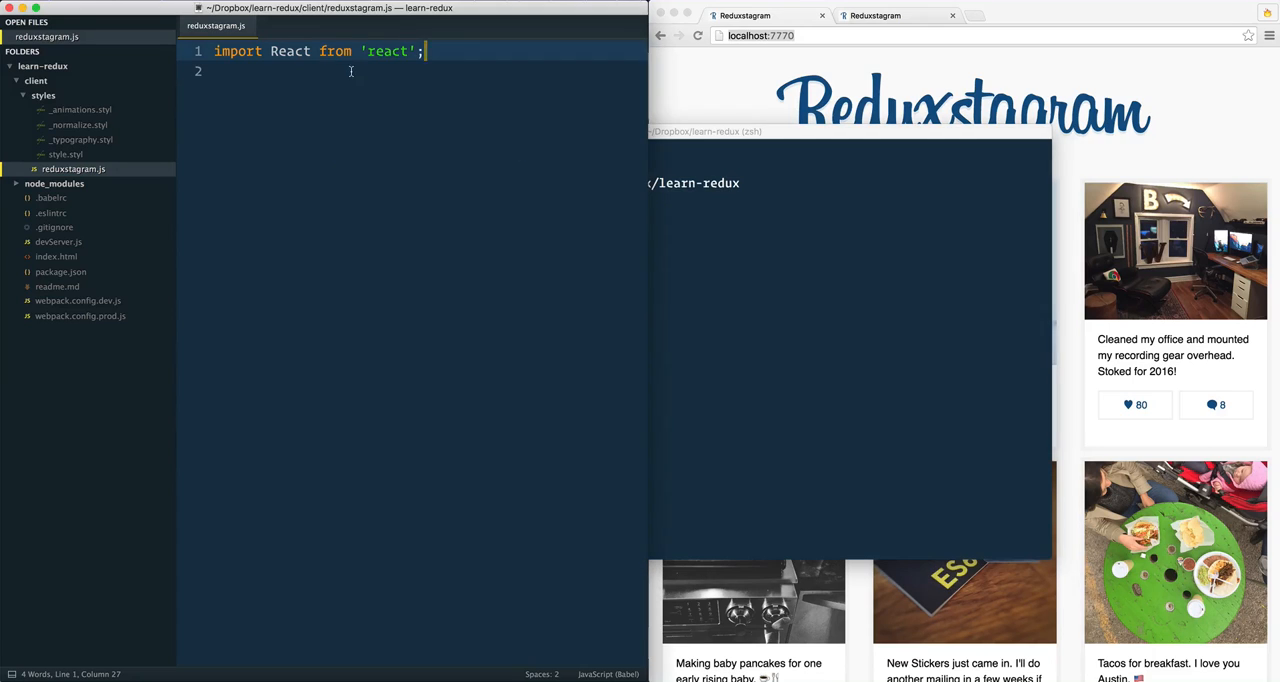
- Add import { render } from 'react-dom'; below the React import
key(enter)
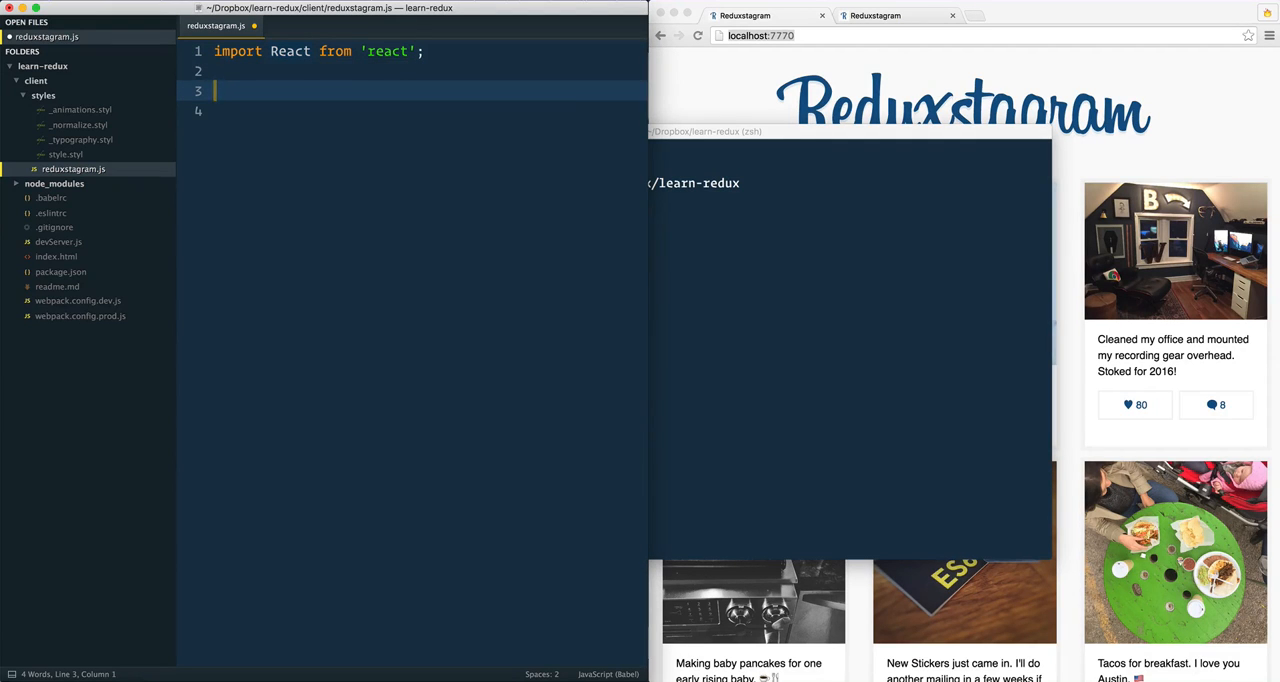
text(import { })
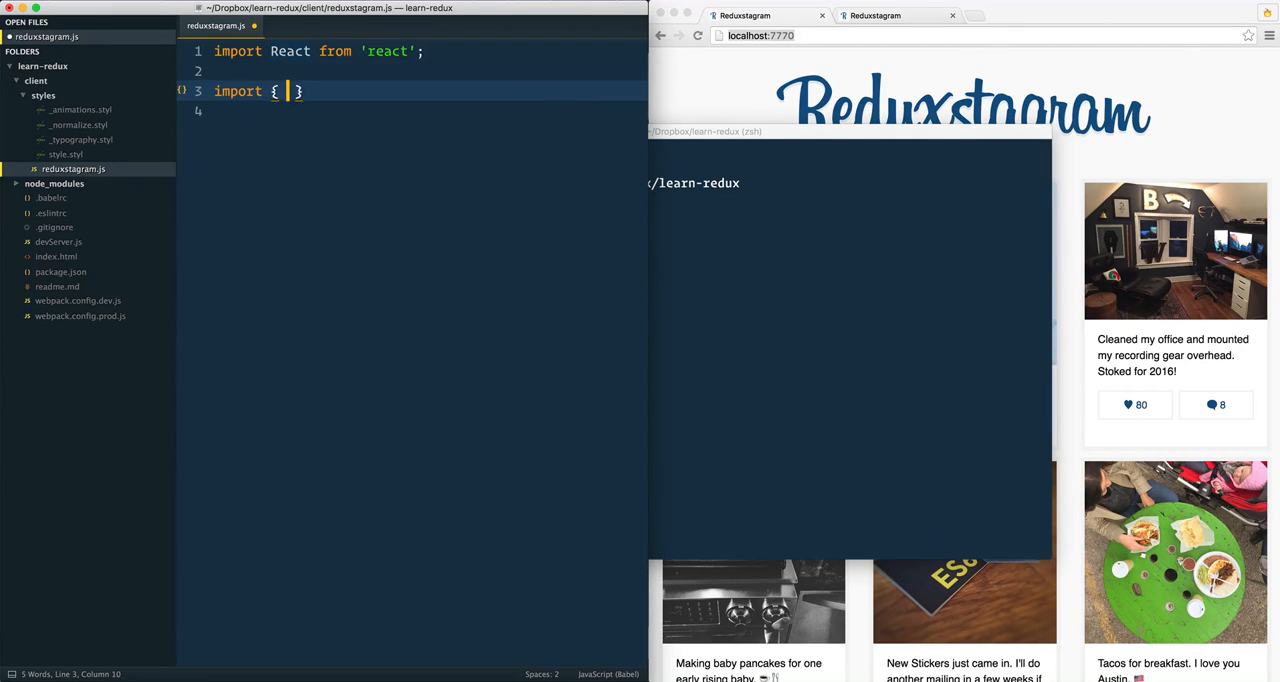
text(render } from)
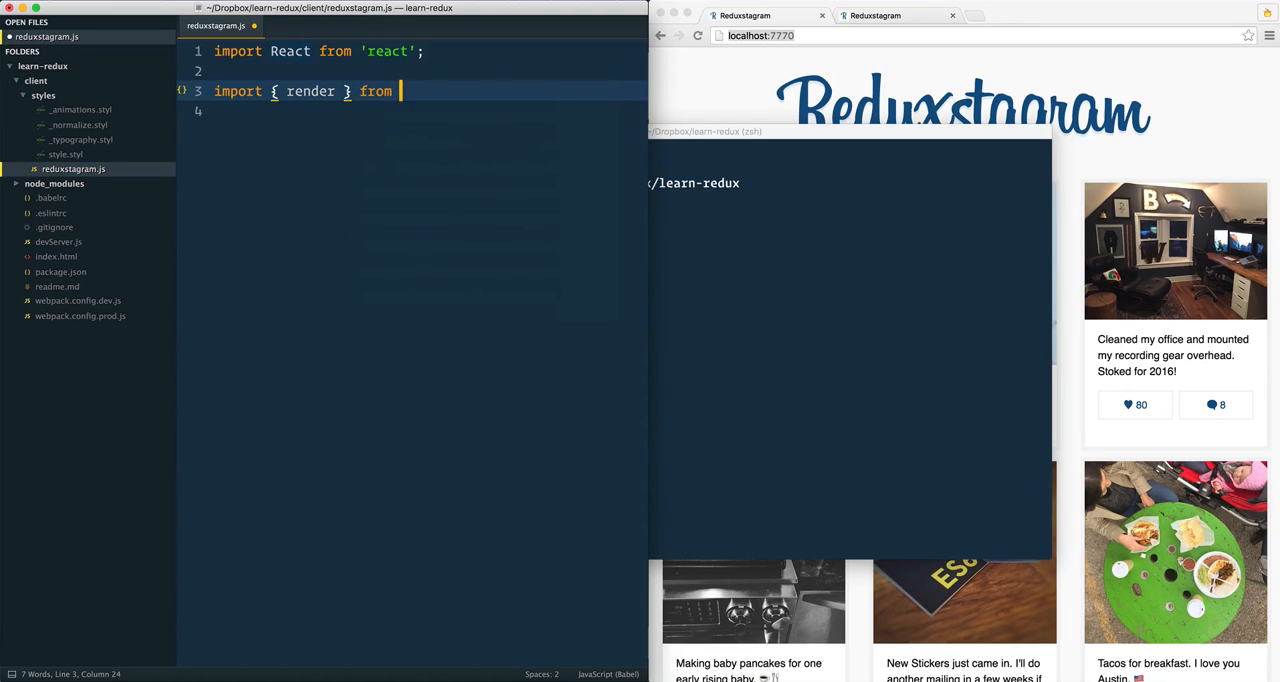
text('react-dom';)
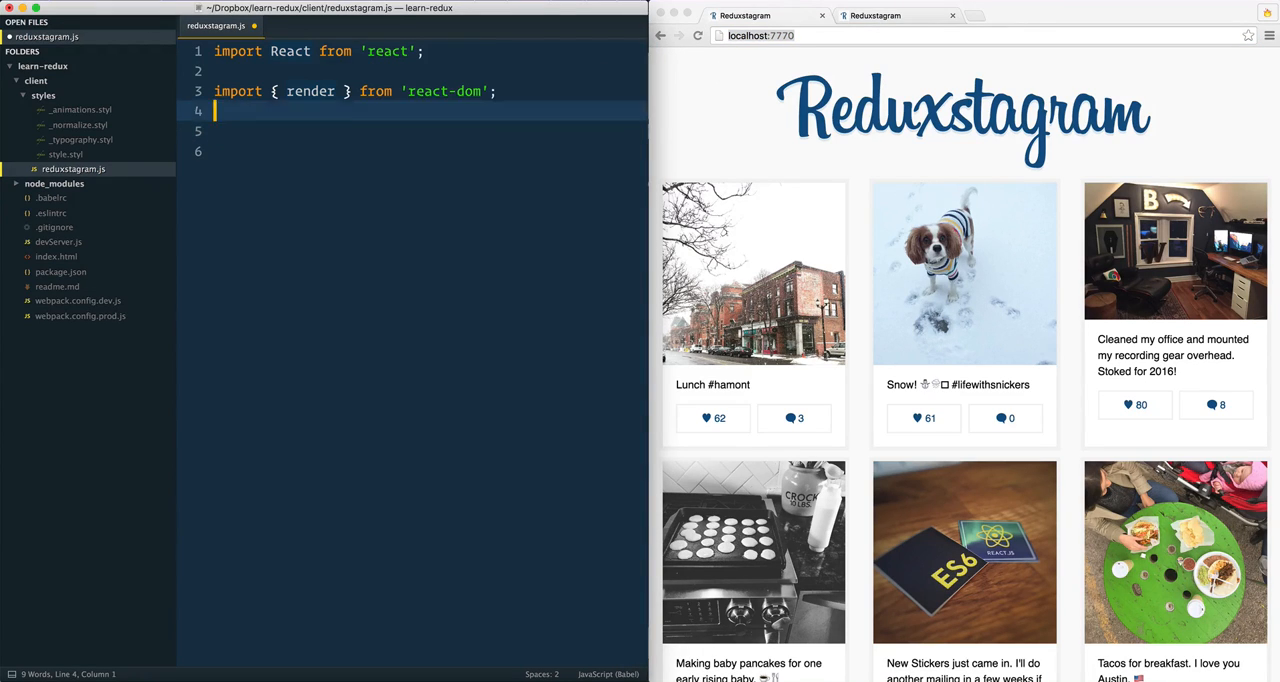
- Add a // Import css comment below the render import
double_click(310, 92)
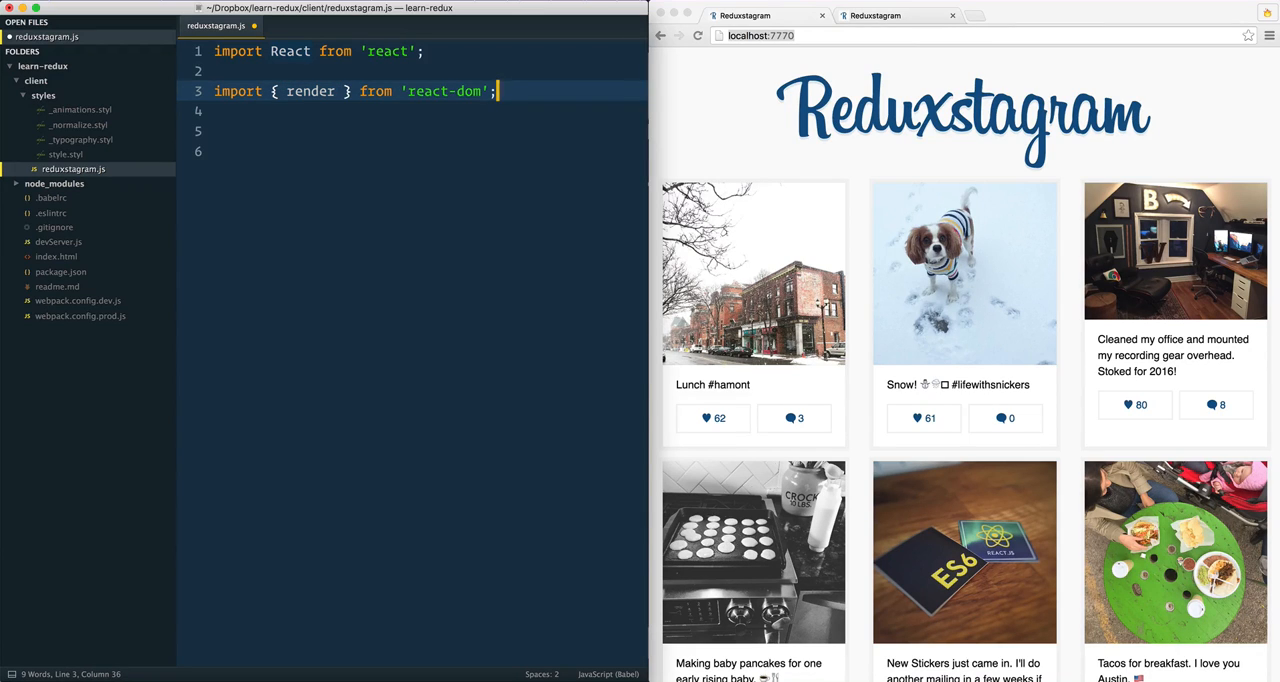
text(//)
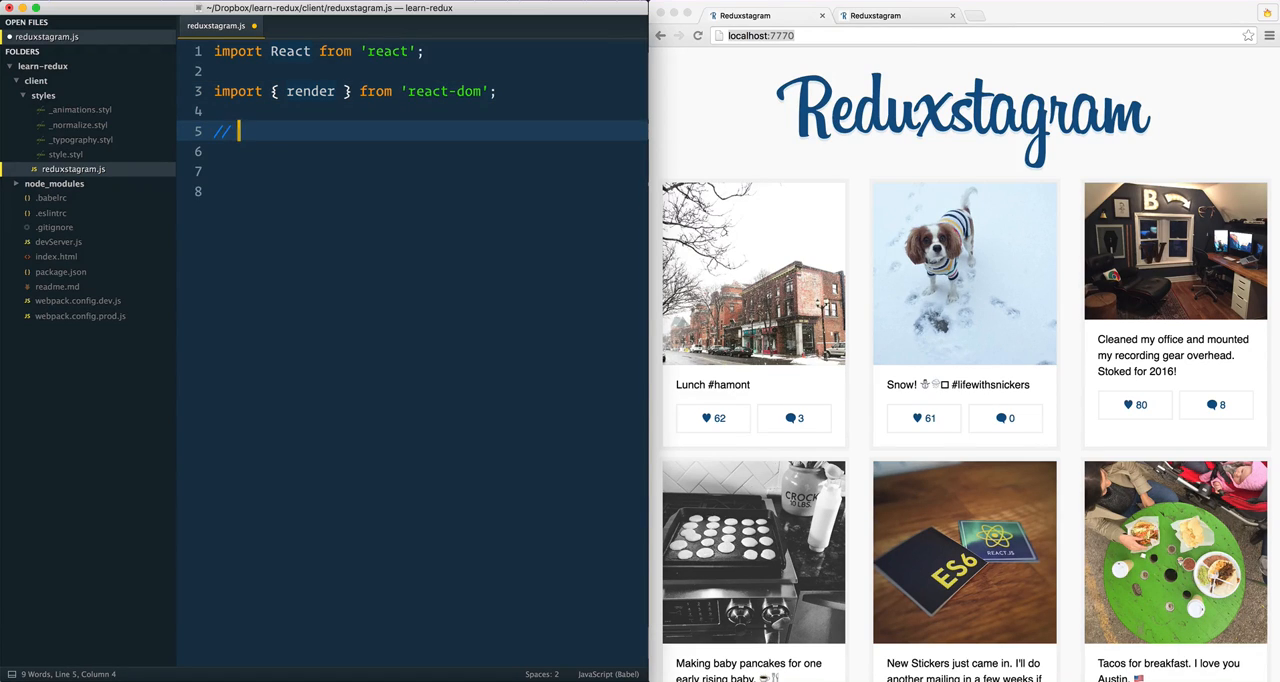
text(Import css)
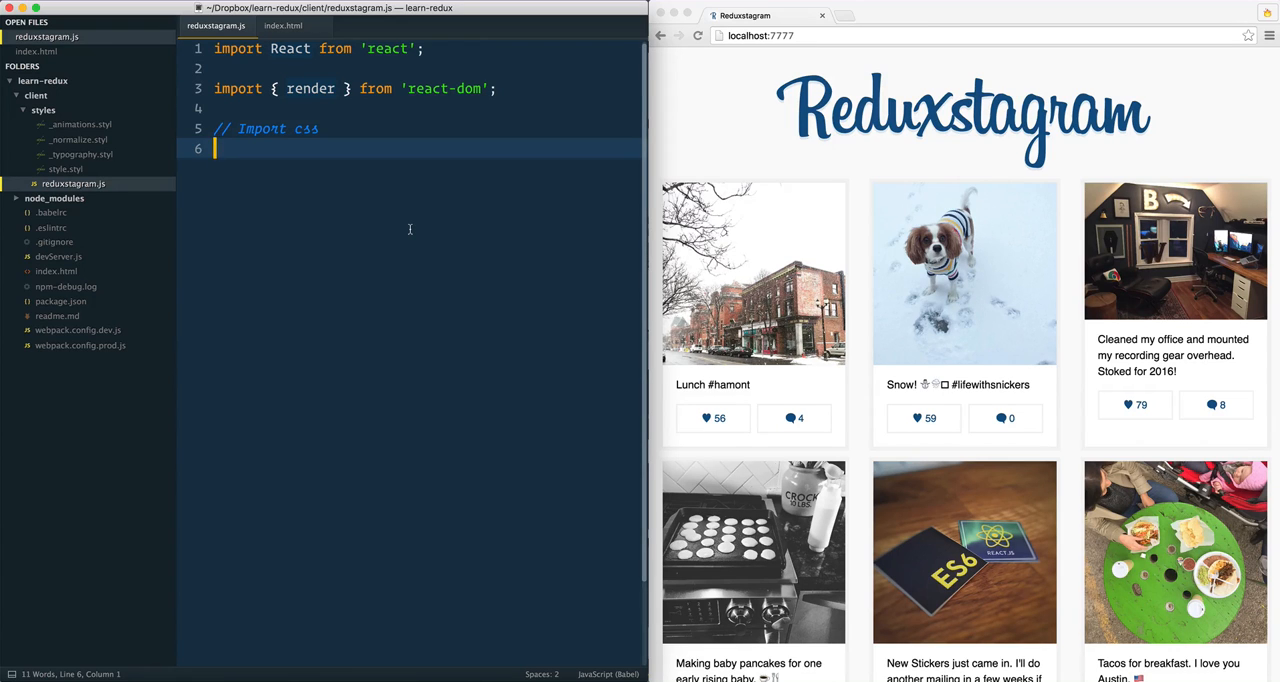
- Check the page markup in index.html and return to reduxstagram.js
click(284, 24)
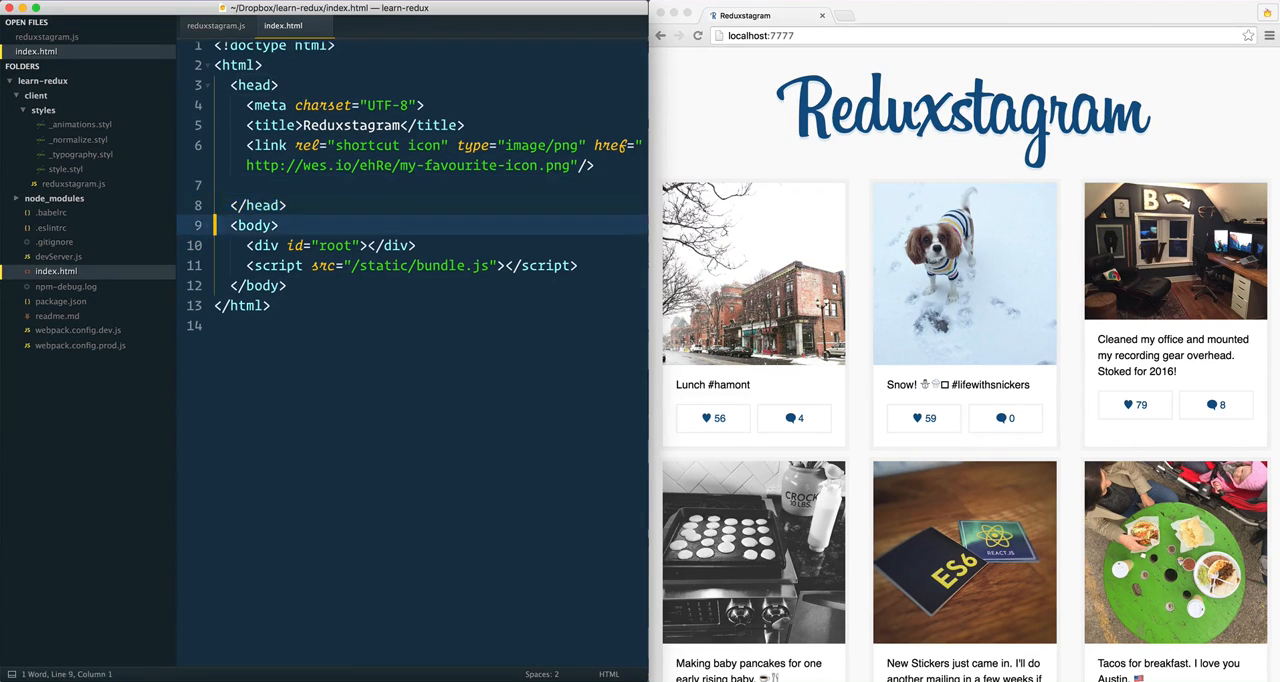
click(216, 24)
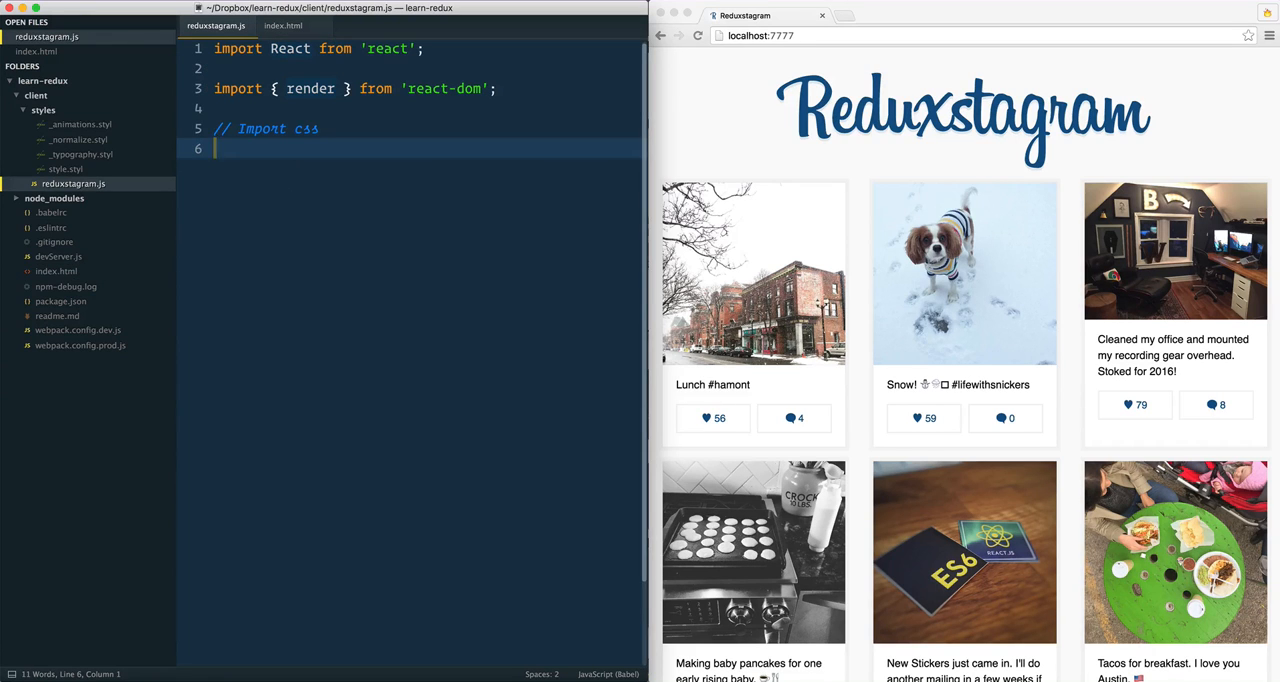
- Add import css from './styles/style.styl'; under the css comment
text(import)
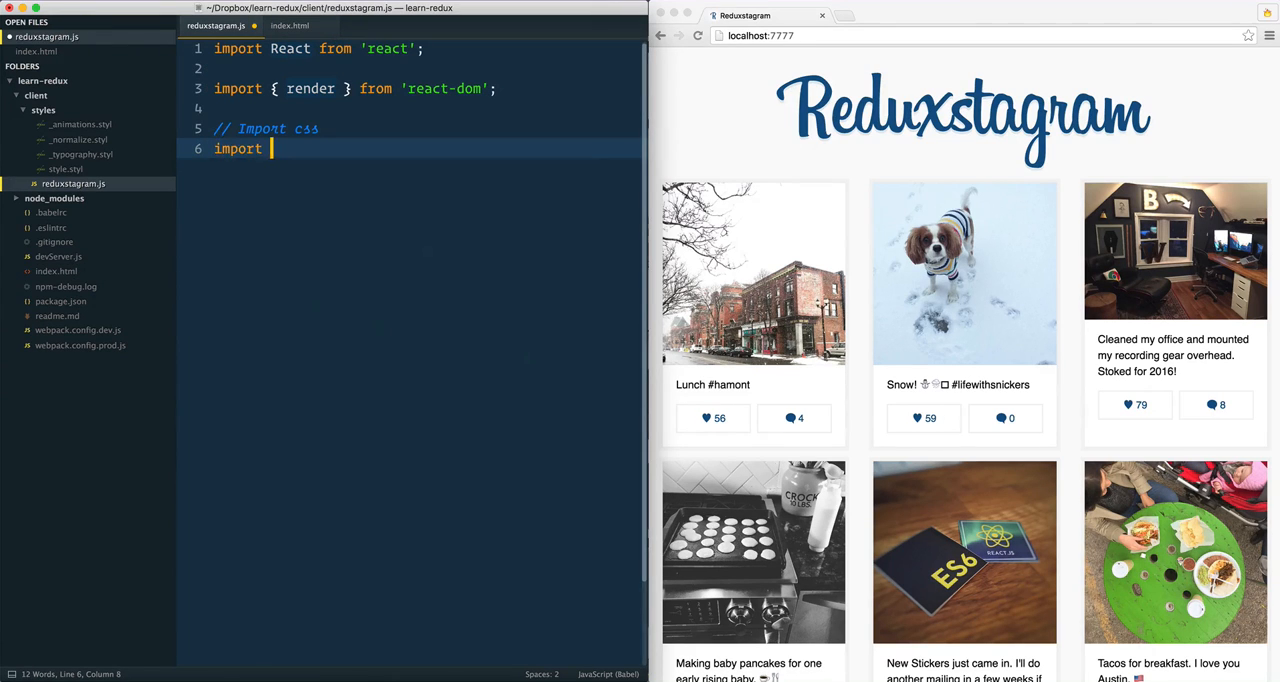
text(css)
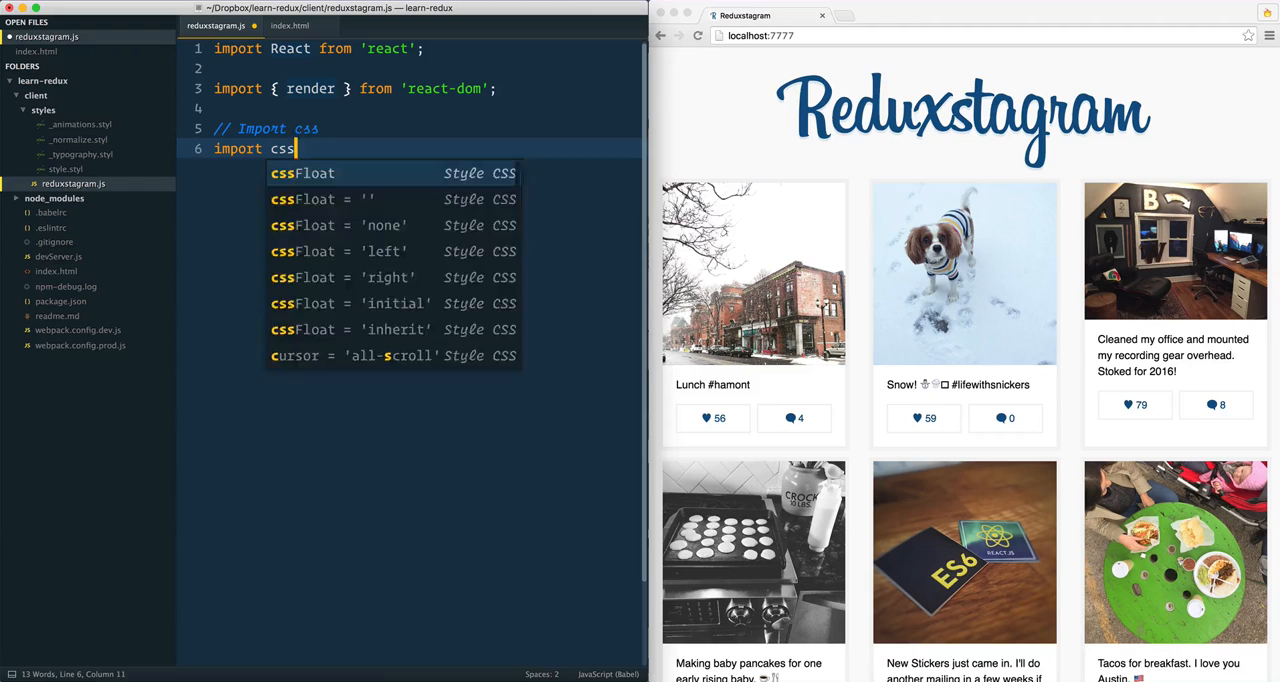
text(from './)
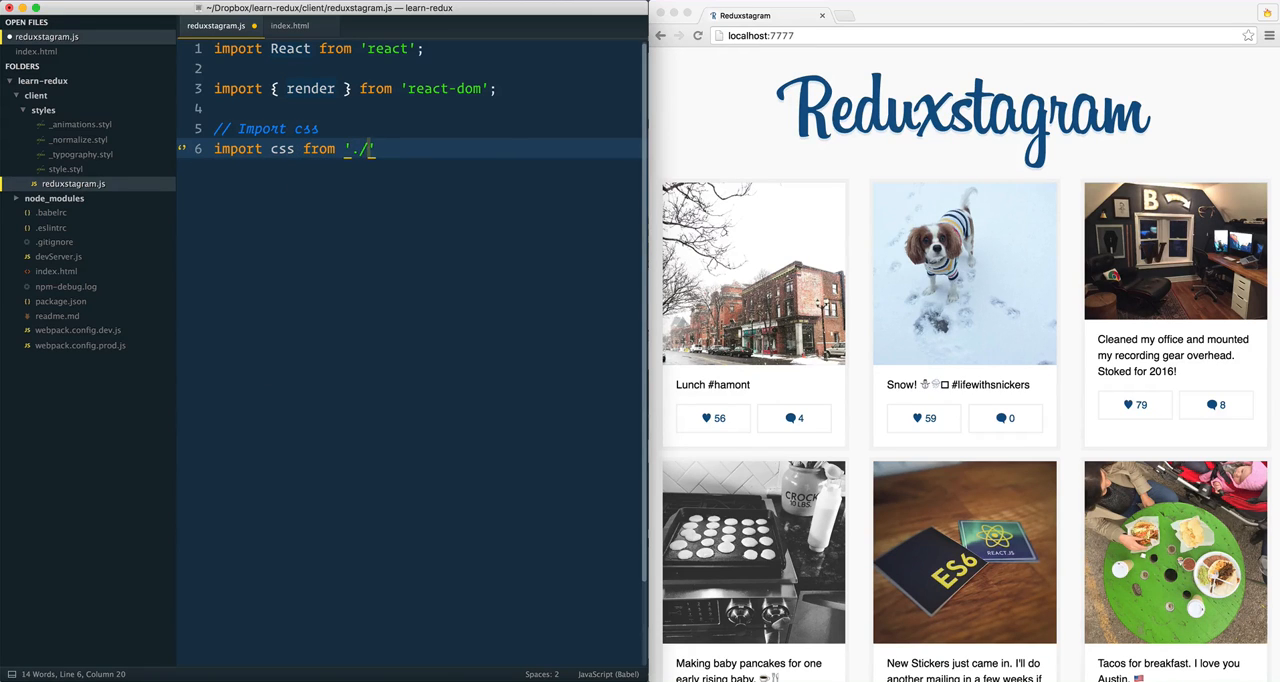
text(styles/sty)
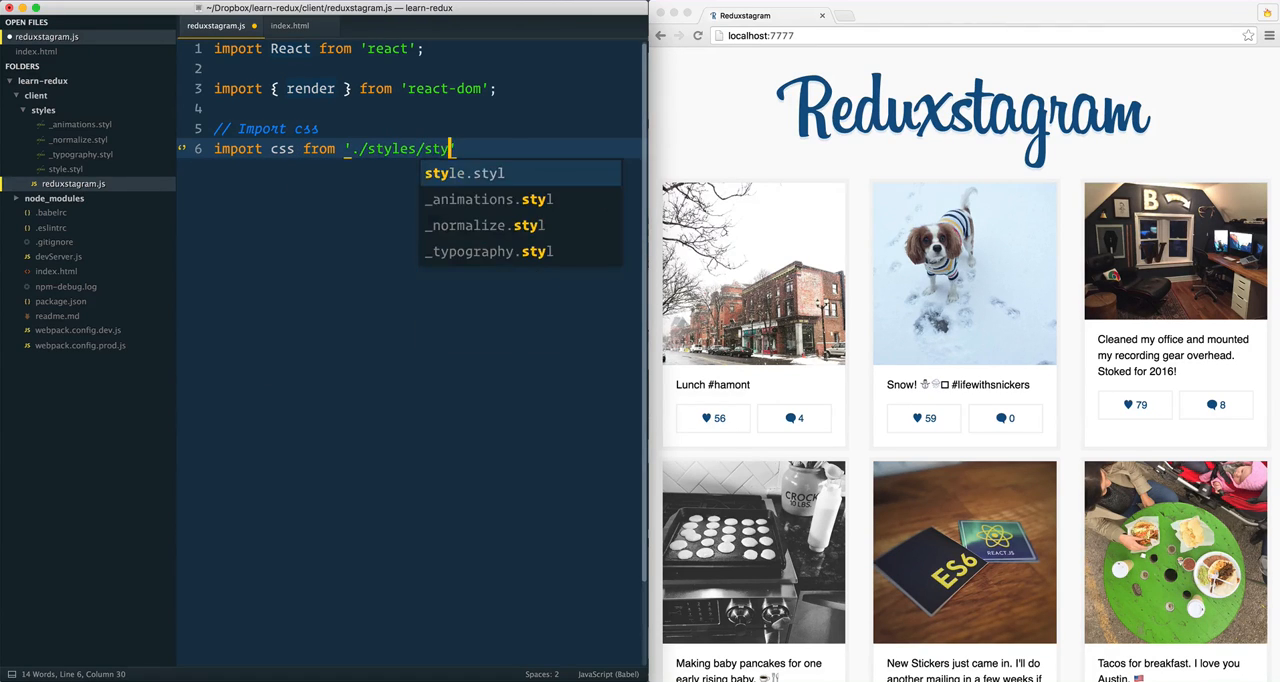
key(enter)
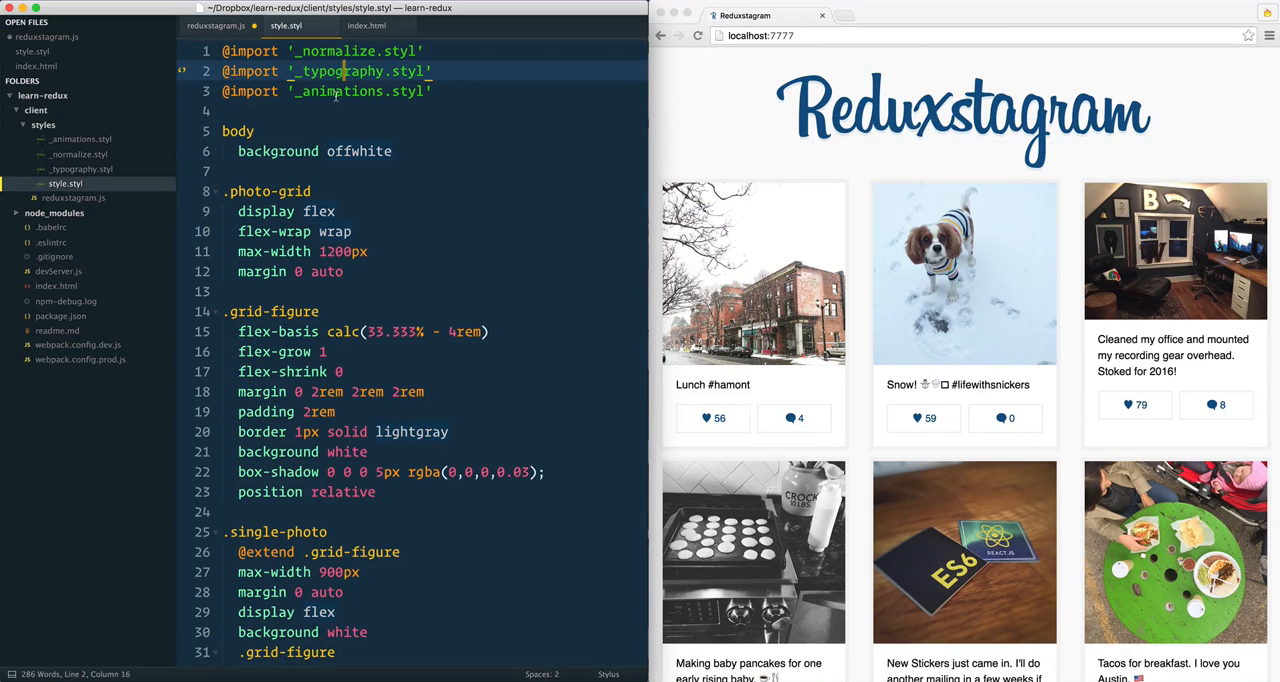
scroll(down, 3)
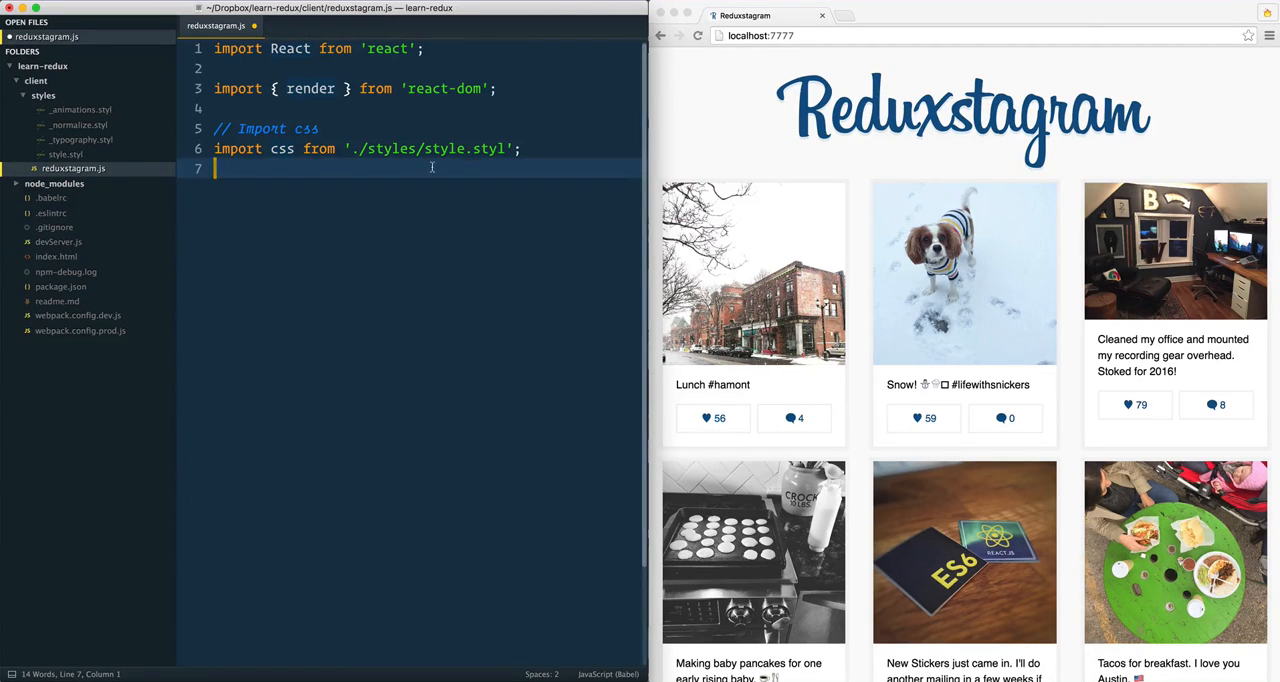
- Add render(<p>hi</p>, document.getElementById('root')); to reduxstagram.js
key(enter)
text(render(')
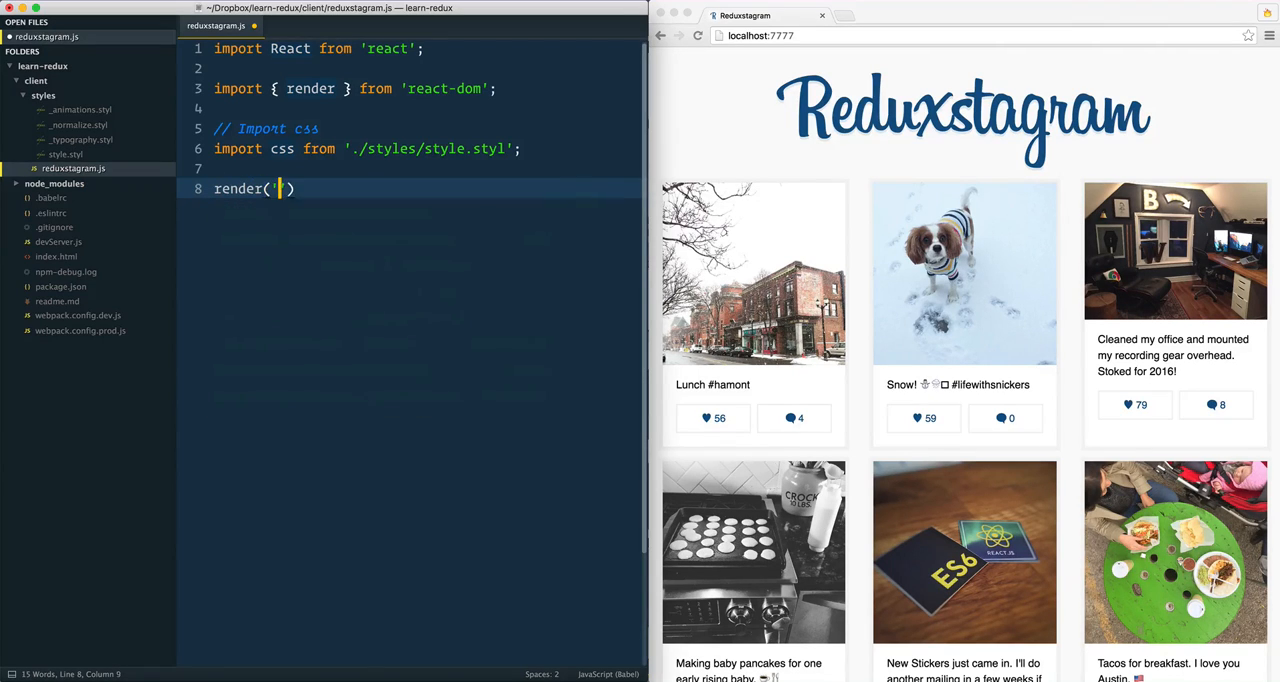
text(<p>)
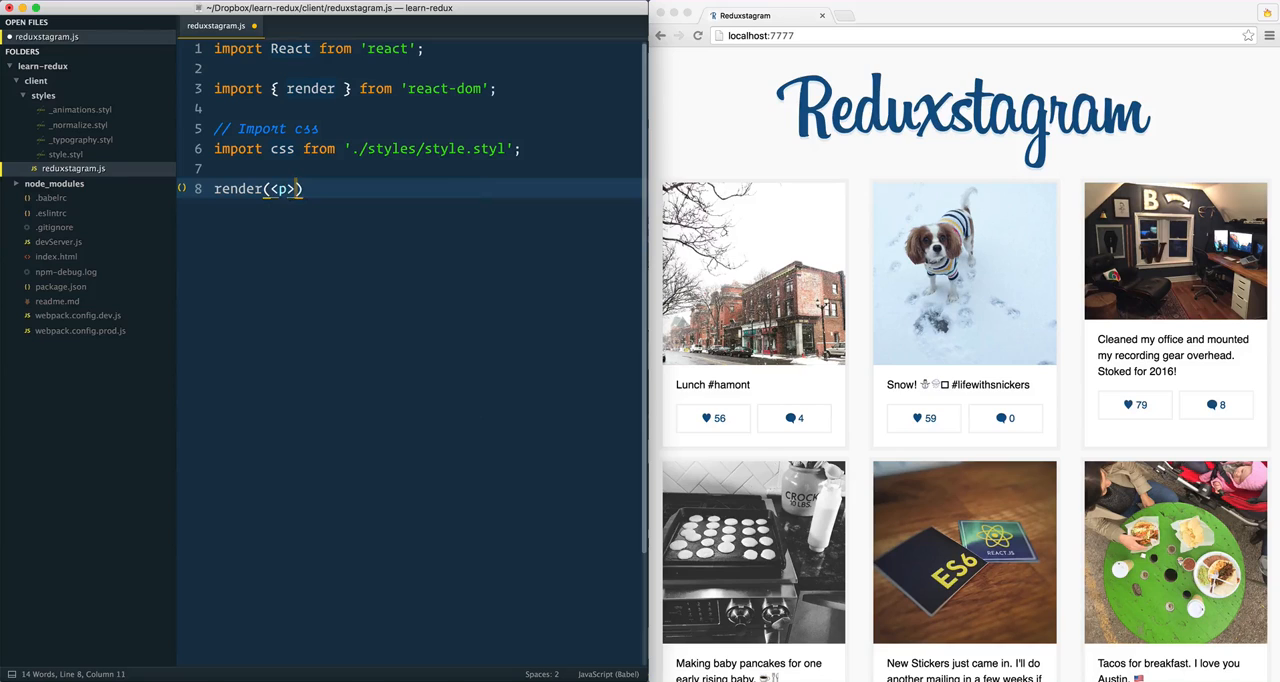
text(hi</p>)
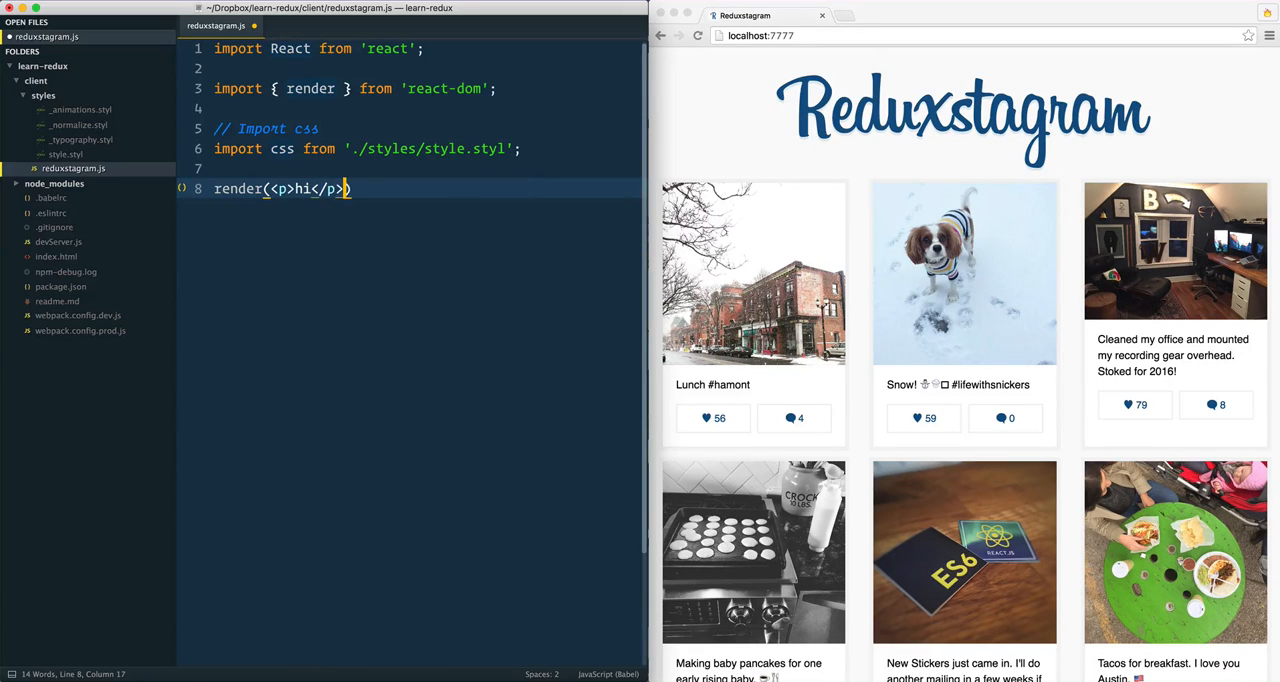
text(,)
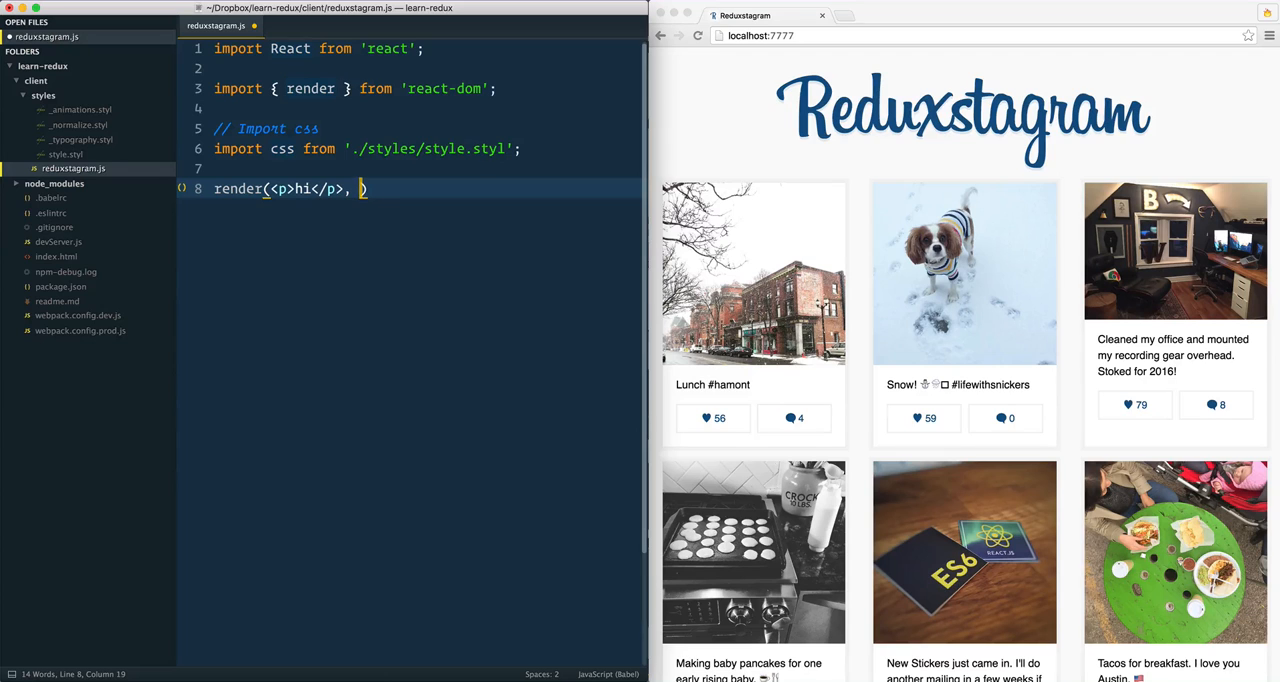
text(document.getElementById('roo)
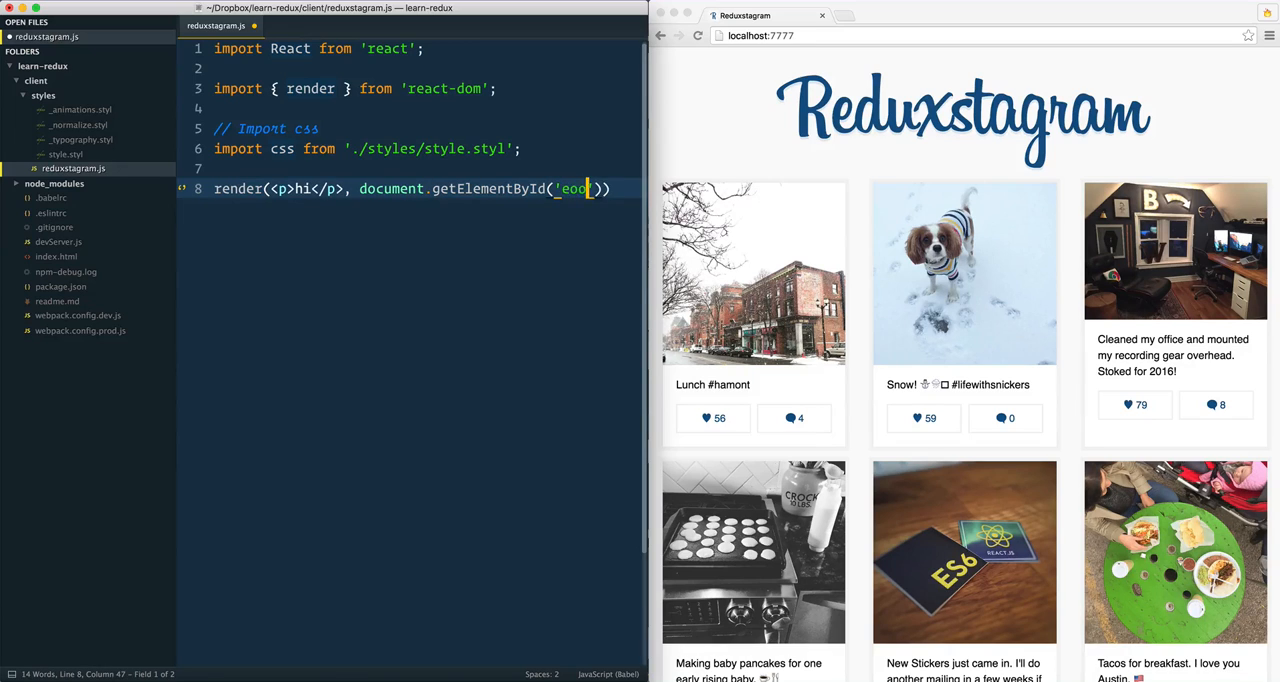
text(root)
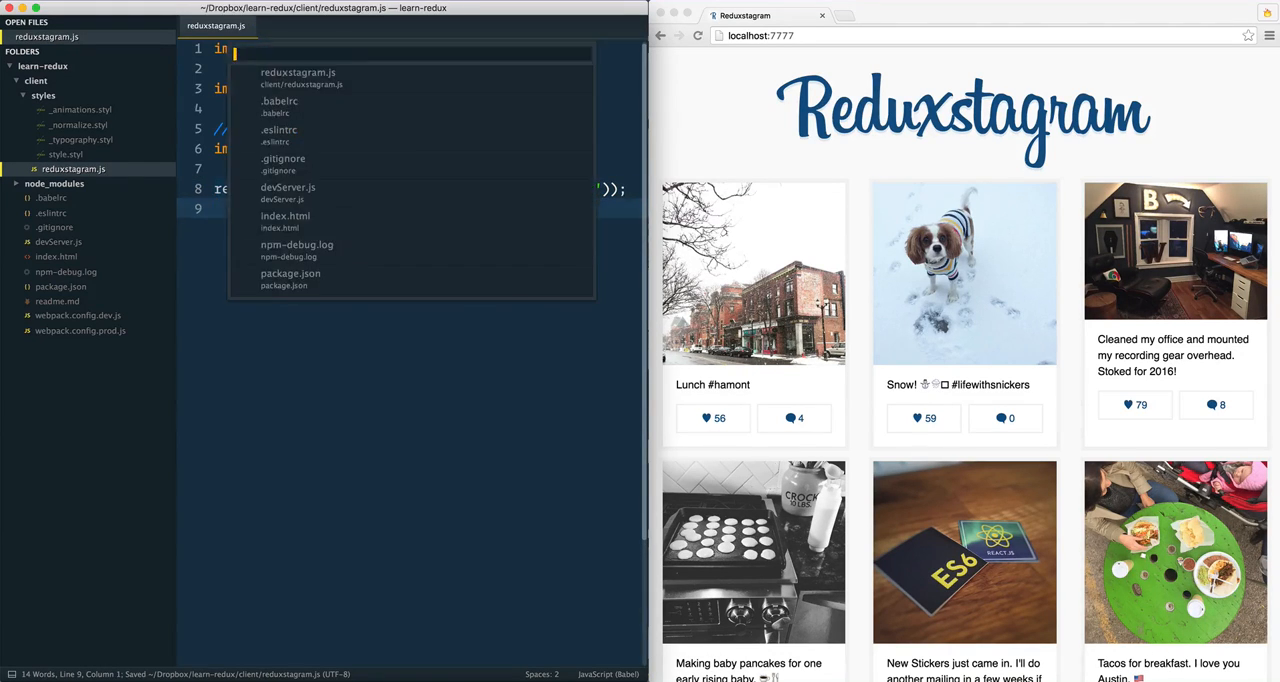
- Open index.html and highlight its root element markup
click(284, 220)
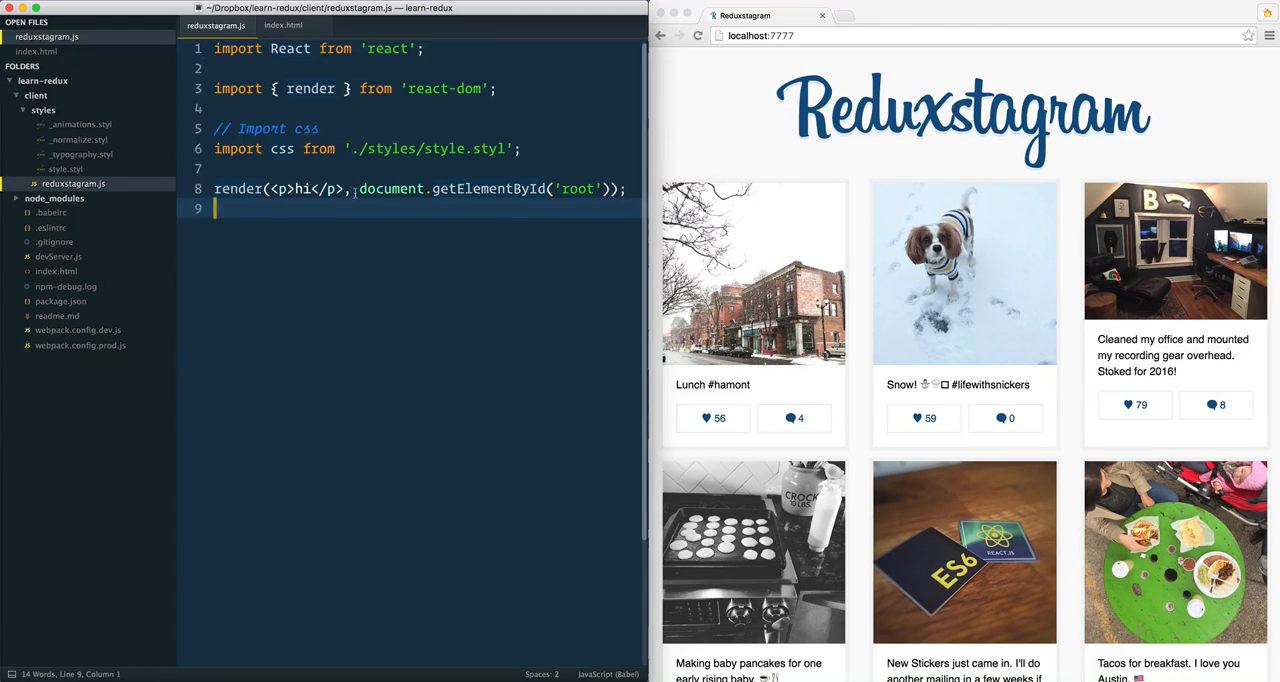
drag(360, 188, 608, 188)
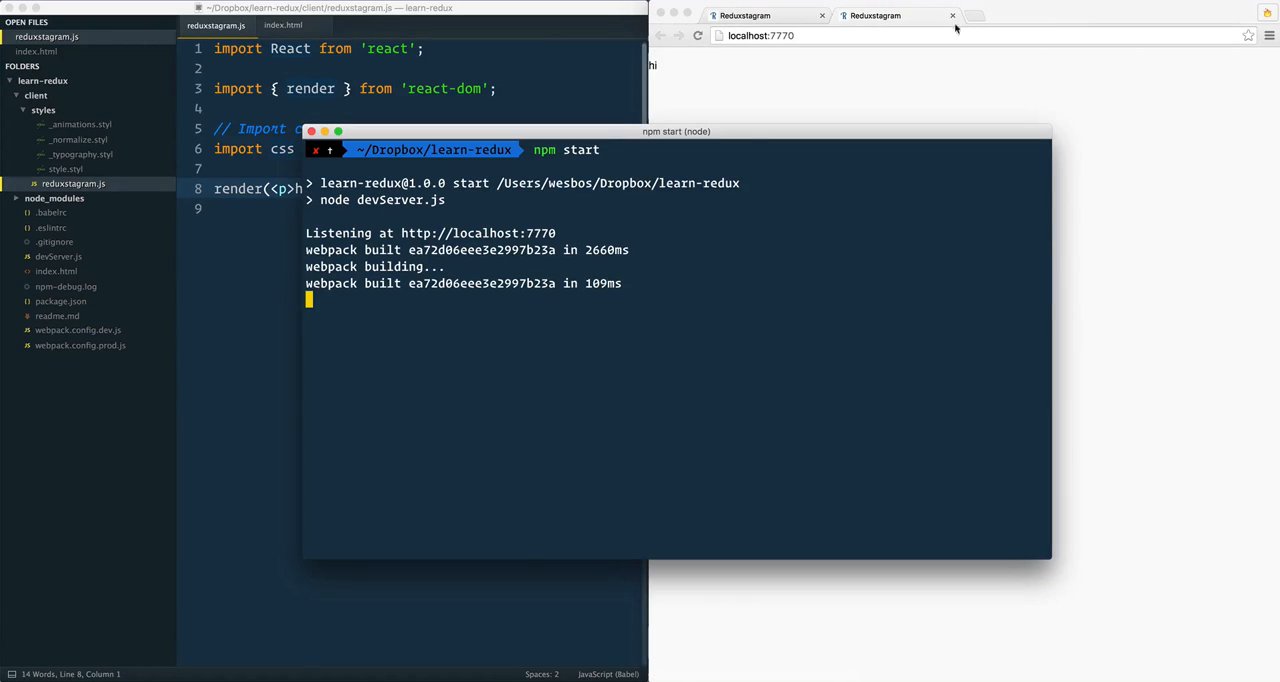
mouse_move(798, 42)
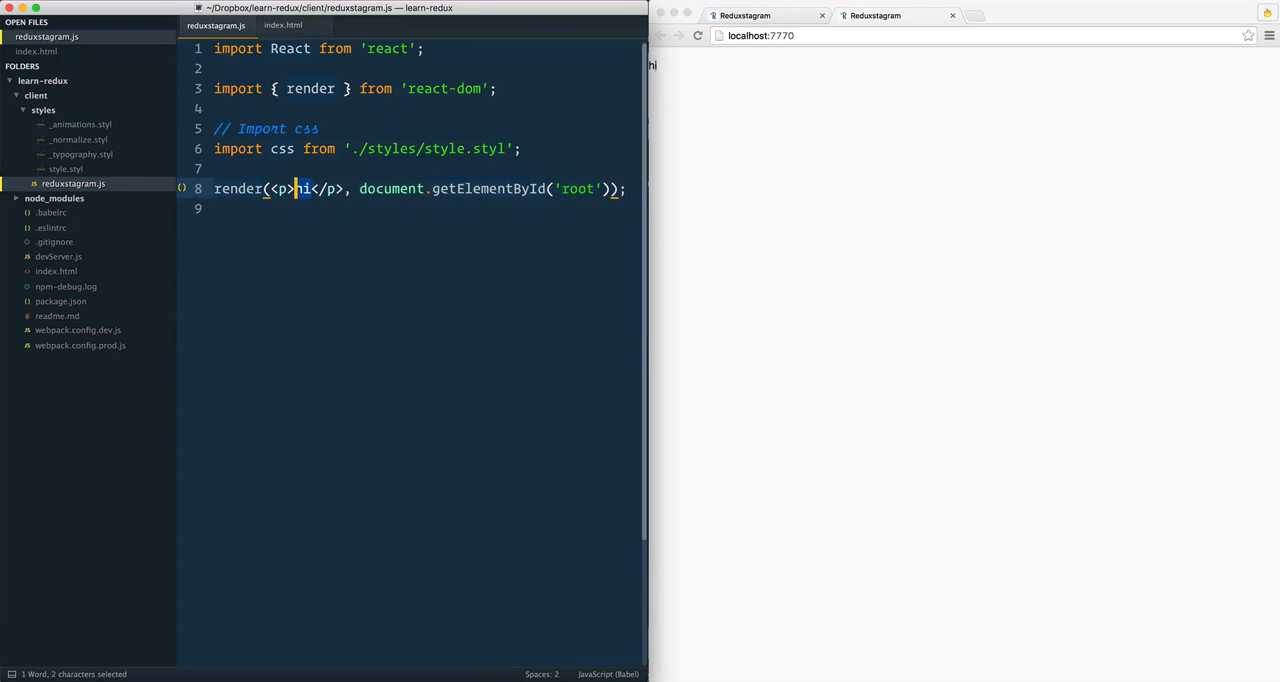
- Change the rendered paragraph text to hello, then to heyo, so the live page shows heyo
text(hello)
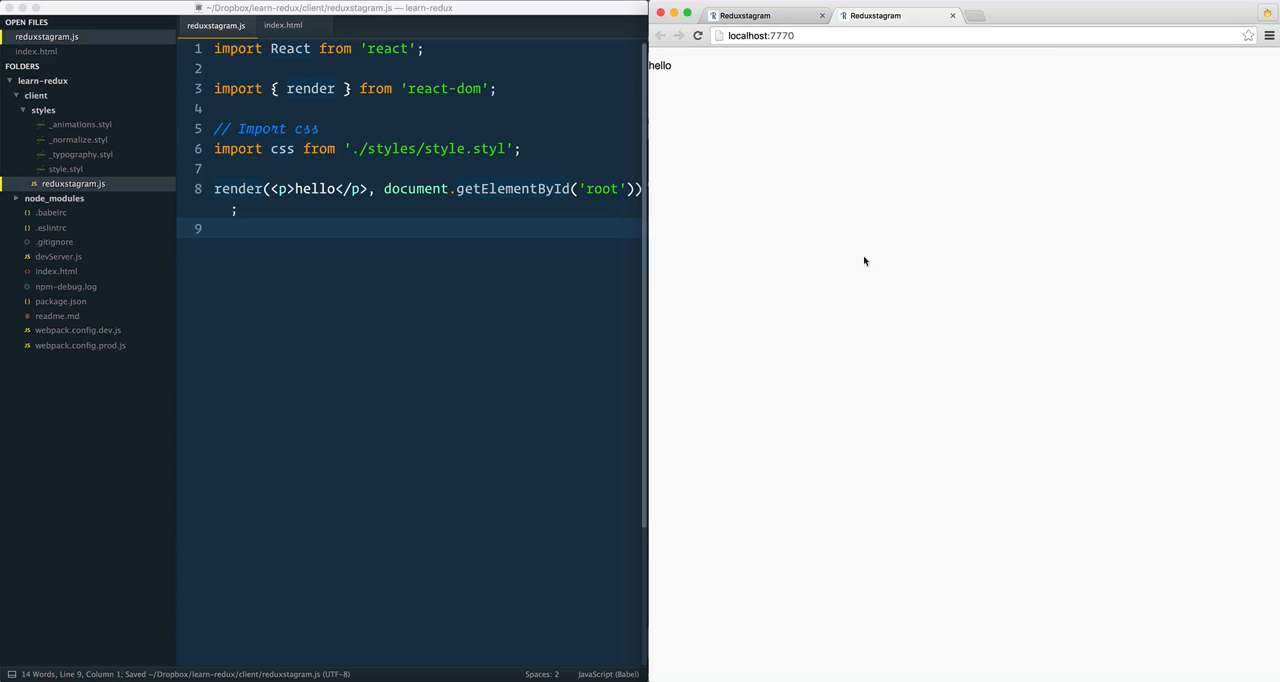
mouse_move(808, 200)
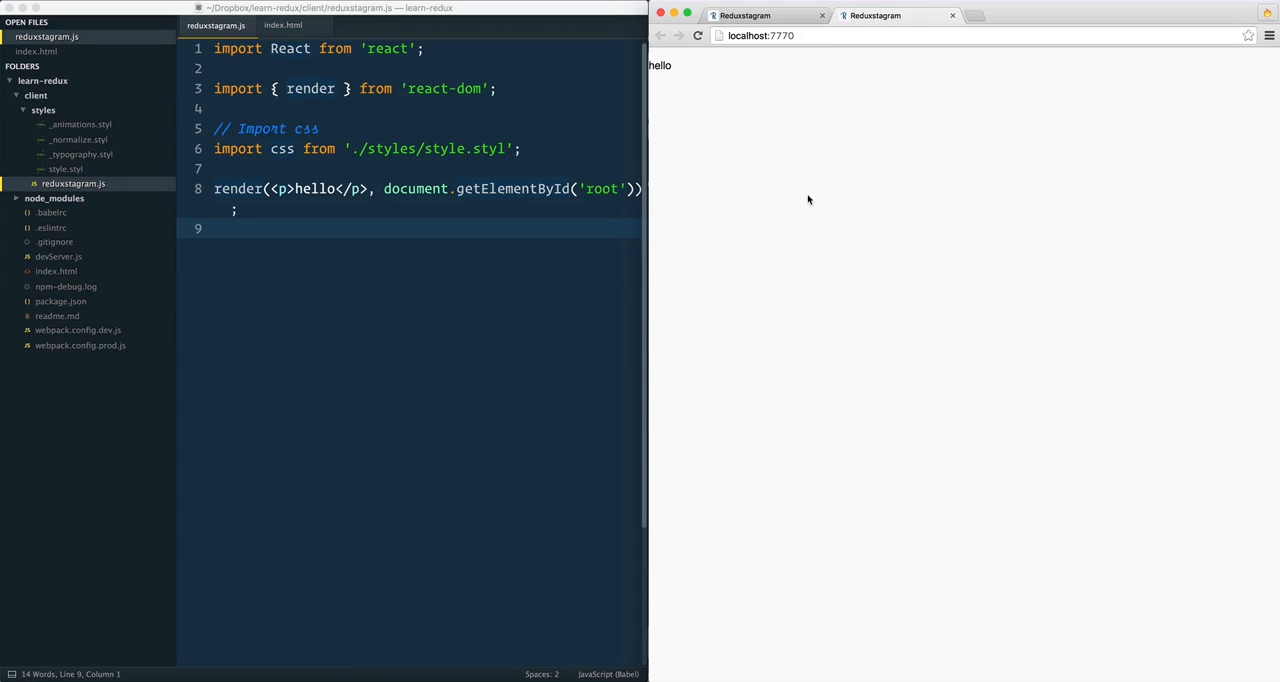
double_click(312, 188)
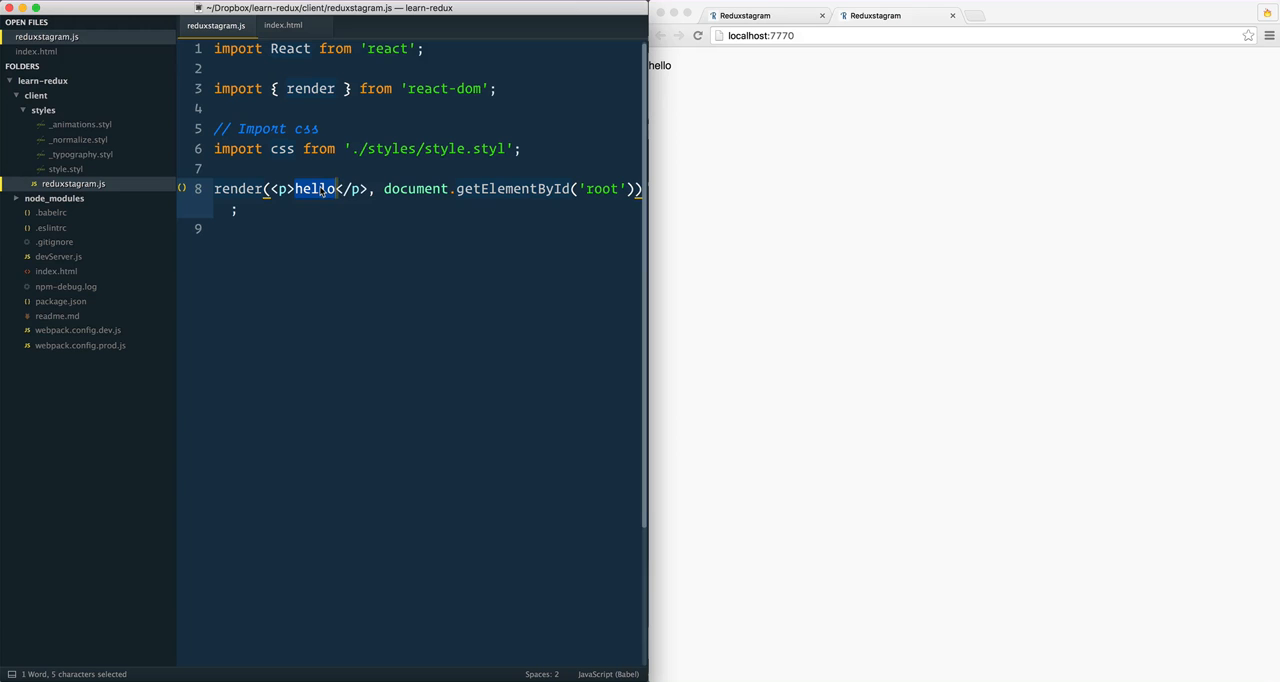
text(heyo)
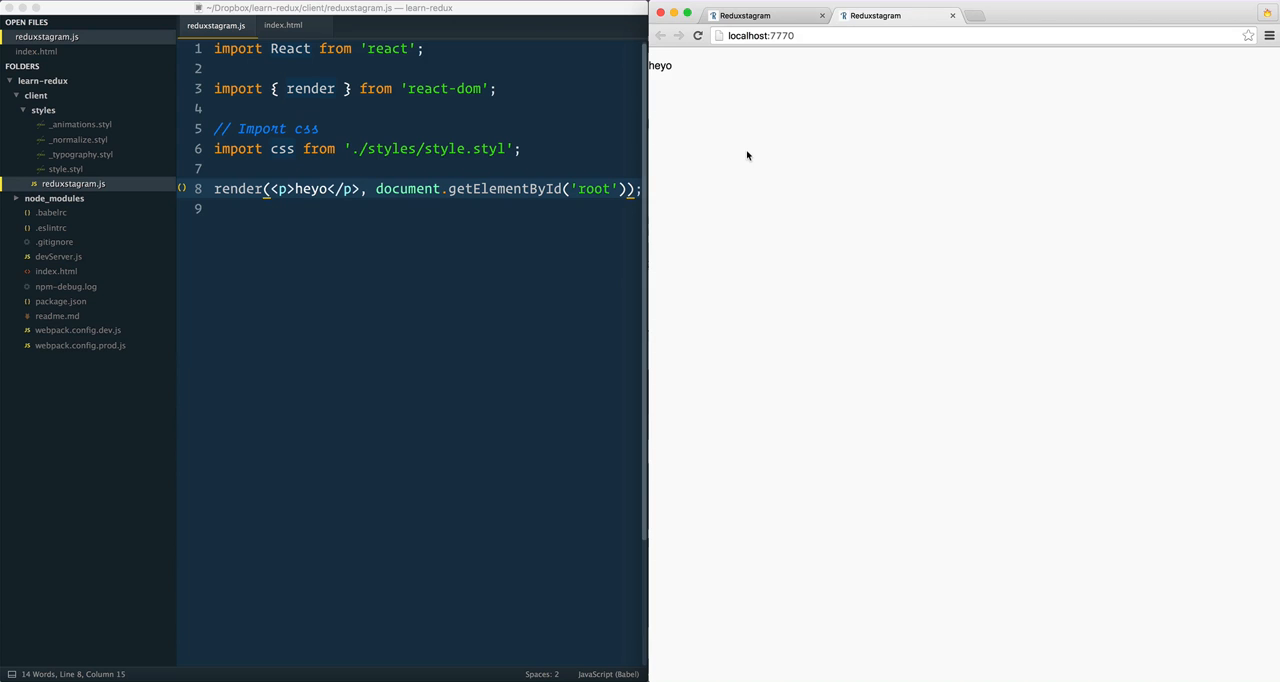
click(304, 188)
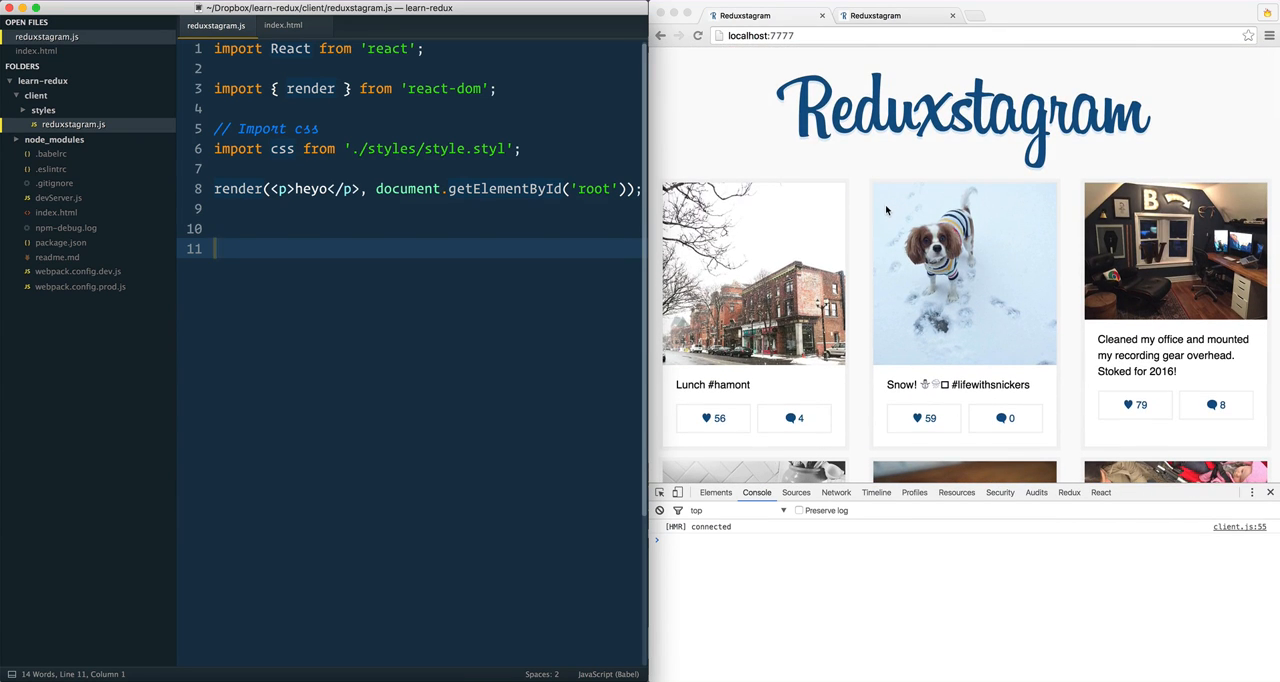
mouse_move(778, 306)
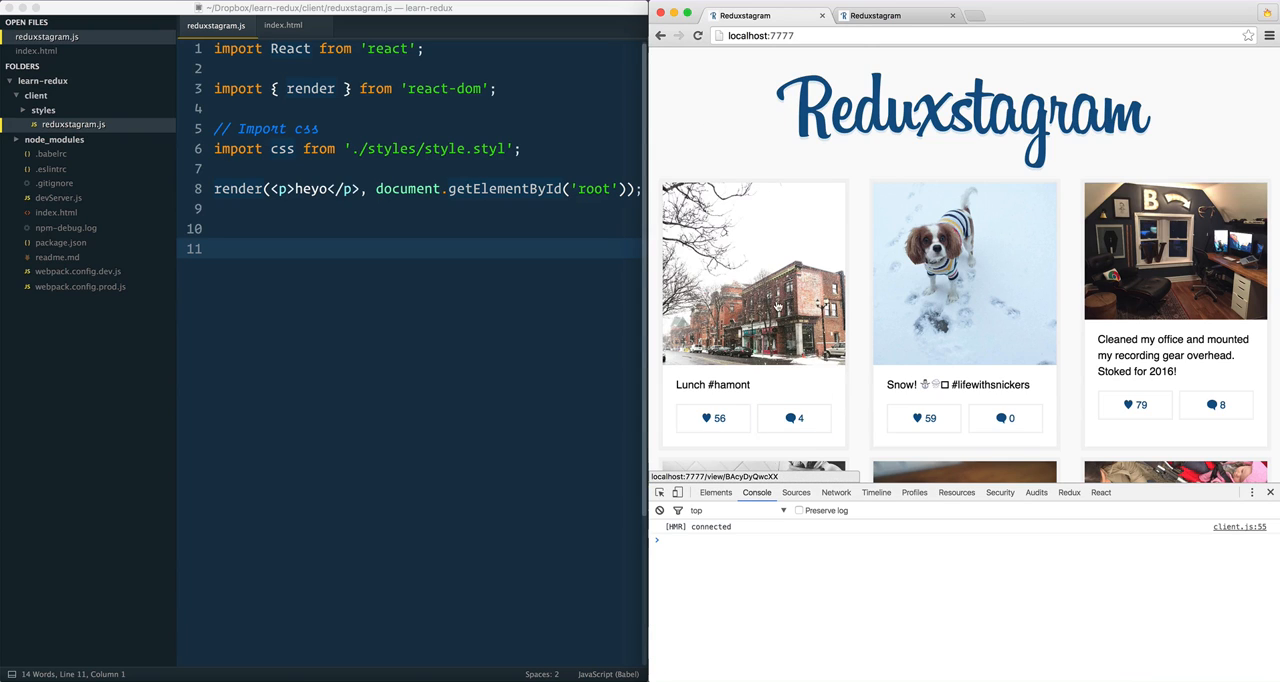
mouse_move(848, 288)
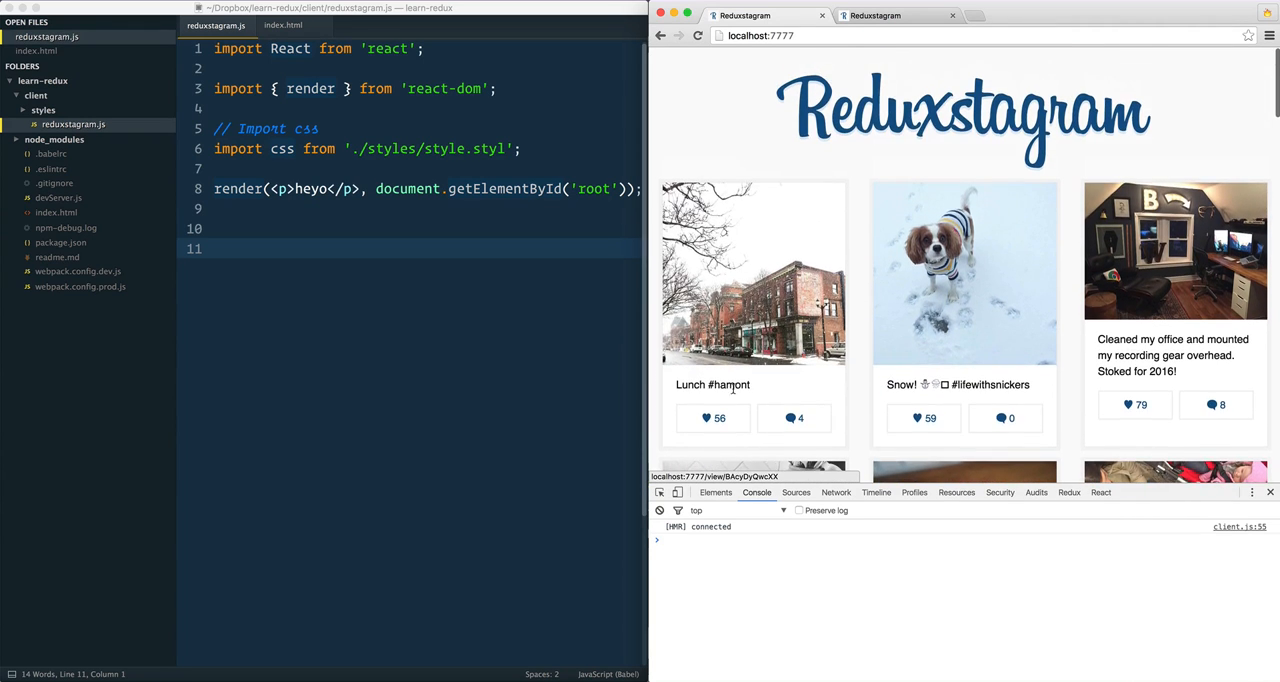
- Scroll the Reduxstagram grid, open the Lunch #hamont photo's page and scroll its comments
scroll(down, 3)
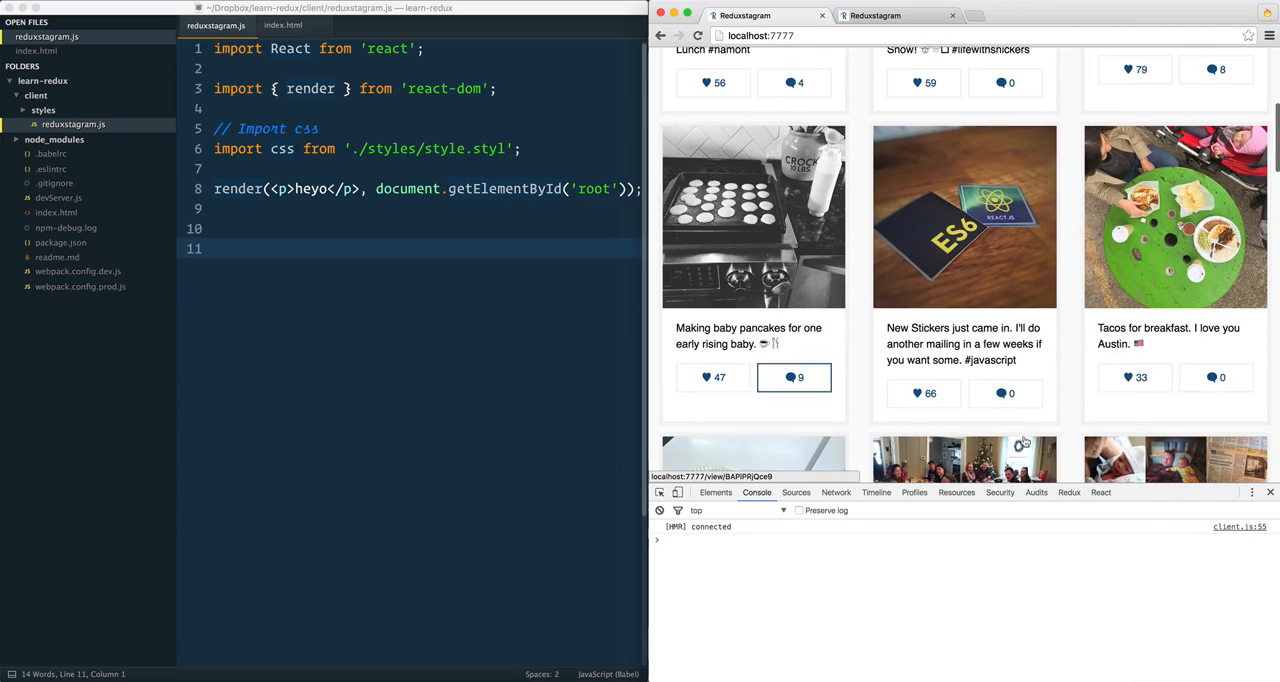
click(792, 376)
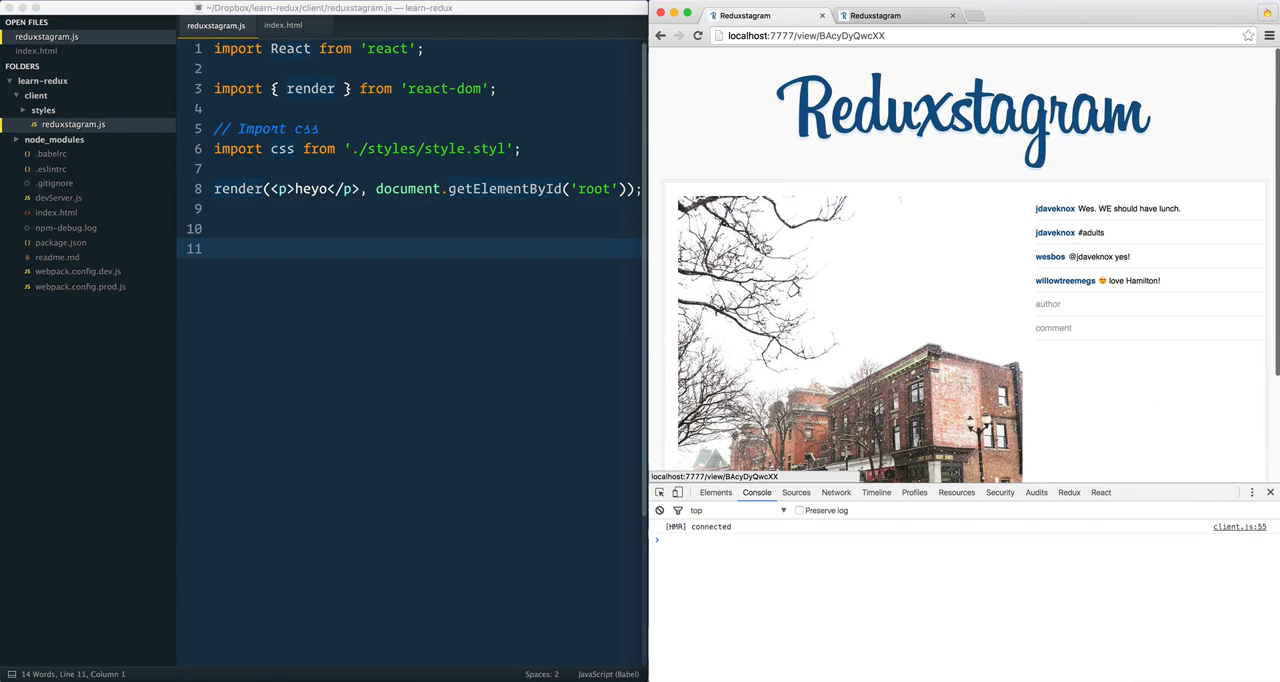
scroll(down, 3)
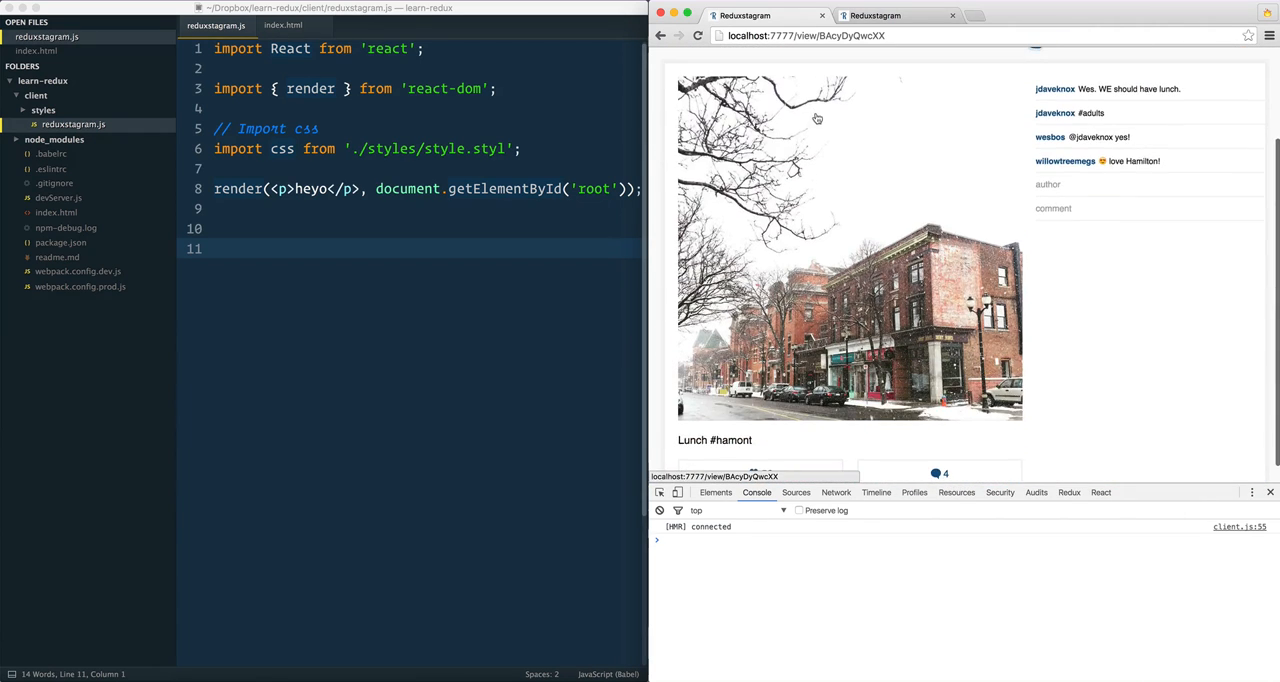
scroll(down, 3)
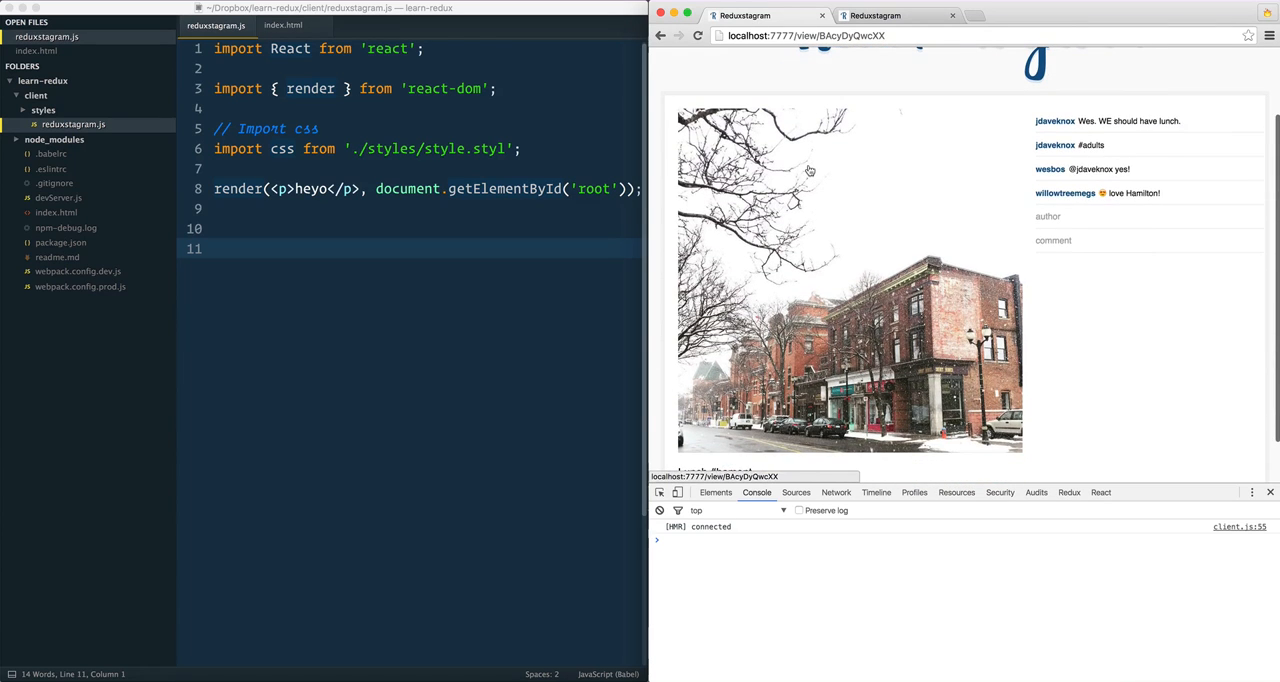
scroll(down, 3)
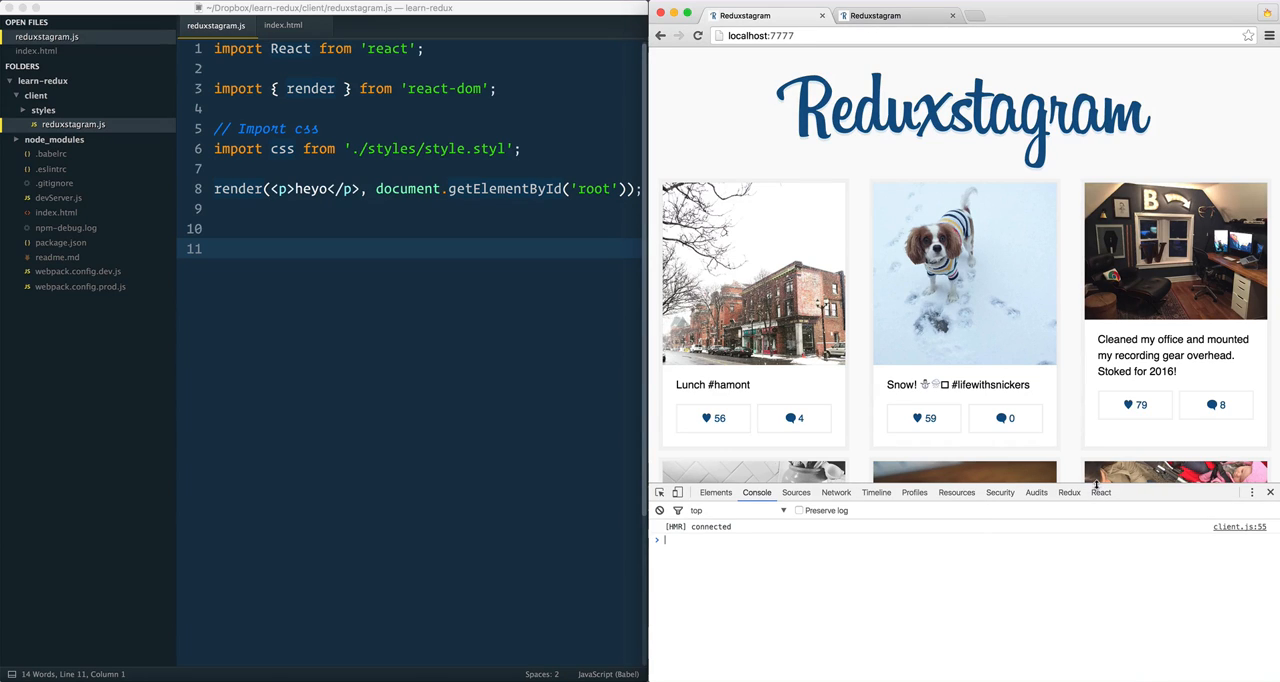
- Expand the React component tree through Provider, Router, RouterContext and Connect(Main)
click(1100, 492)
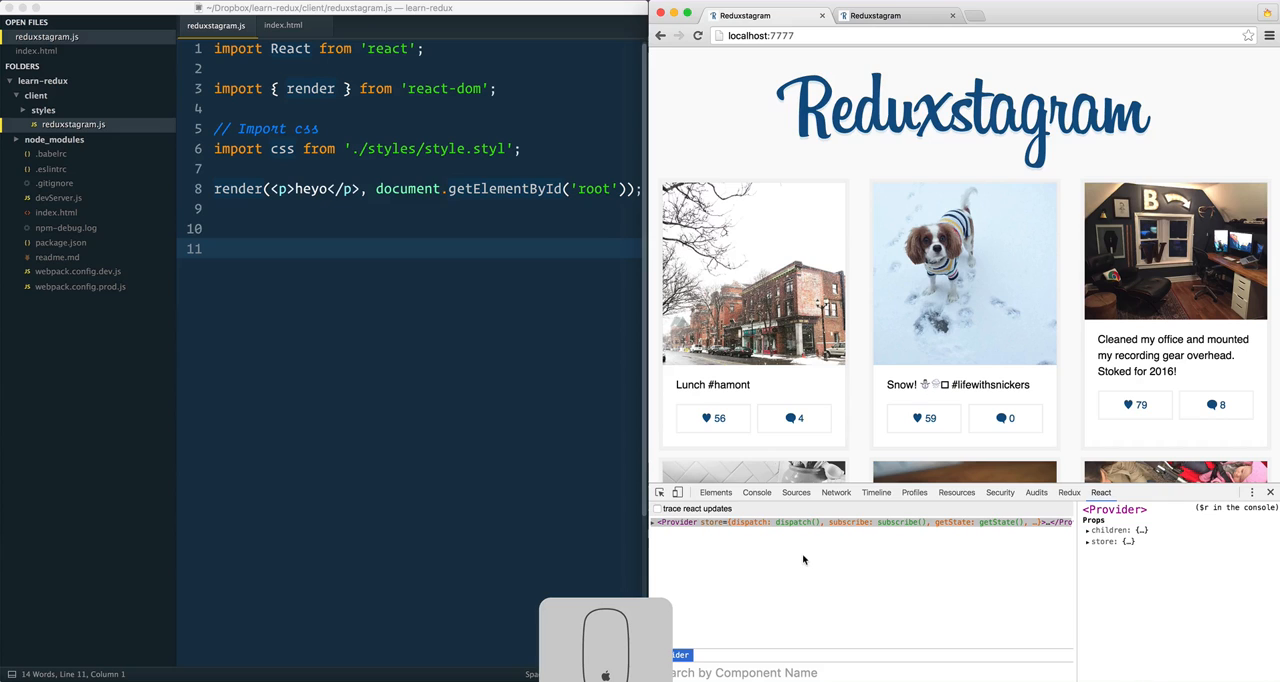
mouse_move(632, 532)
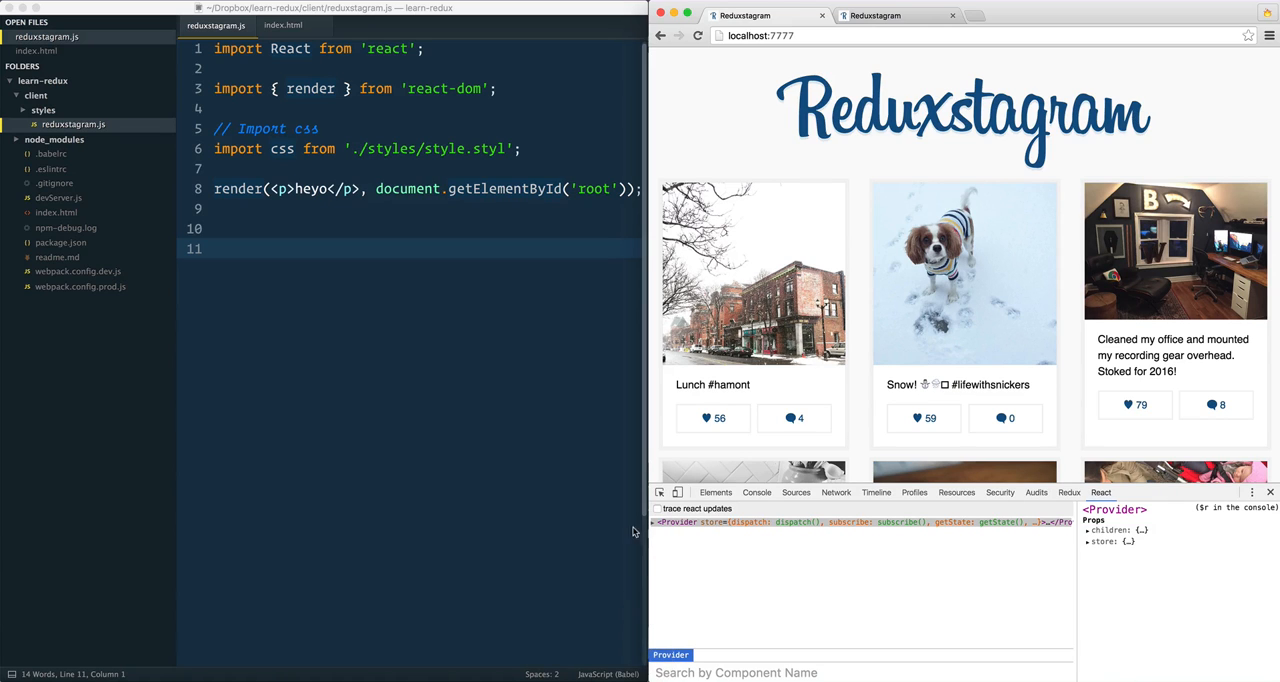
click(660, 520)
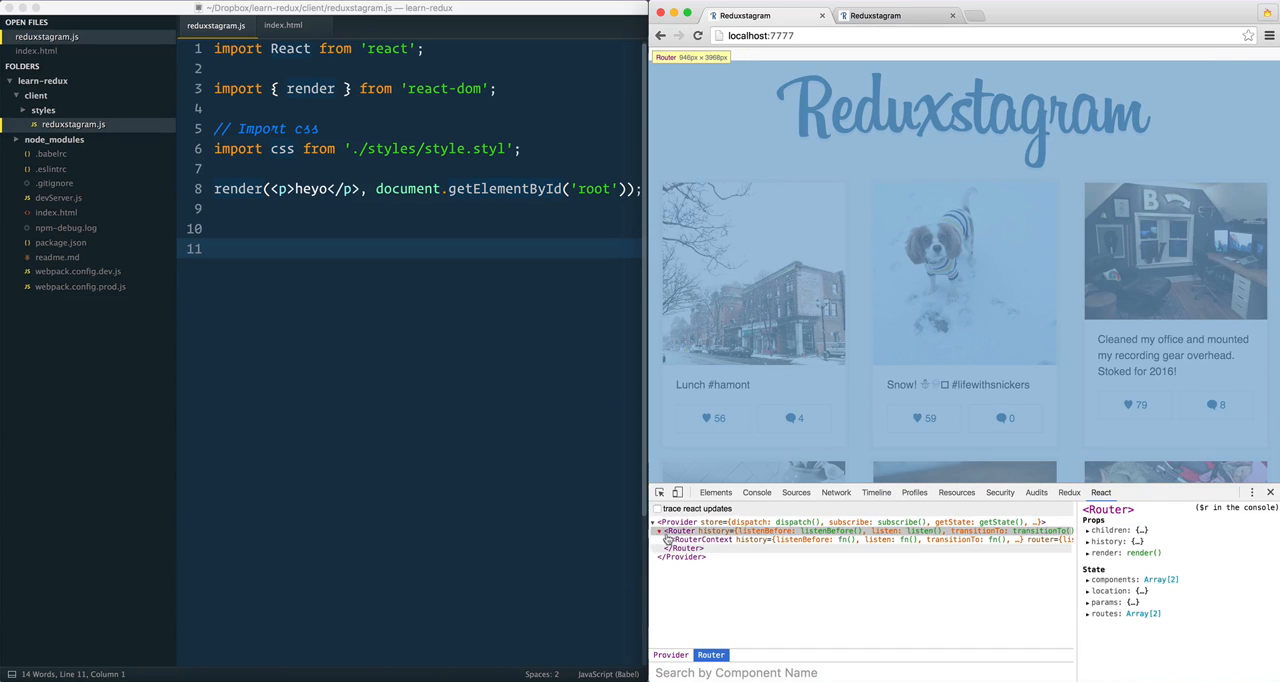
click(700, 540)
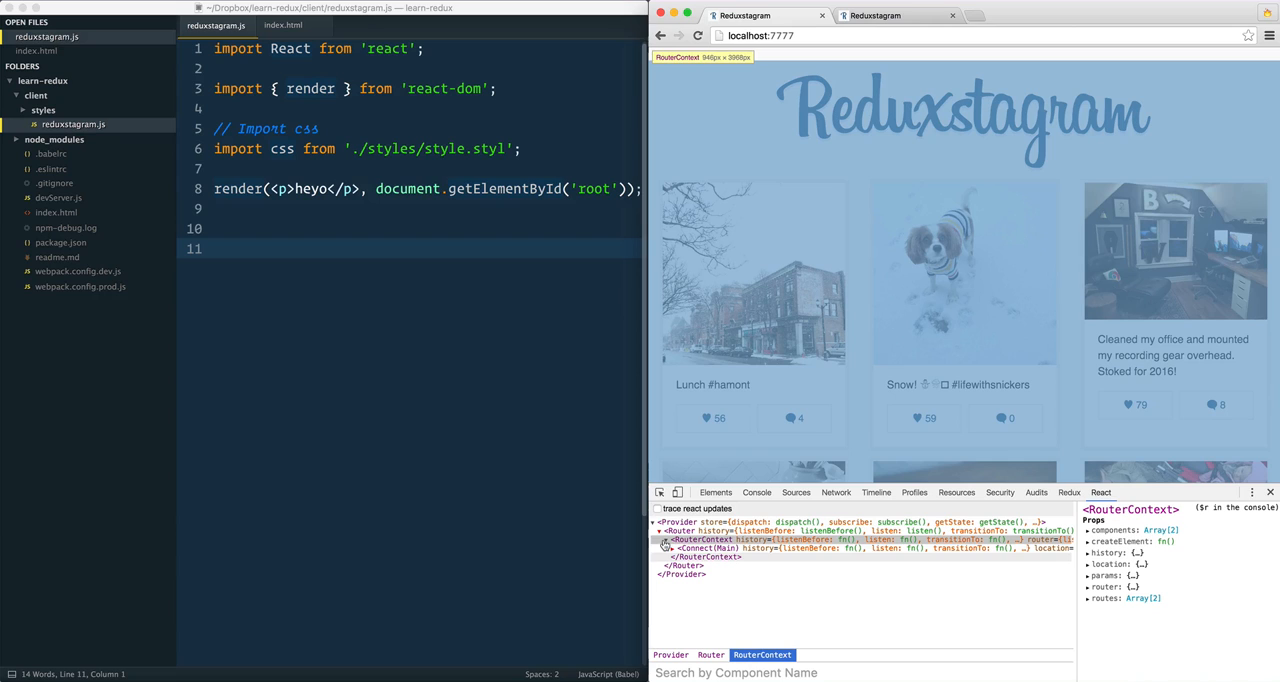
click(712, 548)
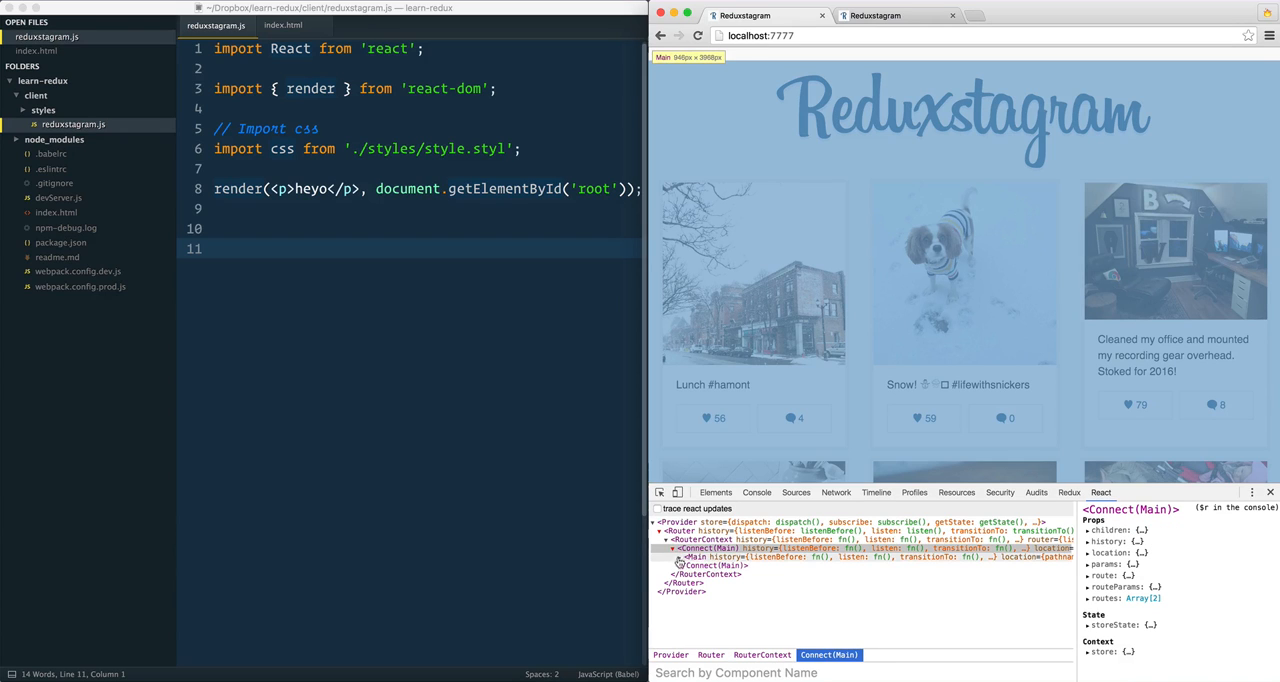
- Expand Main to reveal its div and inspect the PhotoGrid component's props
click(704, 556)
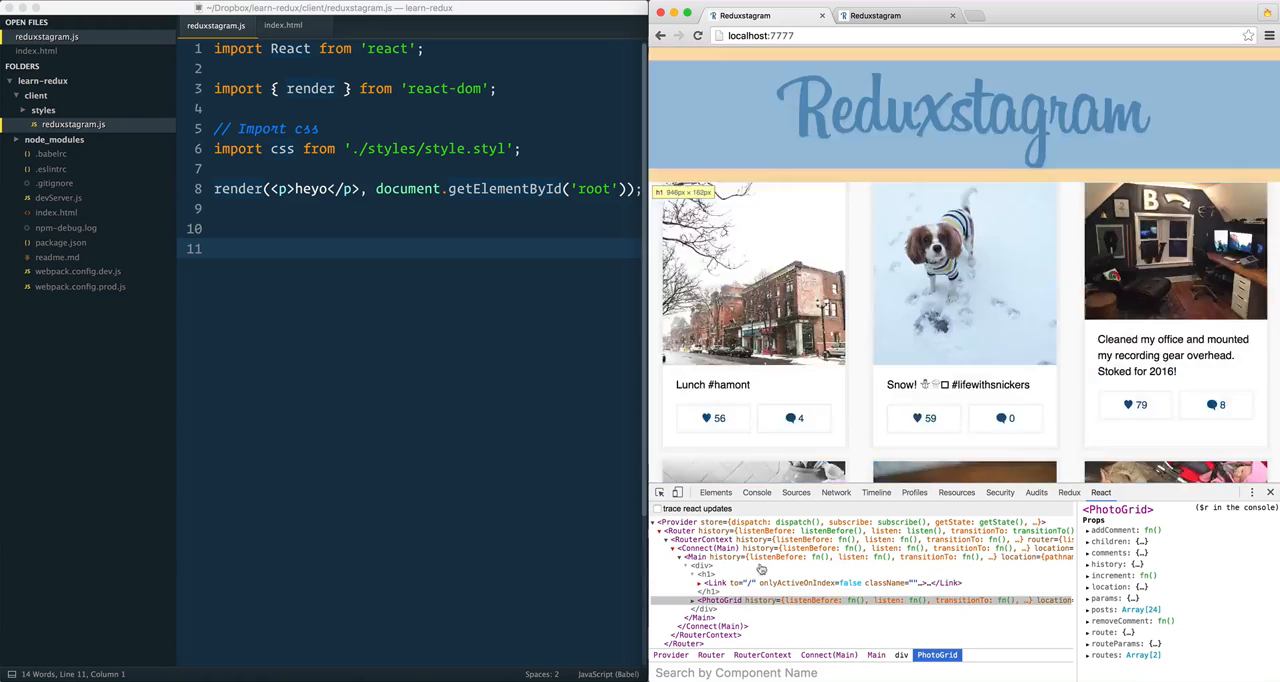
click(752, 274)
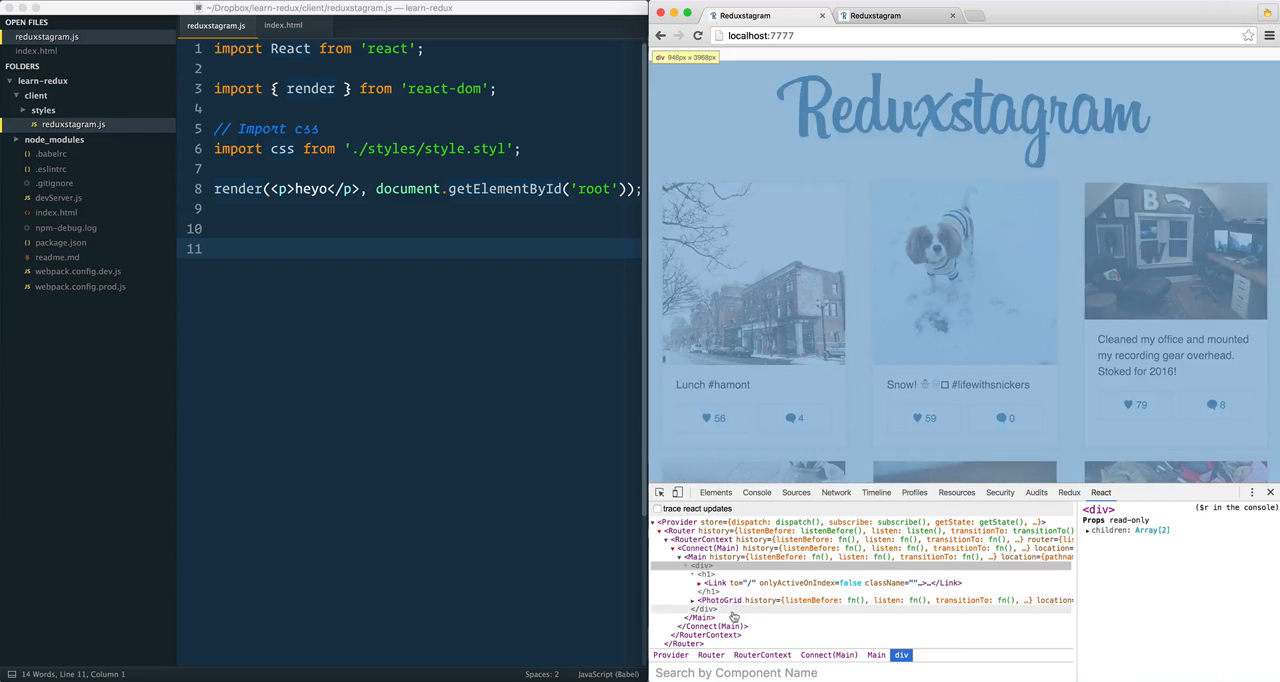
click(718, 600)
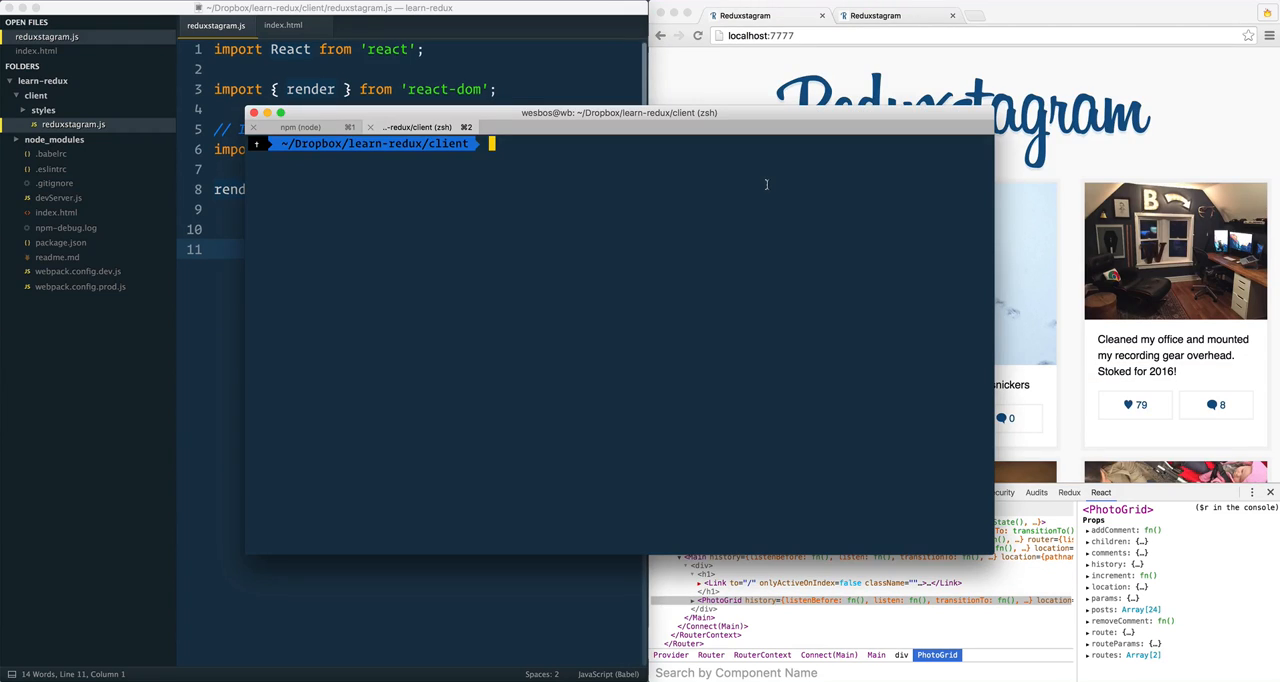
mouse_move(590, 274)
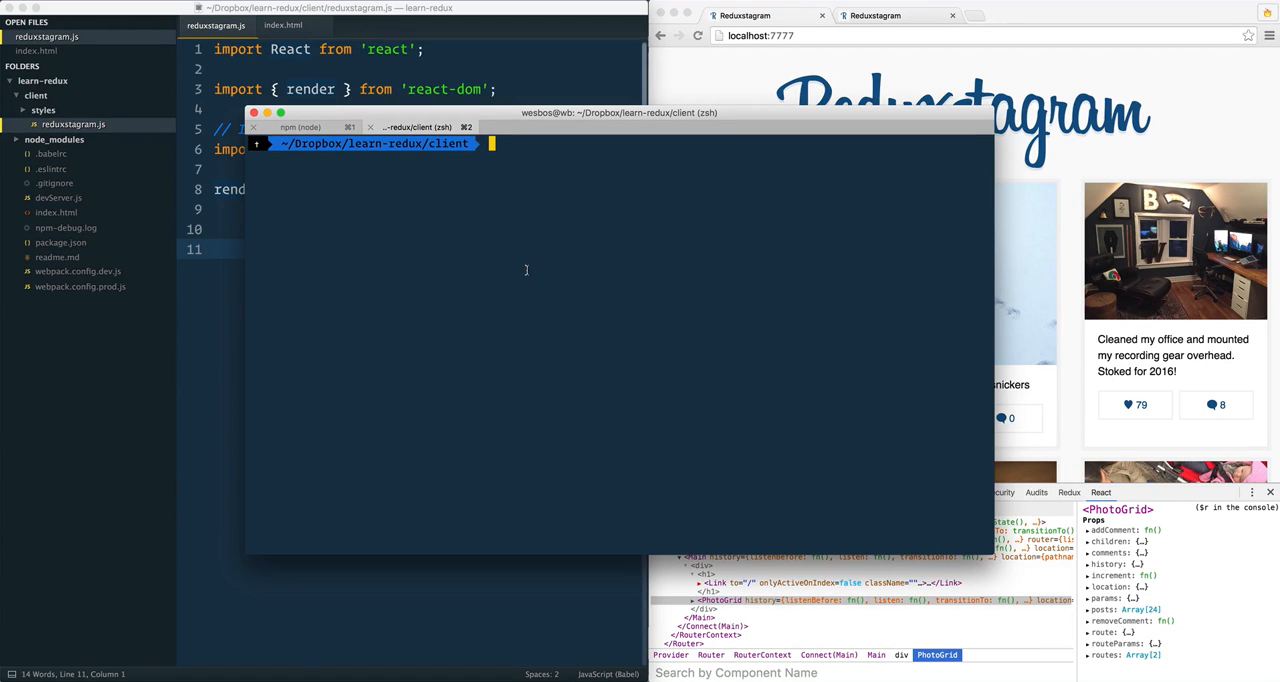
- Make a components folder and create empty Main.js, PhotoGrid.js and Single.js inside it
text(mkdir c)
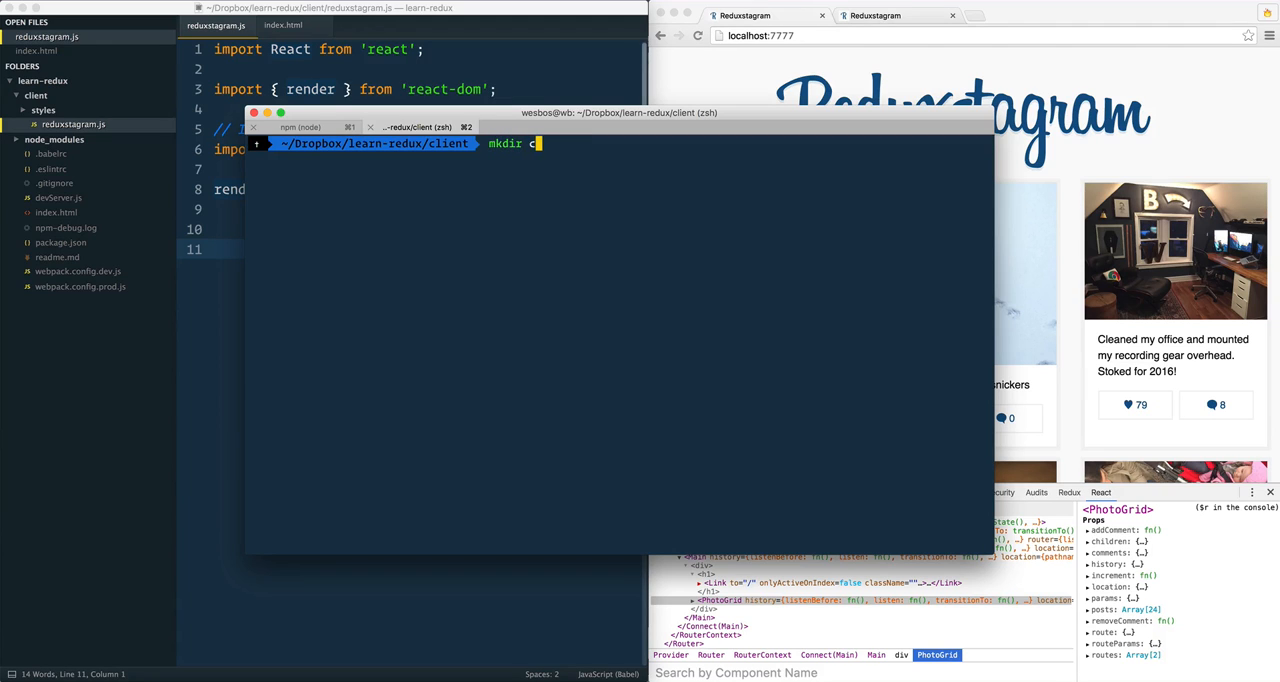
text(cd components)
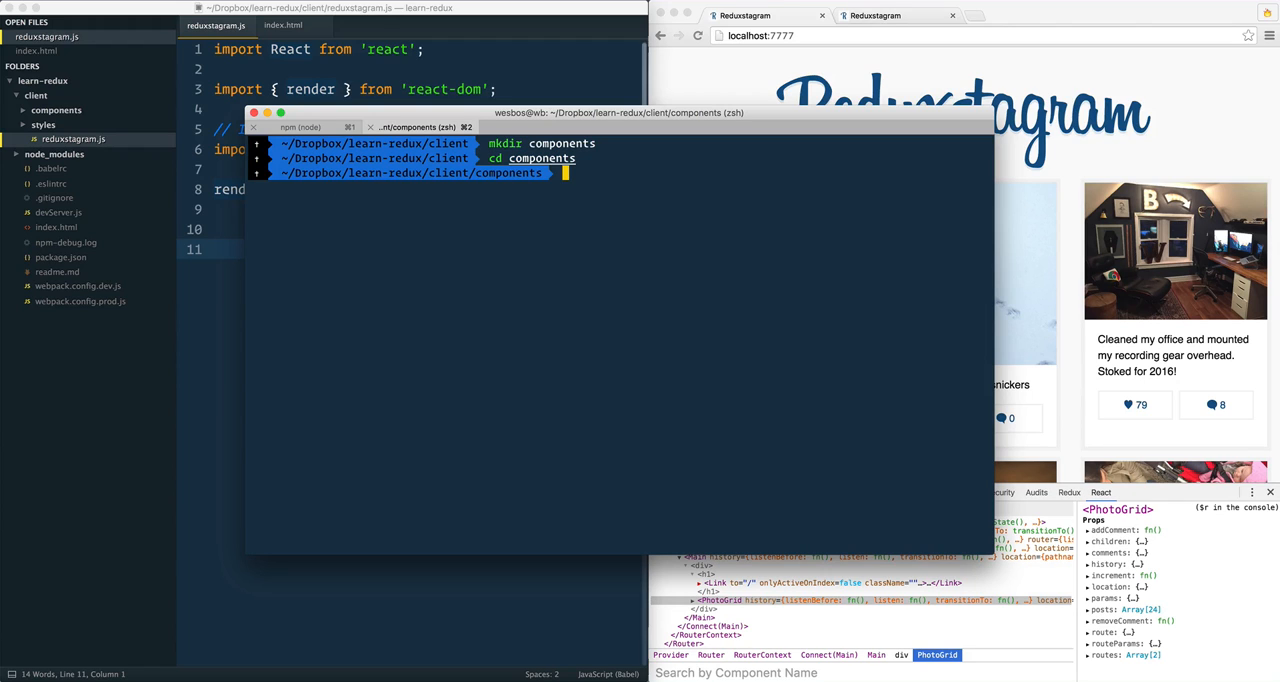
text(touch)
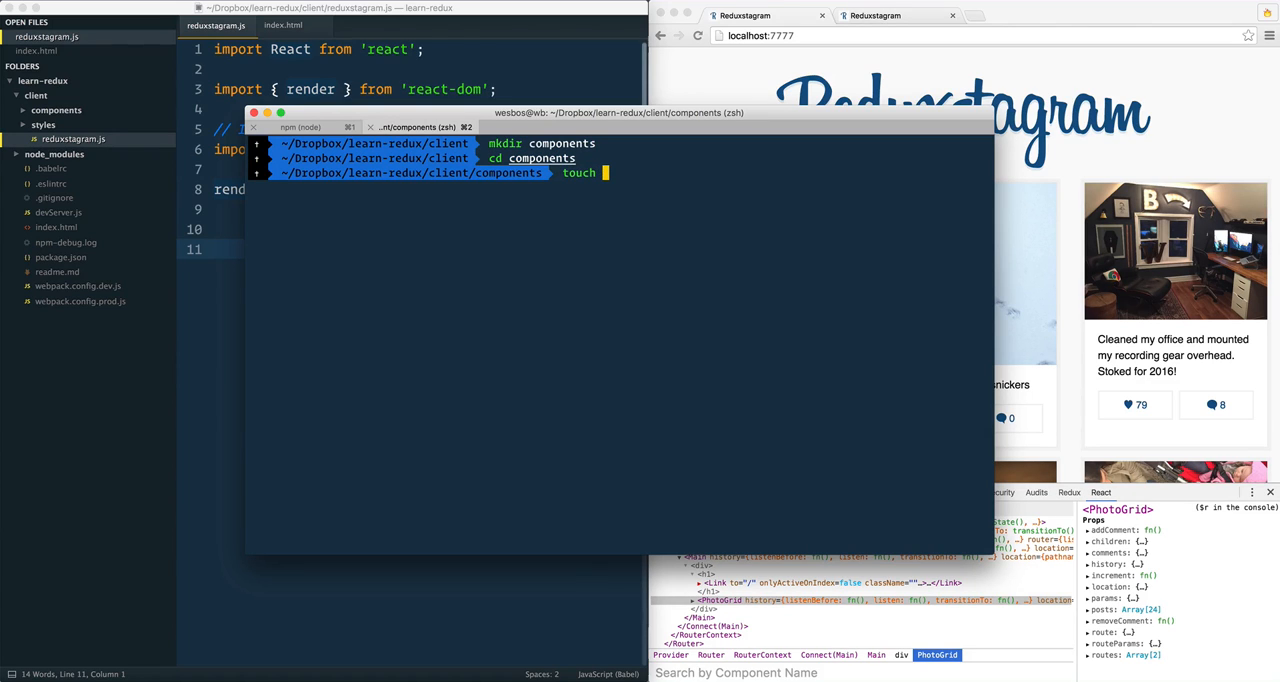
text(Main.js)
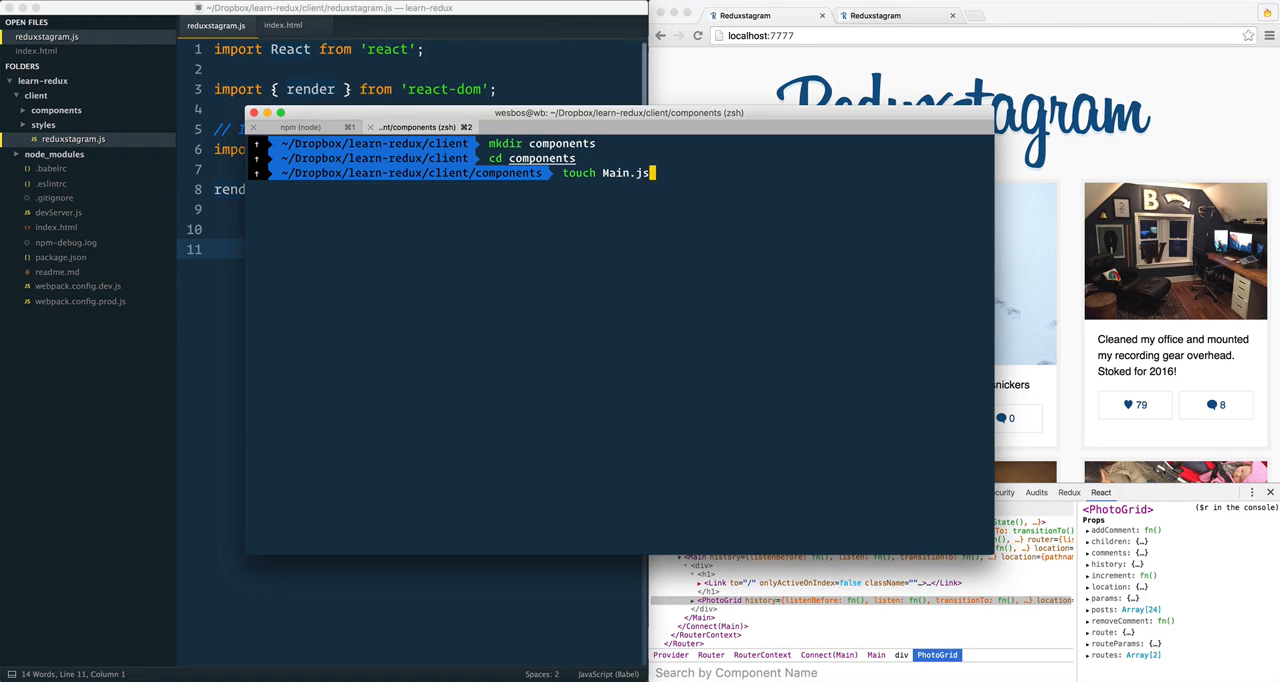
text(Ph)
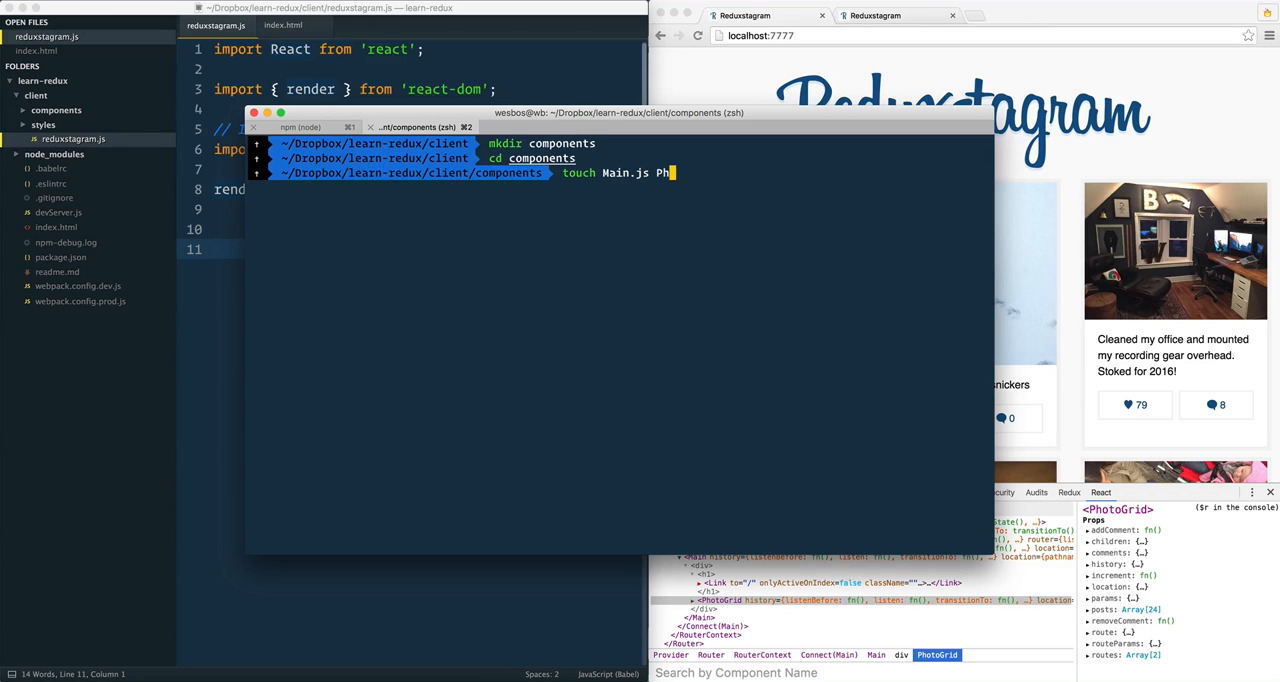
text(otoGrid.js Single.js)
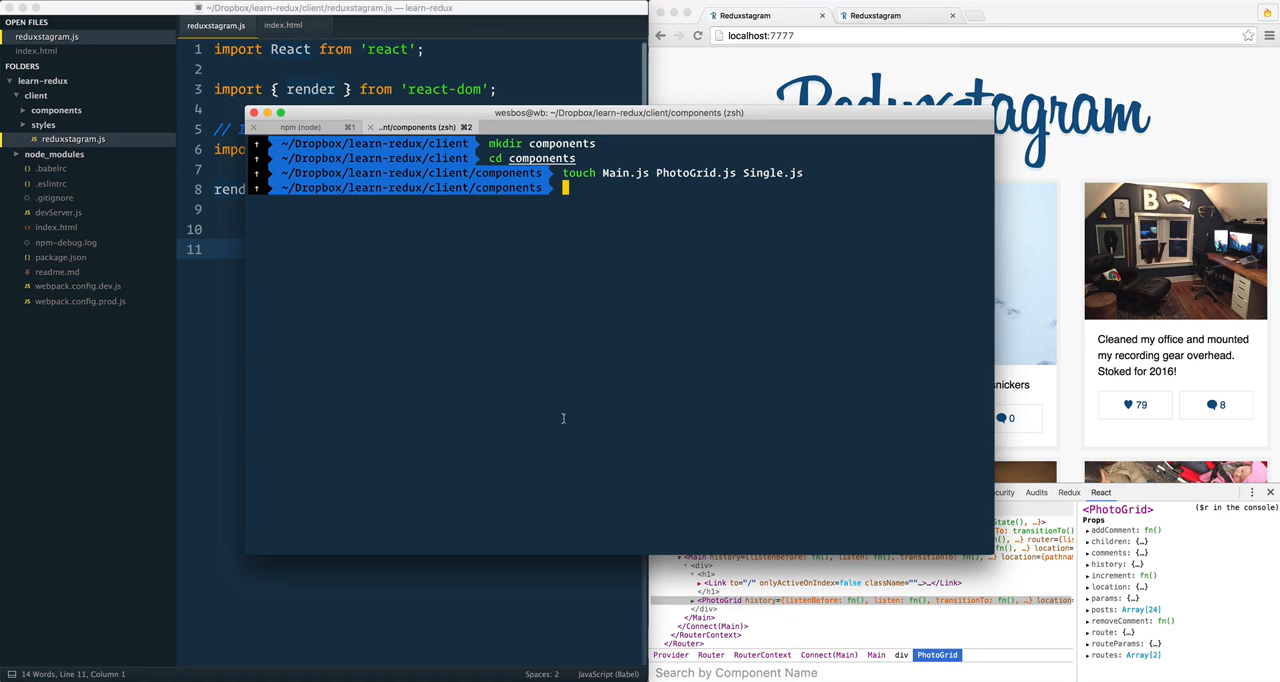
text(t)
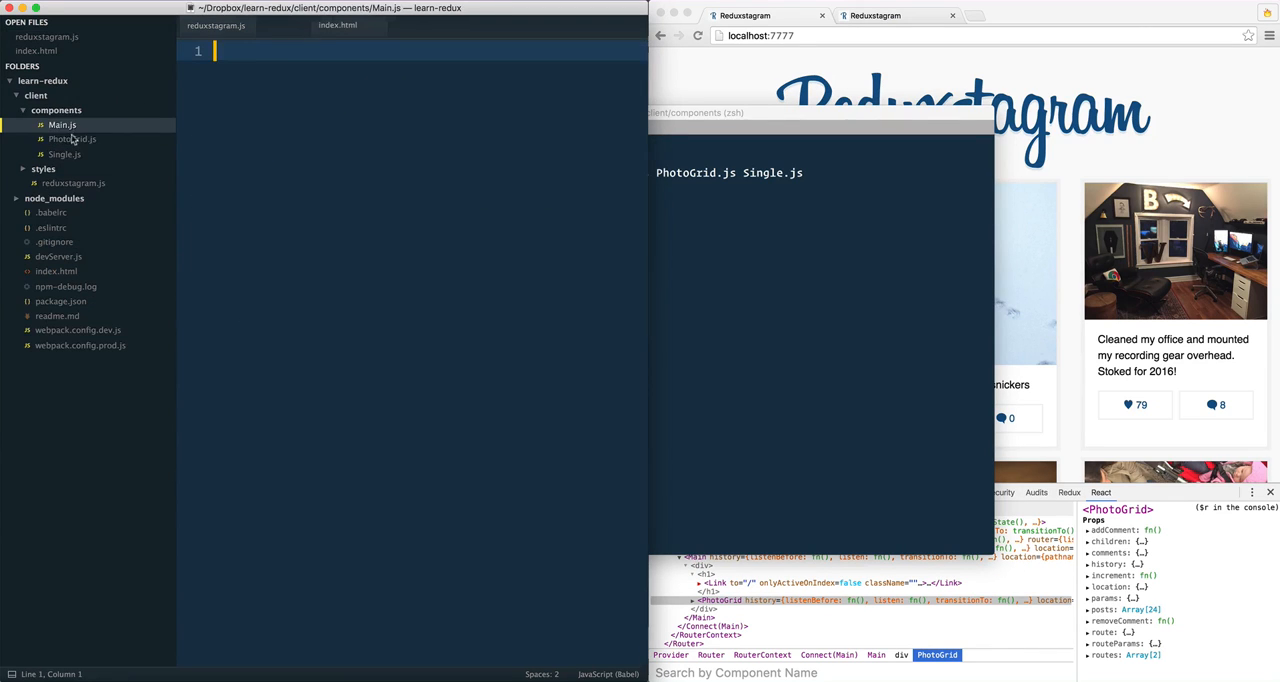
- In Main.js declare const Main = React.createClass with a render returning a div
click(62, 124)
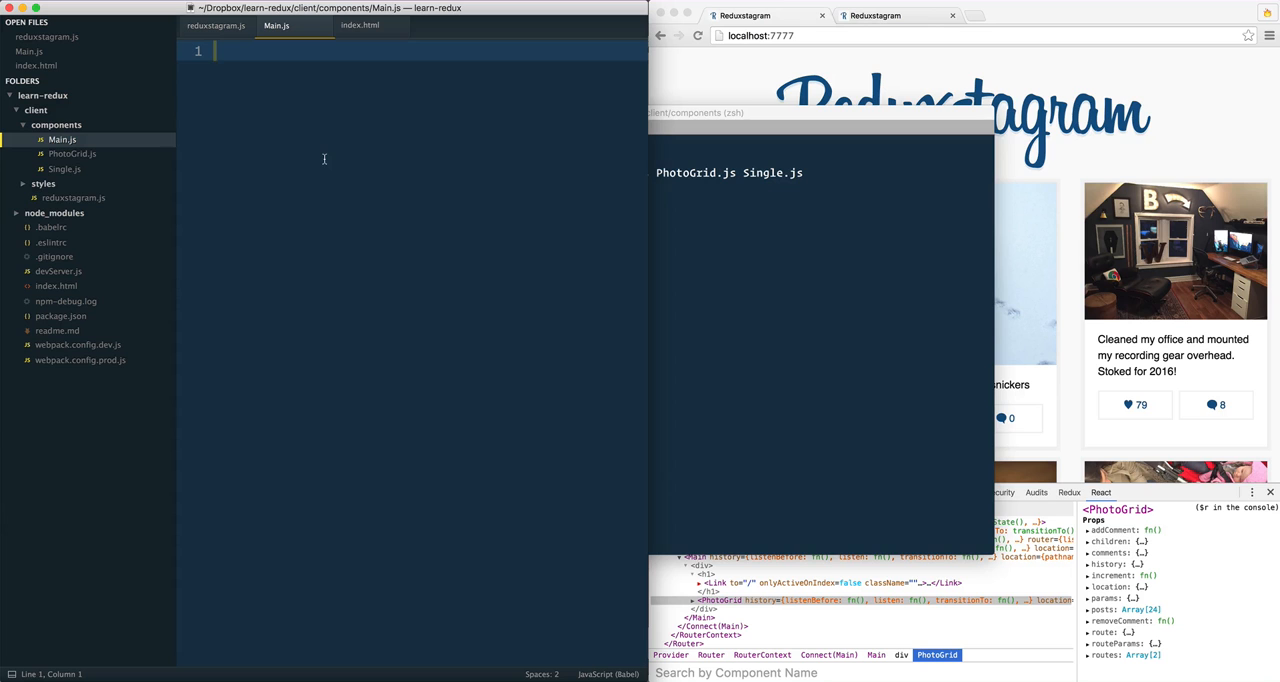
text(const)
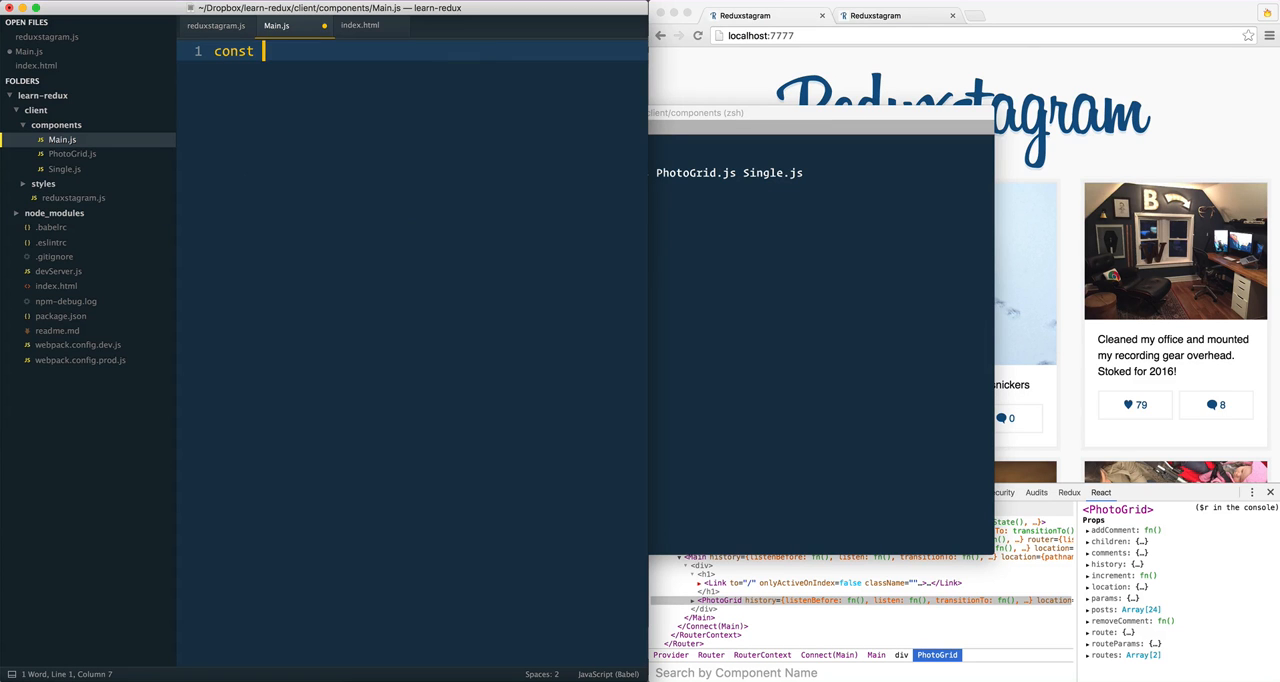
text(Main = React.c)
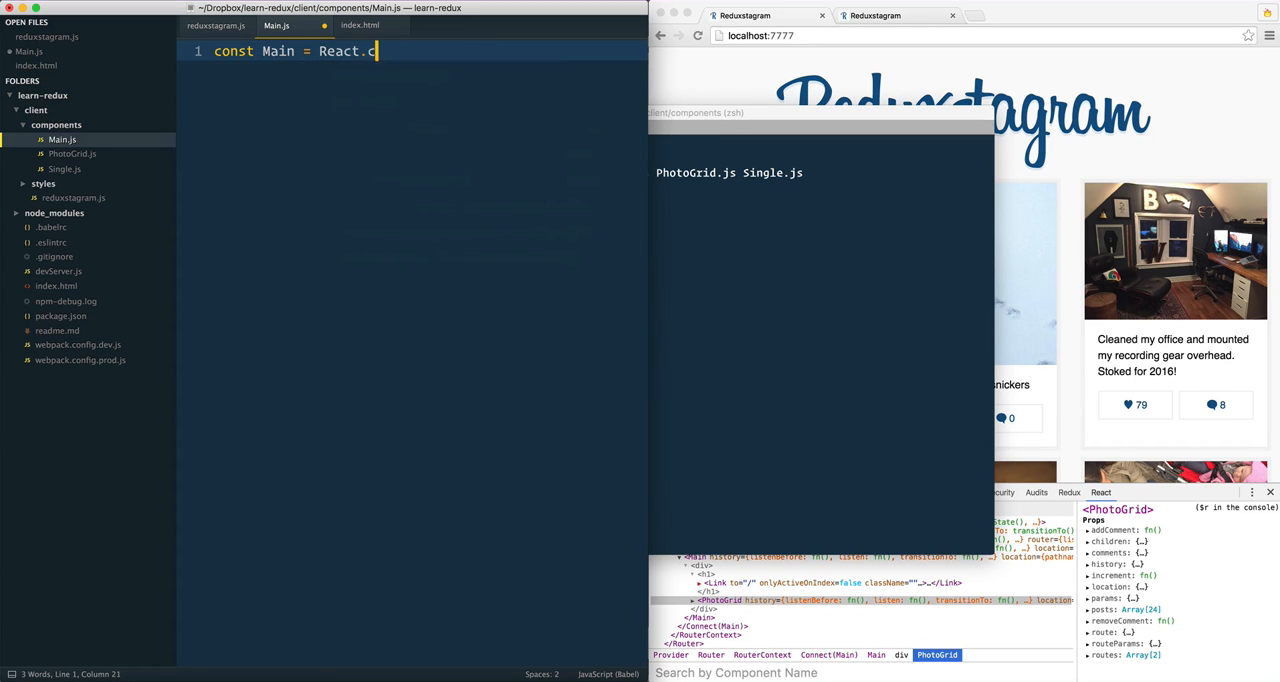
text(reateClass({)
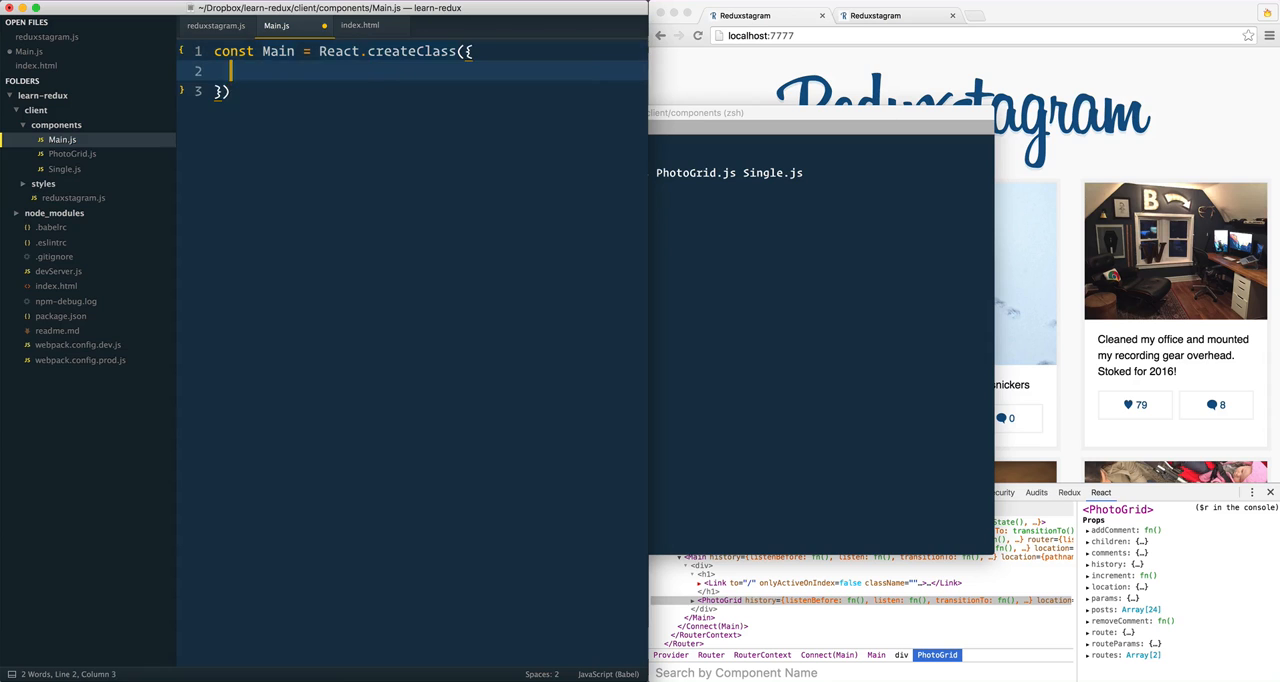
text(render() {)
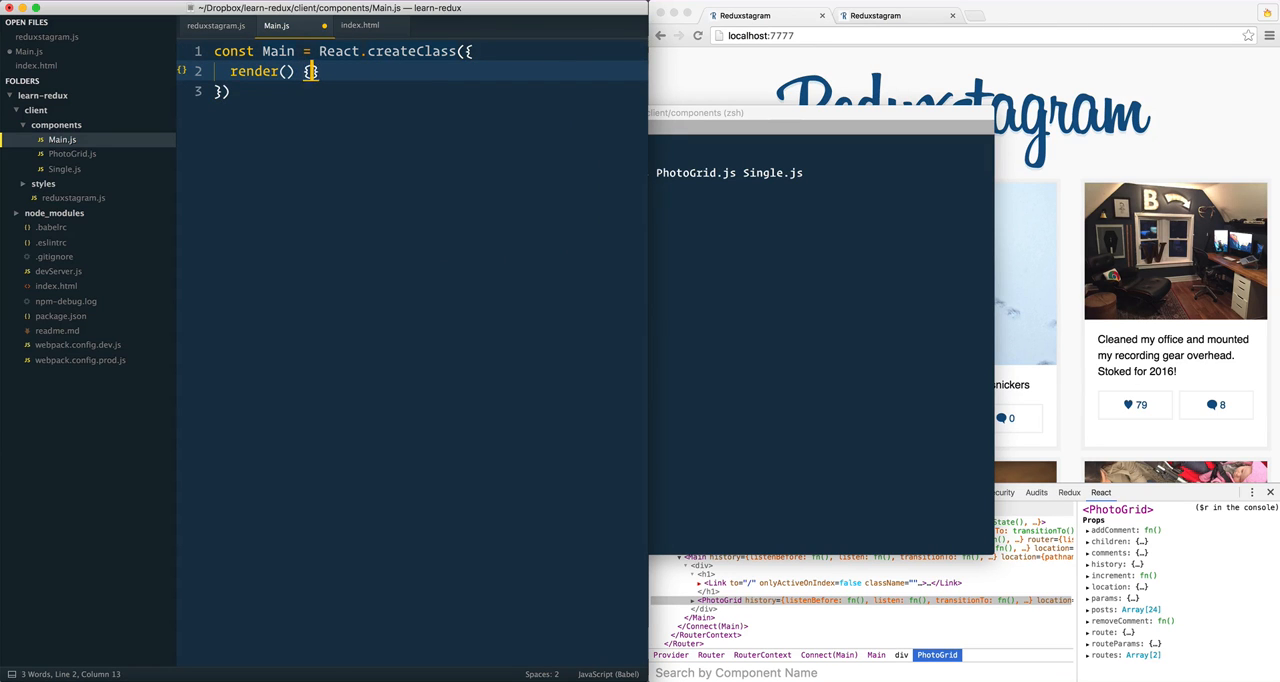
text(return)
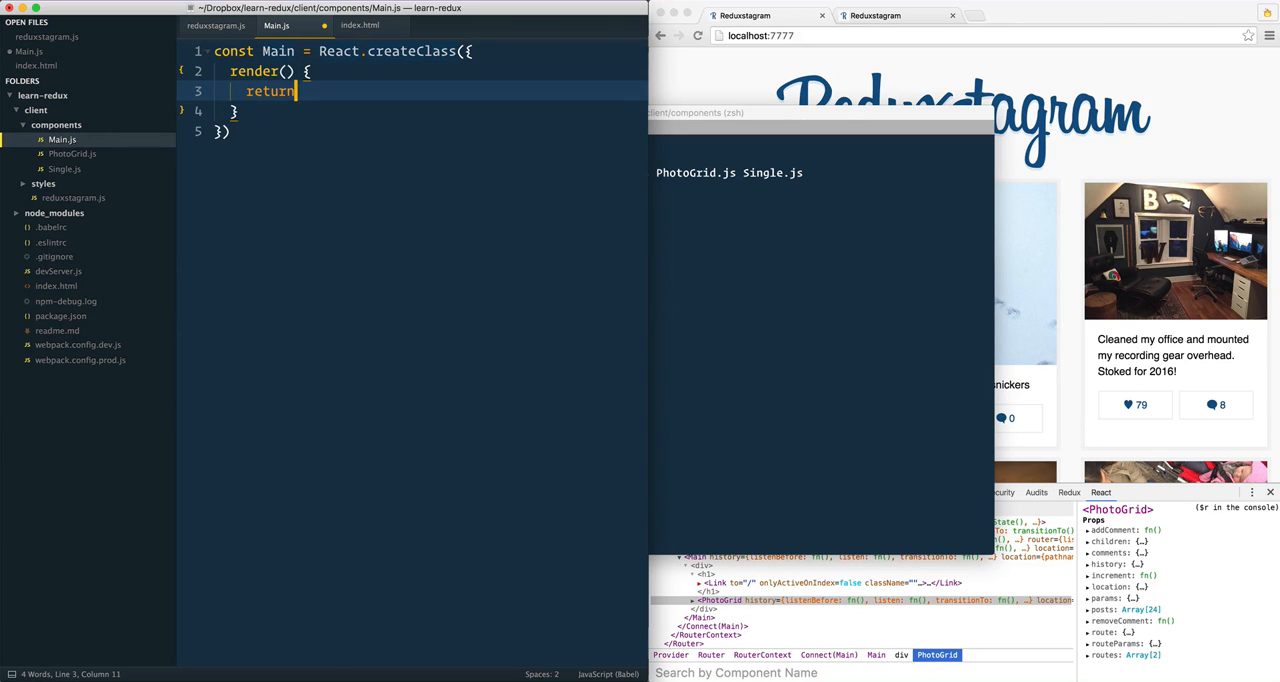
text(()
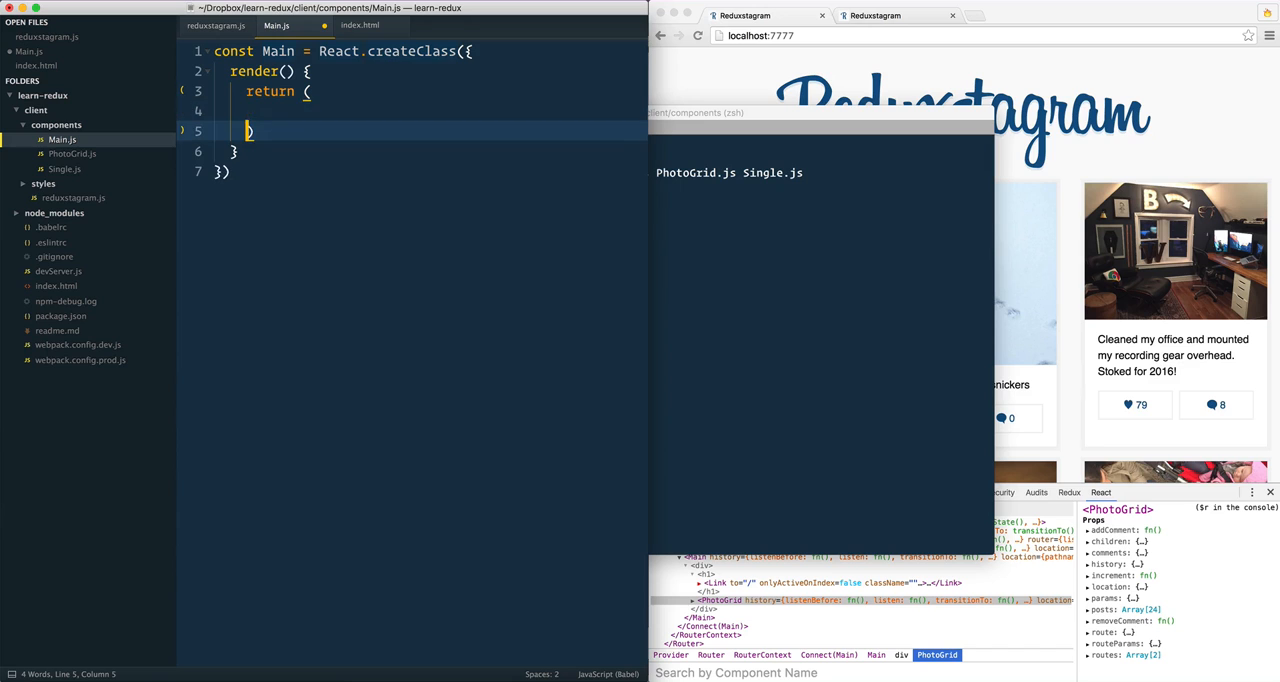
text(div>)
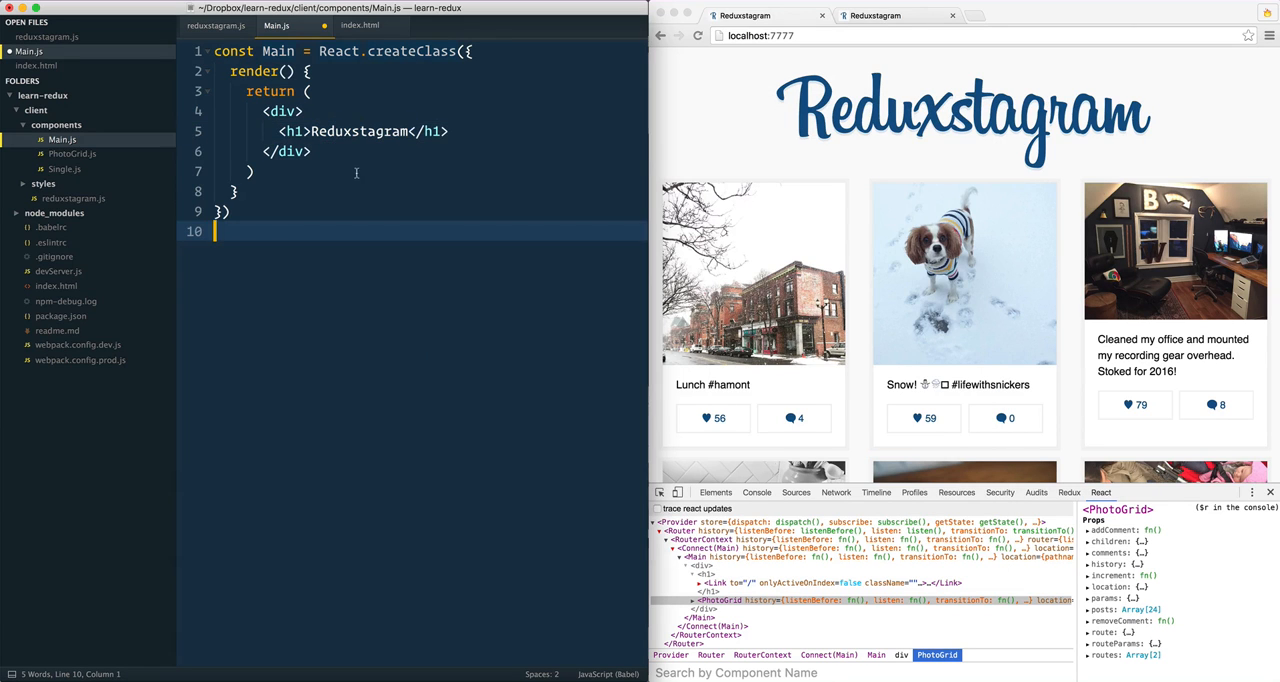
- Add an h1 reading Reduxstagram inside the div and move to the top of the file
double_click(358, 132)
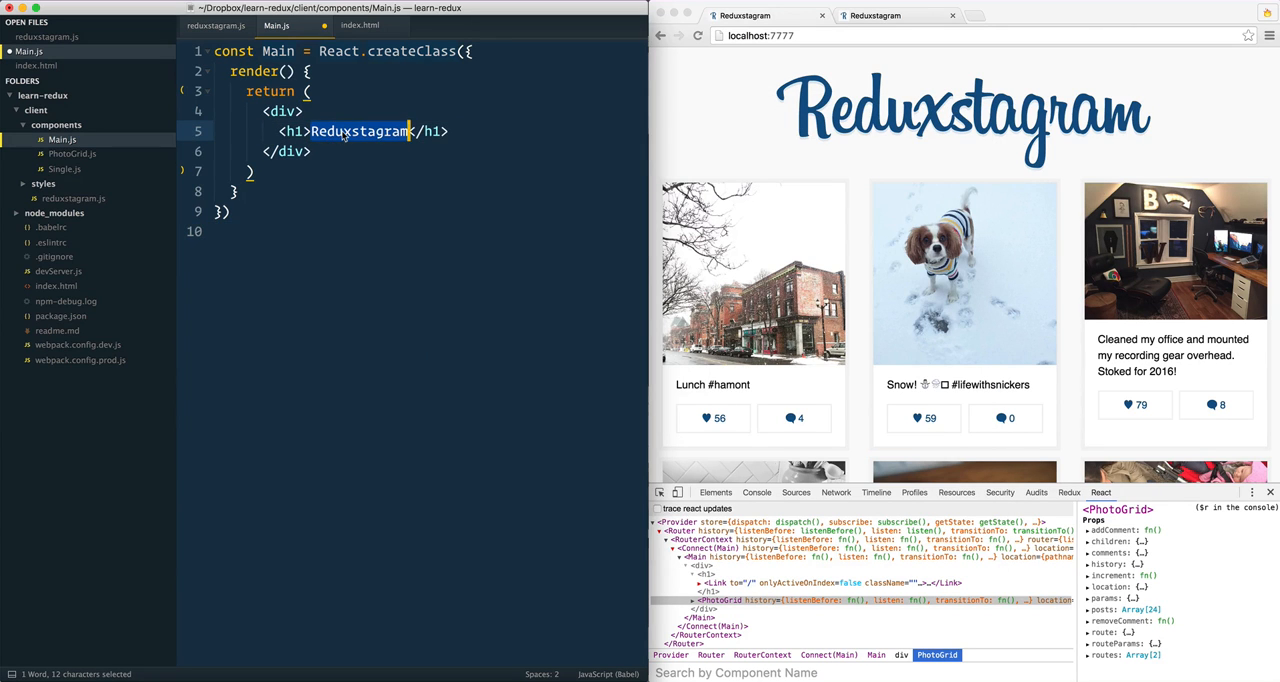
click(964, 270)
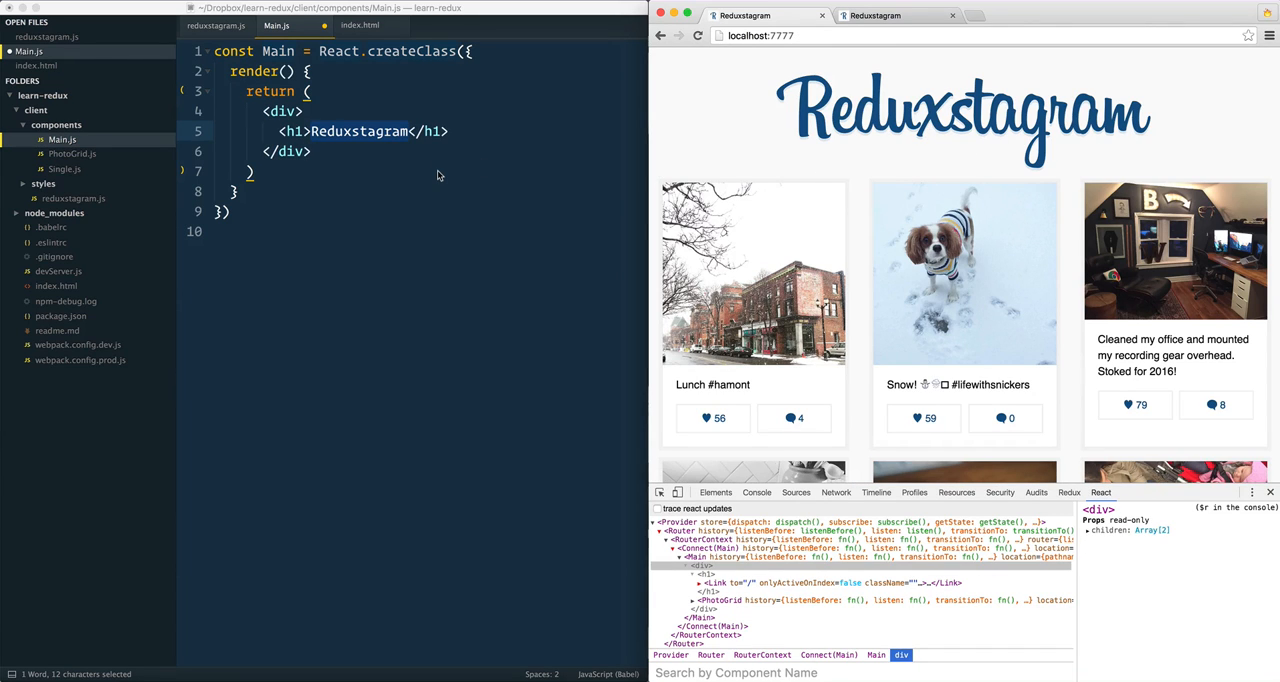
double_click(358, 132)
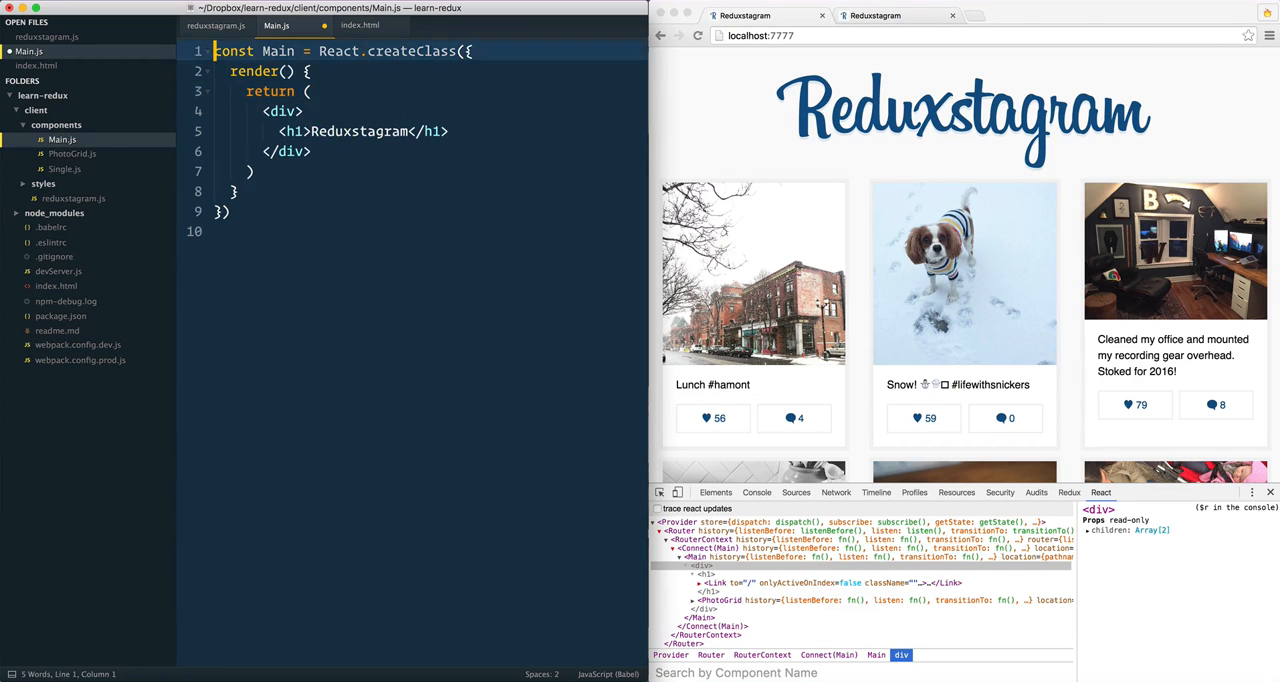
- Add import React from 'react' and import { Link } from 'react-router' at the top of Main.js
text(import React from 'react';)
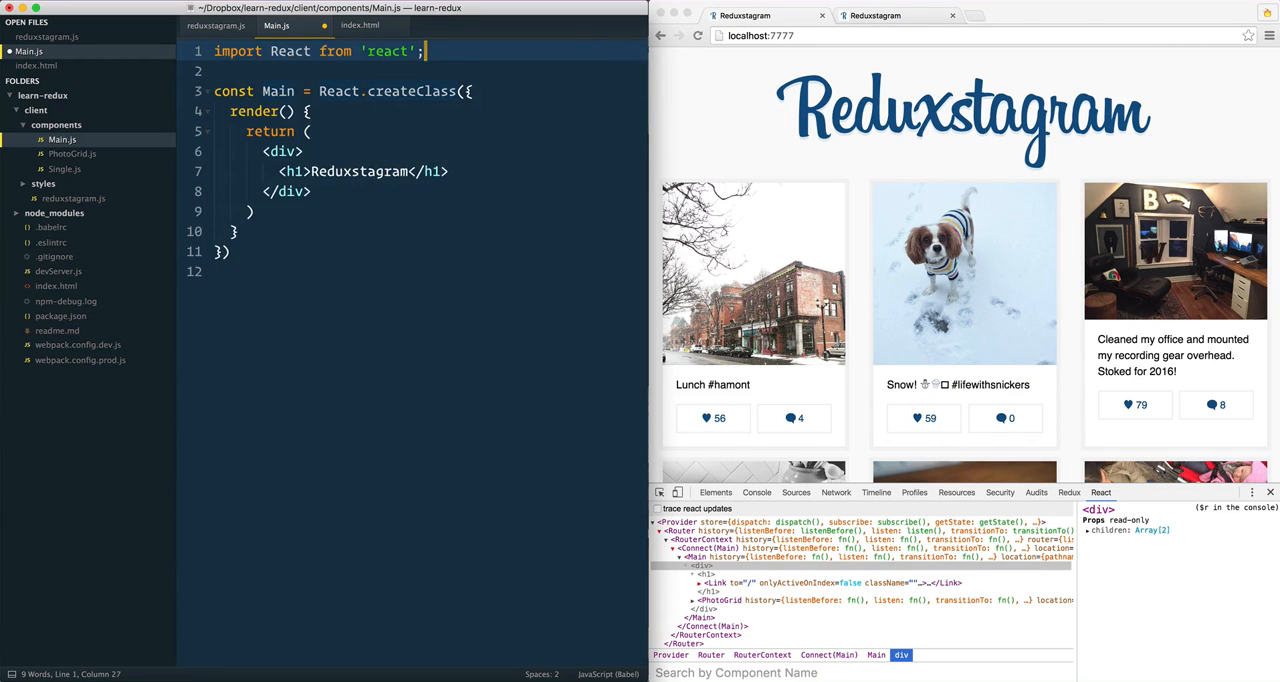
key(enter)
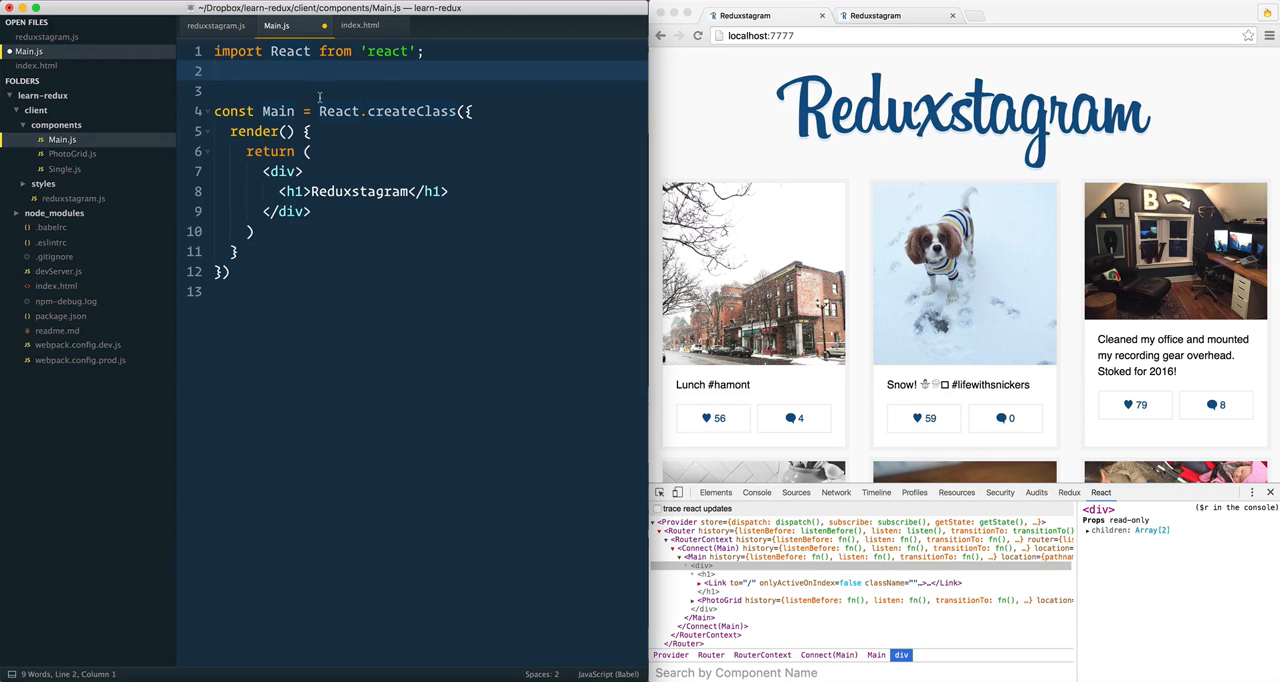
click(216, 24)
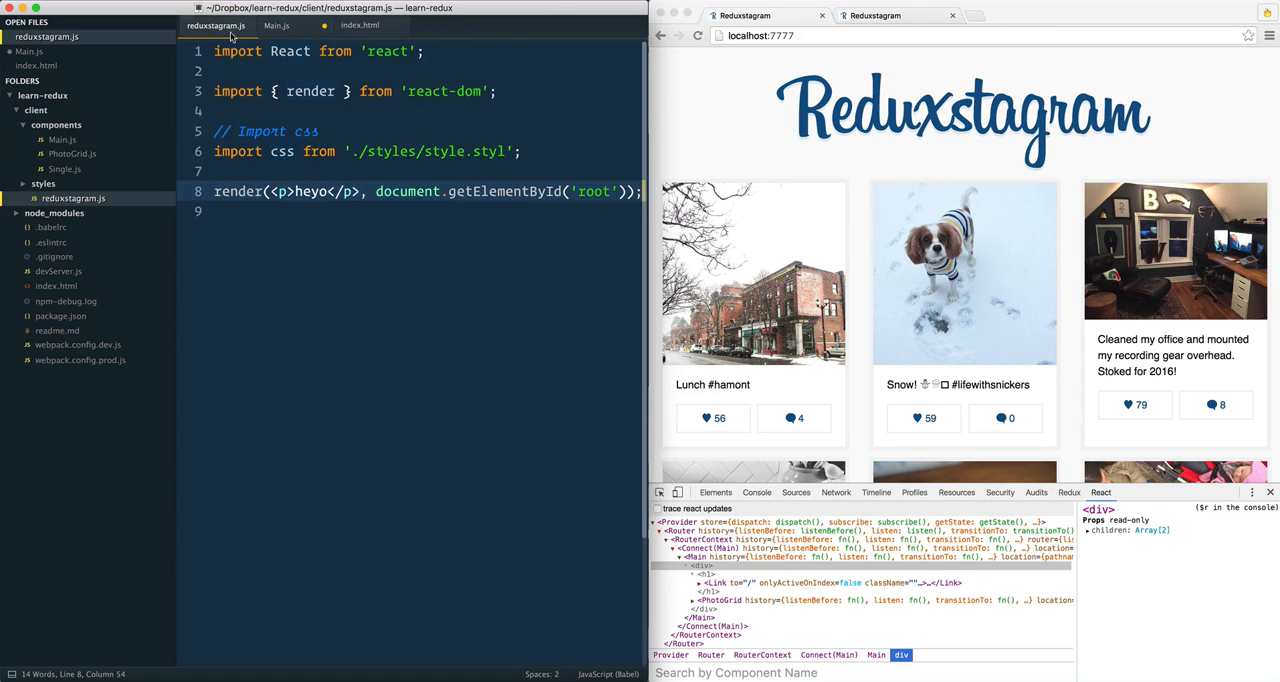
click(276, 24)
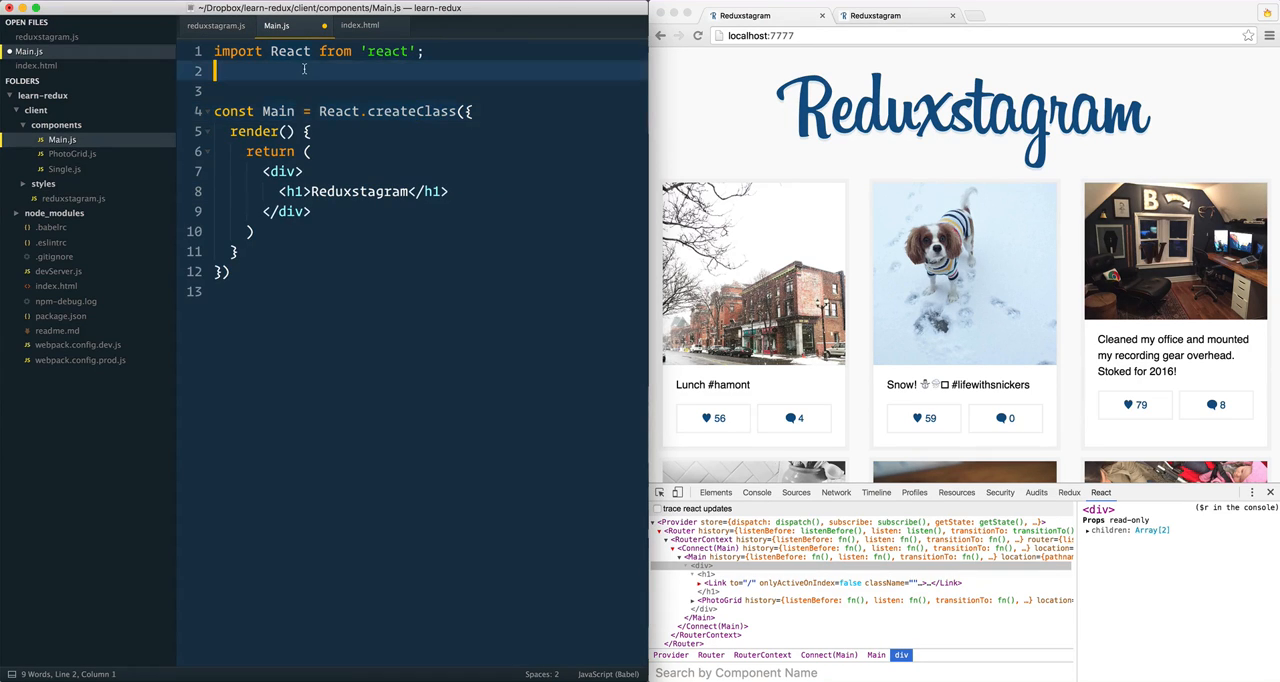
text(ort {)
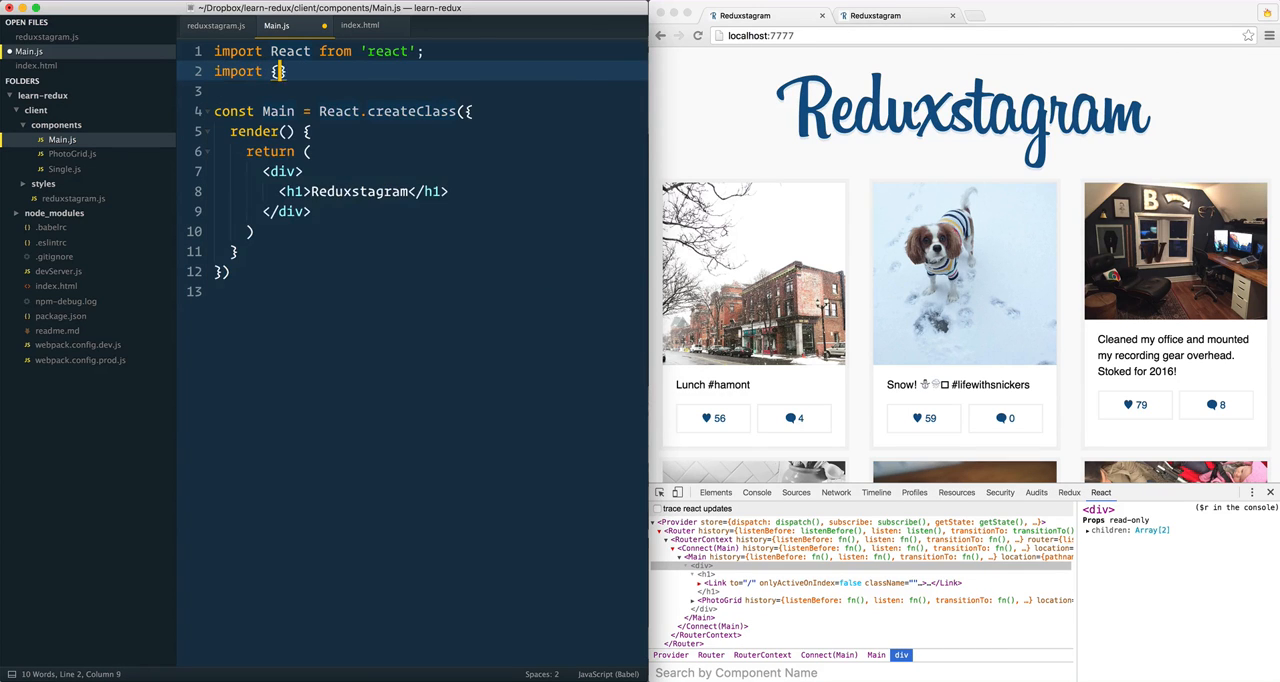
text(Link)
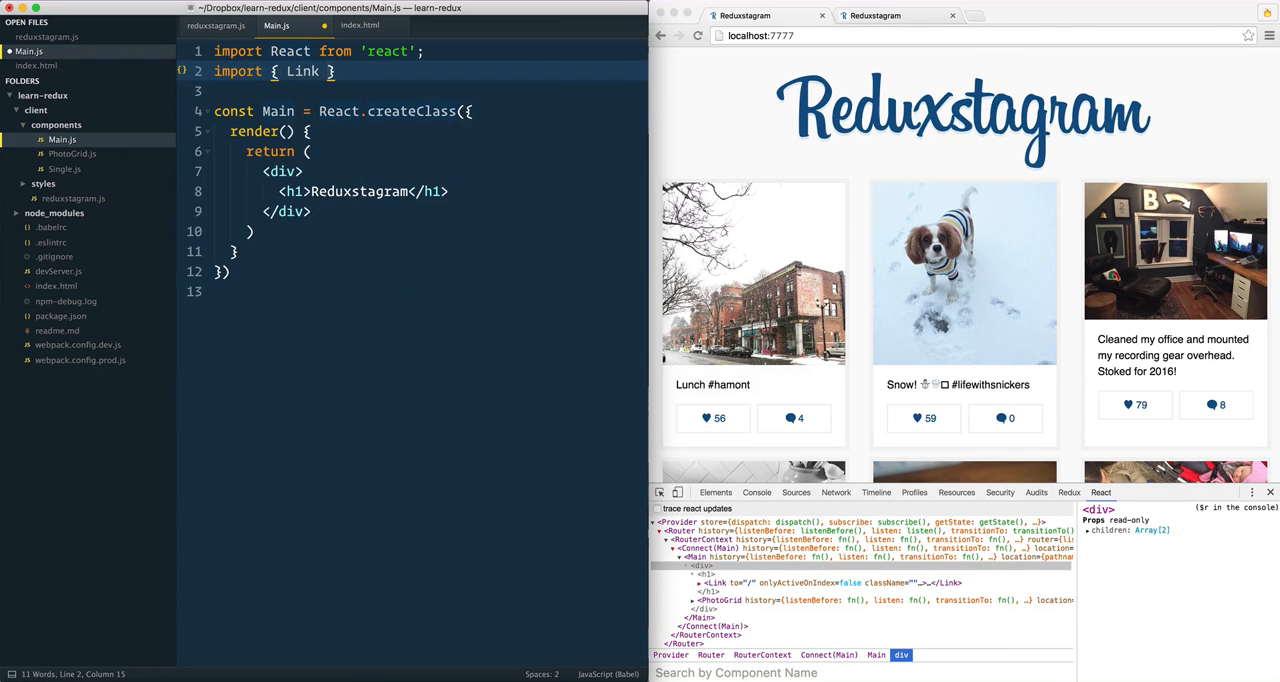
text(from 'react-router';)
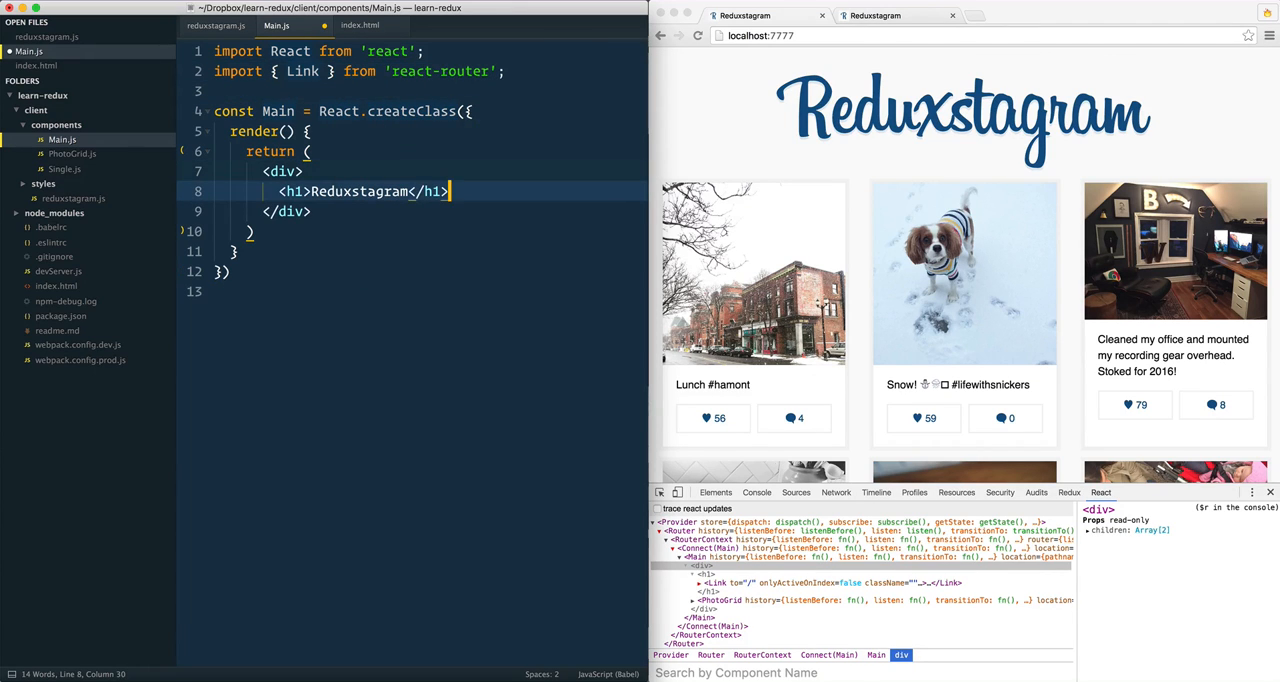
- Wrap the Reduxstagram heading text in <Link to="/"> and begin the export line
key(cmd+x)
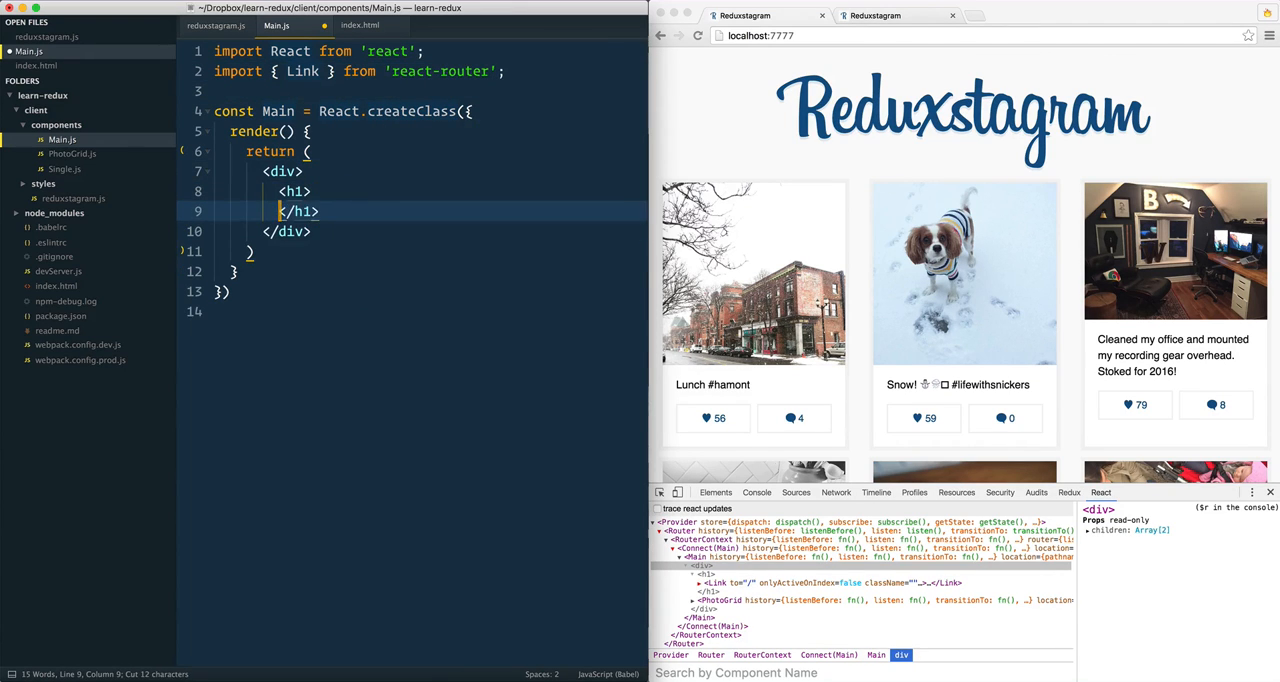
text(<Link></Link>)
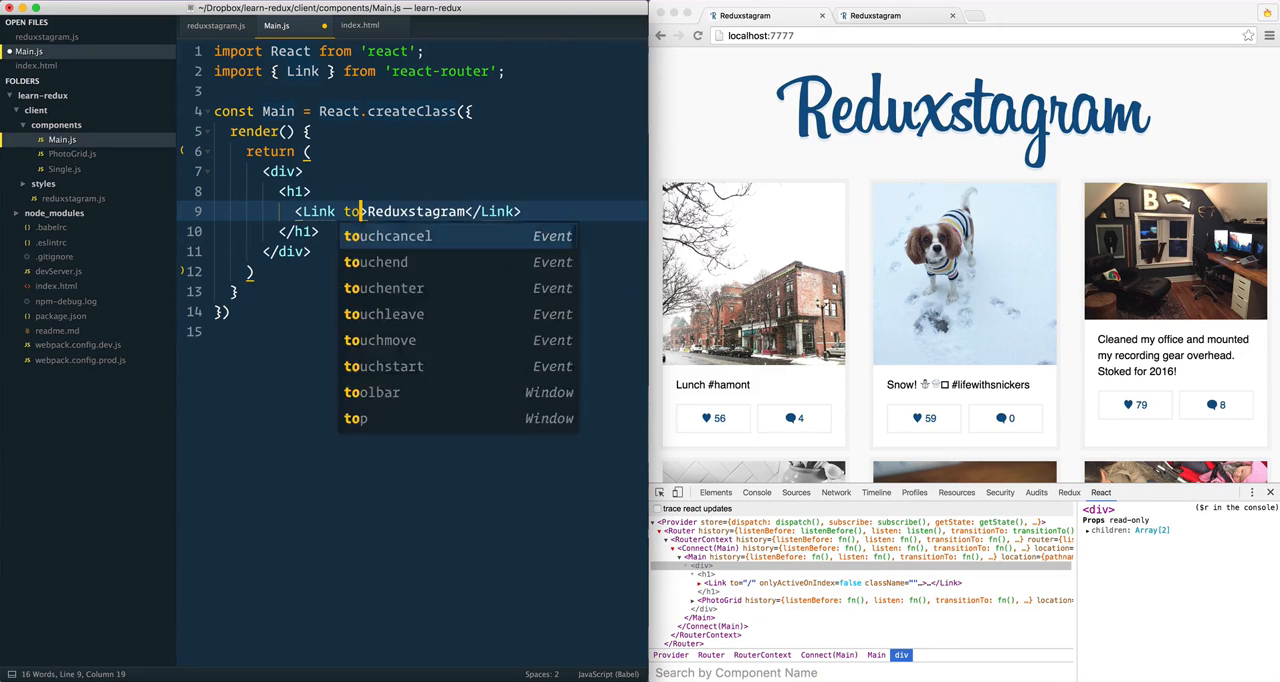
text(="/">)
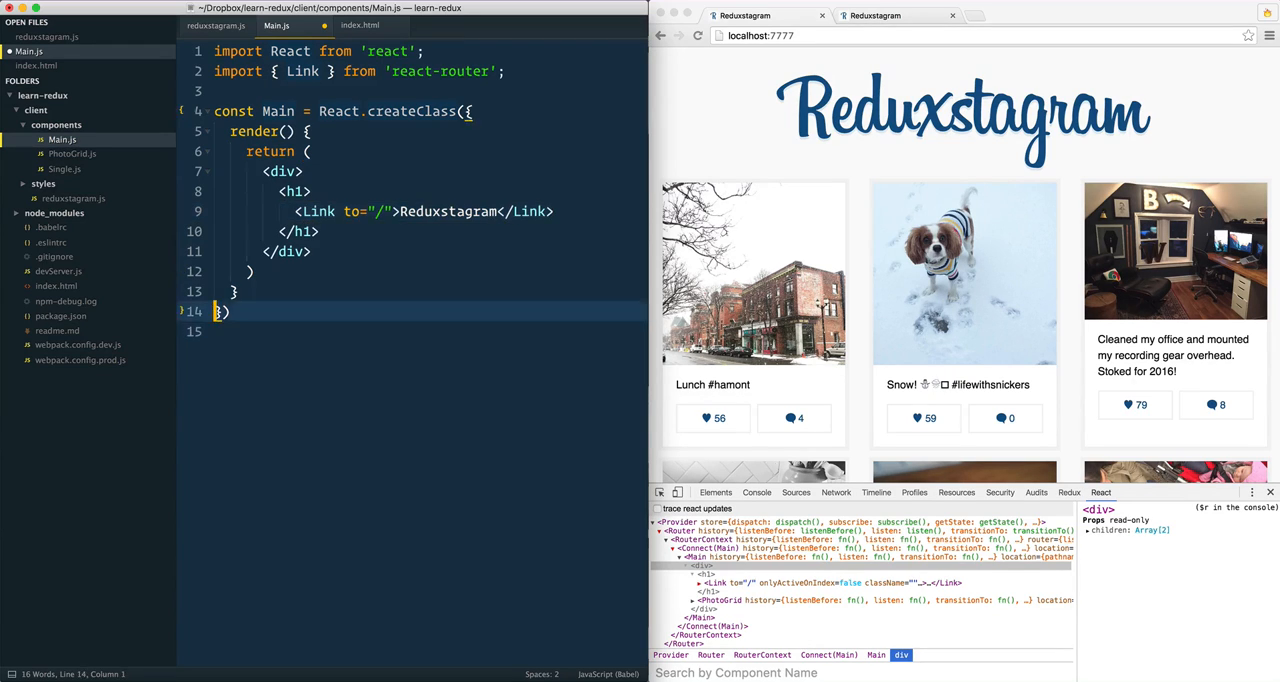
text(export d)
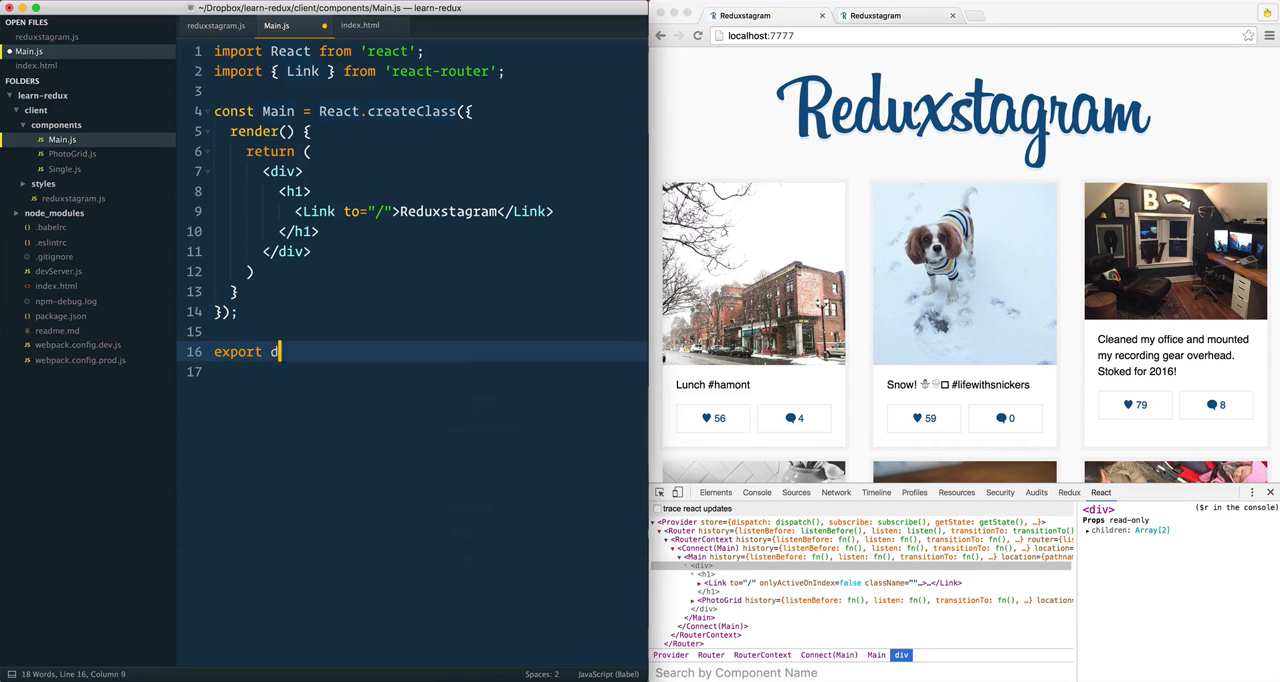
- Finish the file with export default Main;
text(efault Main)
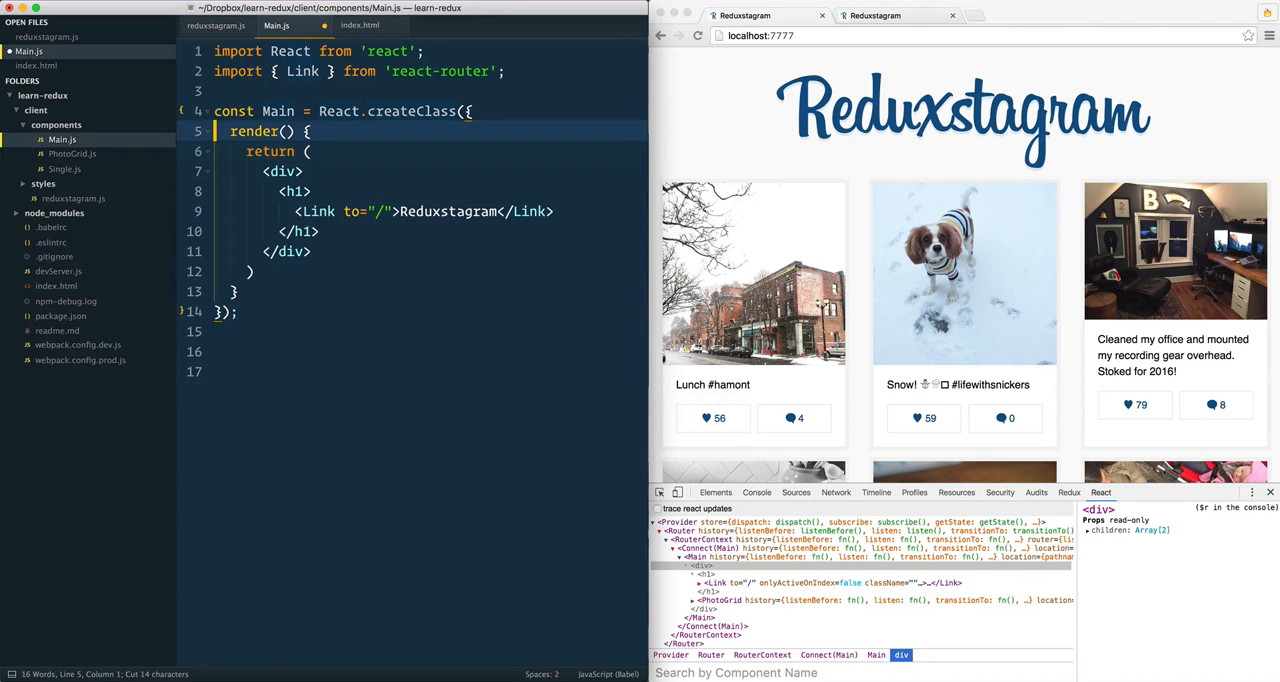
text(export default)
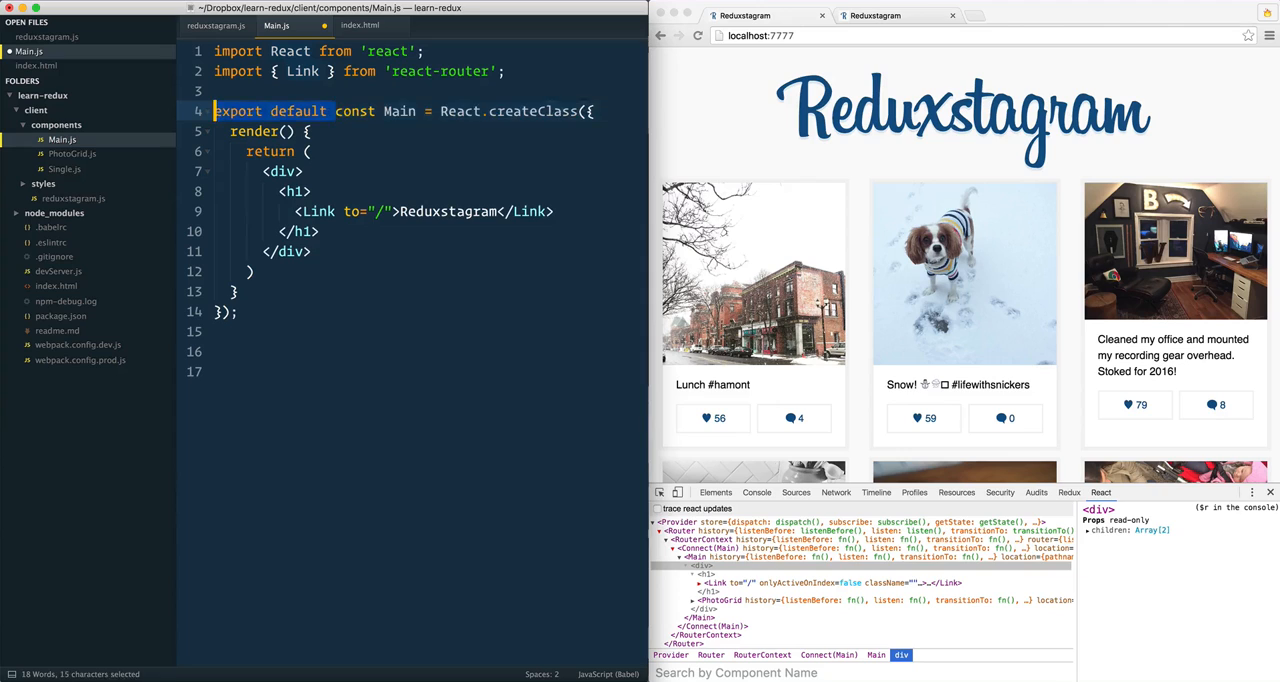
text(export default Main)
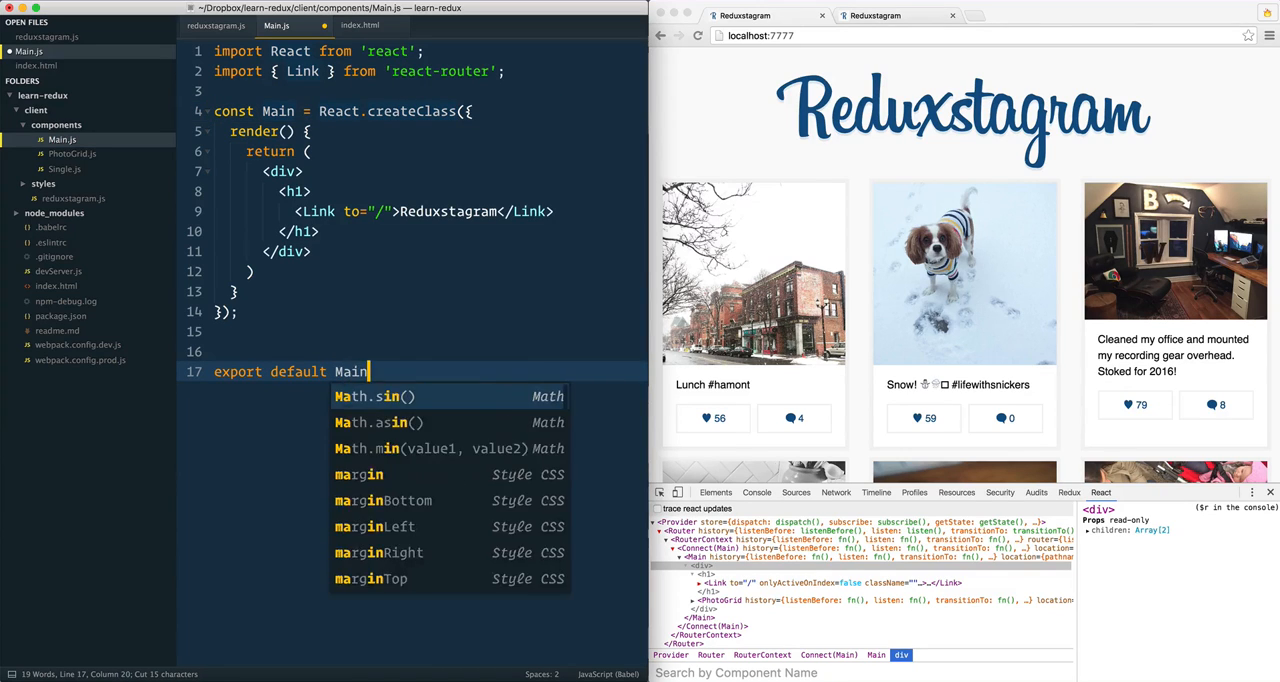
text(;)
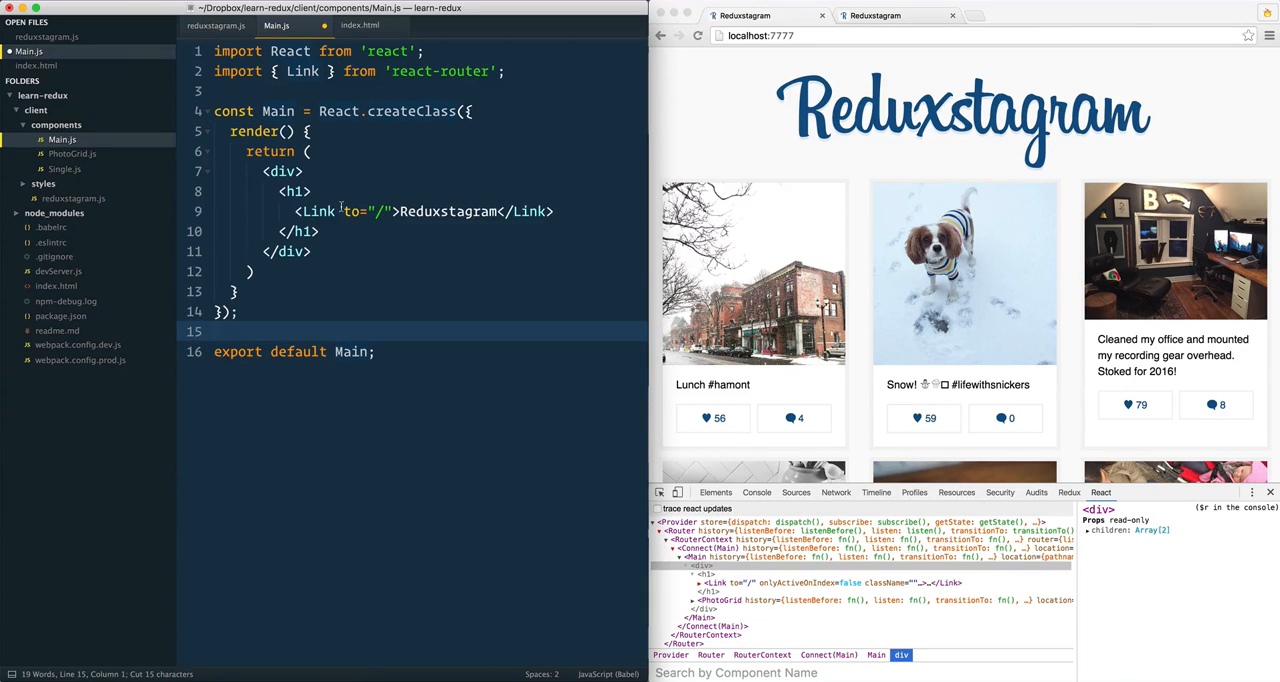
- Switch to reduxstagram.js to start importing the Main component
click(216, 24)
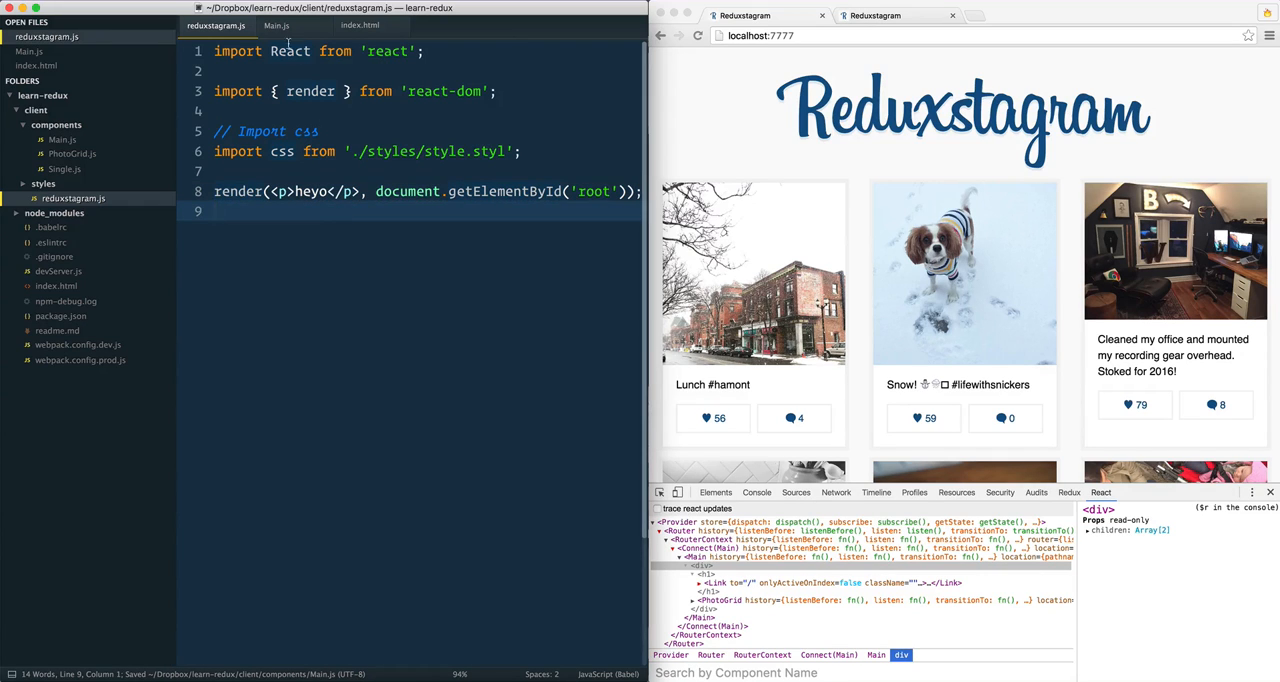
click(276, 24)
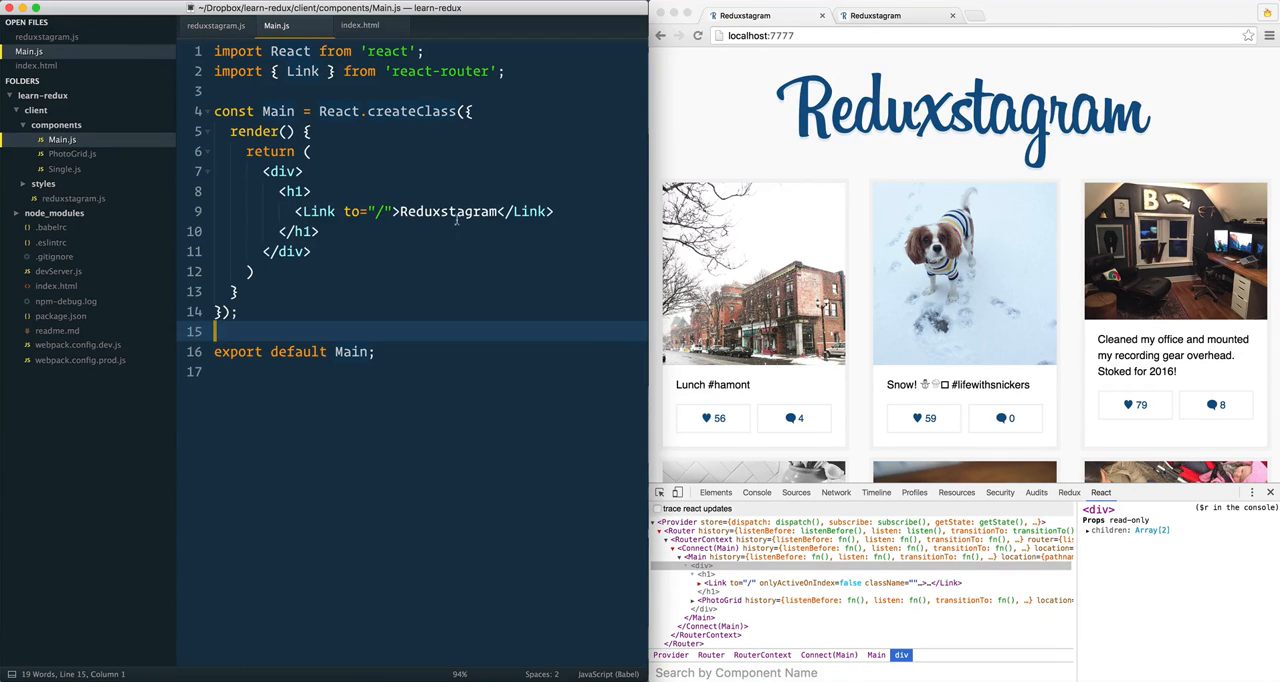
double_click(448, 212)
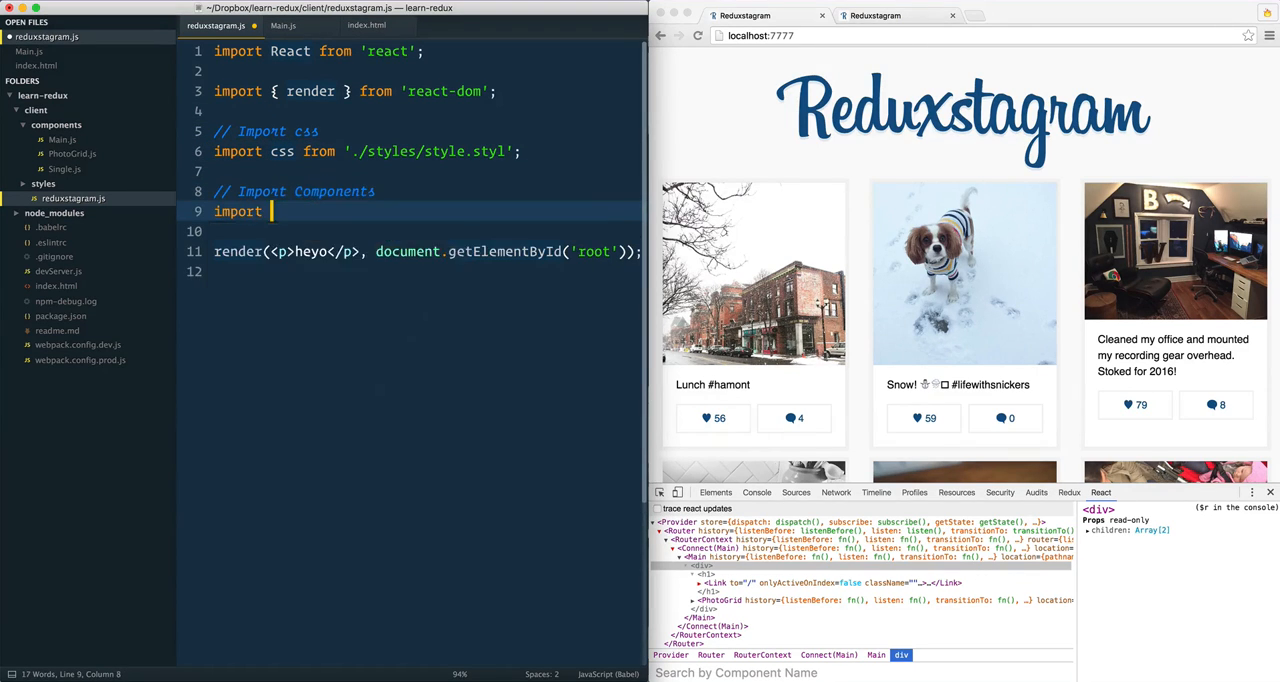
- Import Main from './components/Main' and render <Main/> in place of the heyo paragraph
text(Main from './)
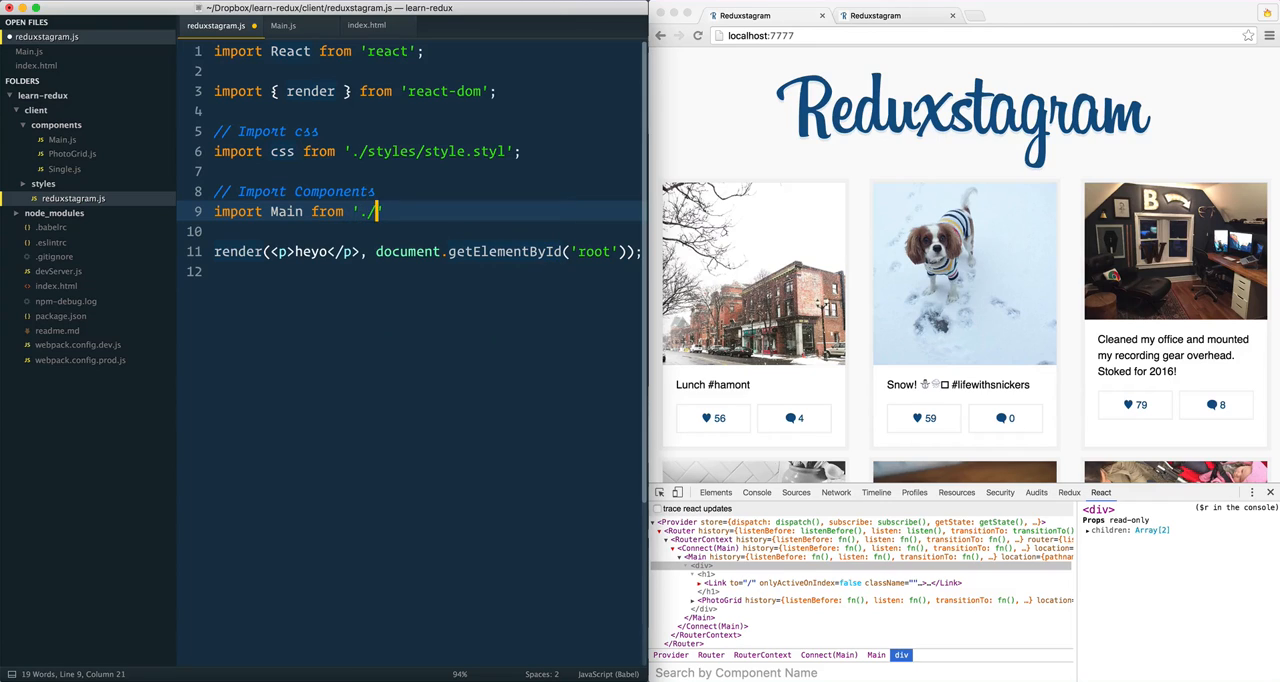
text(components/Main';)
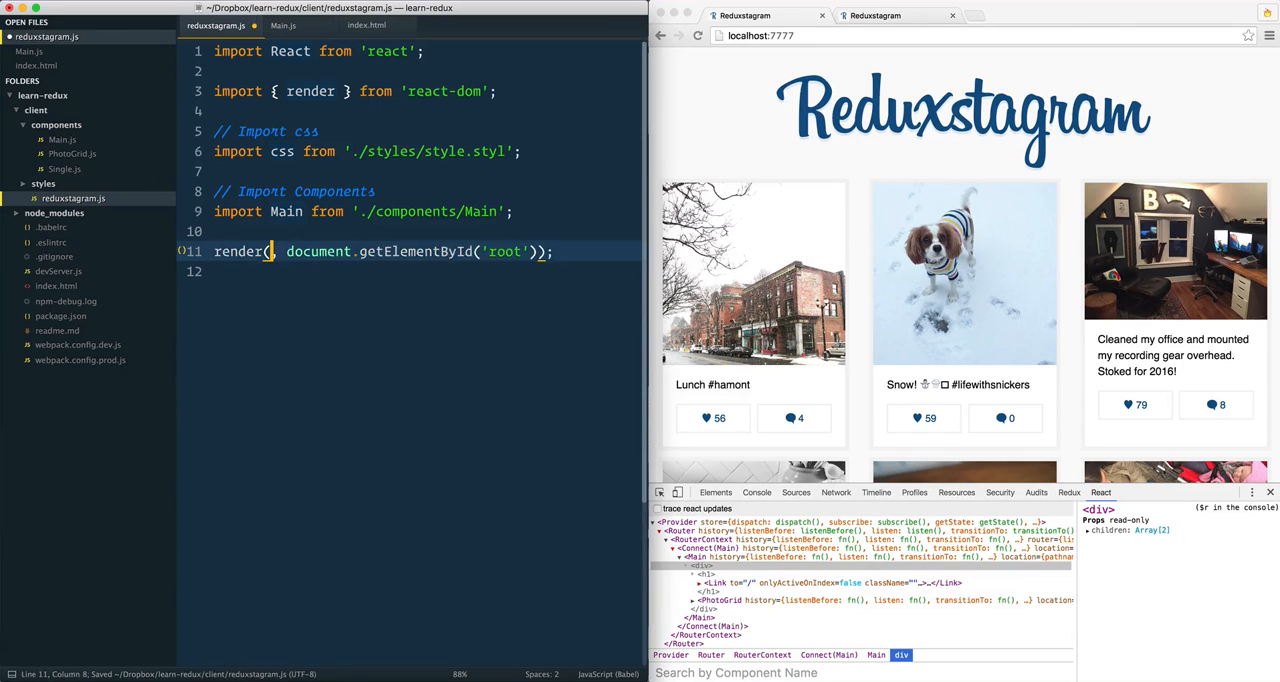
text(<Main/>)
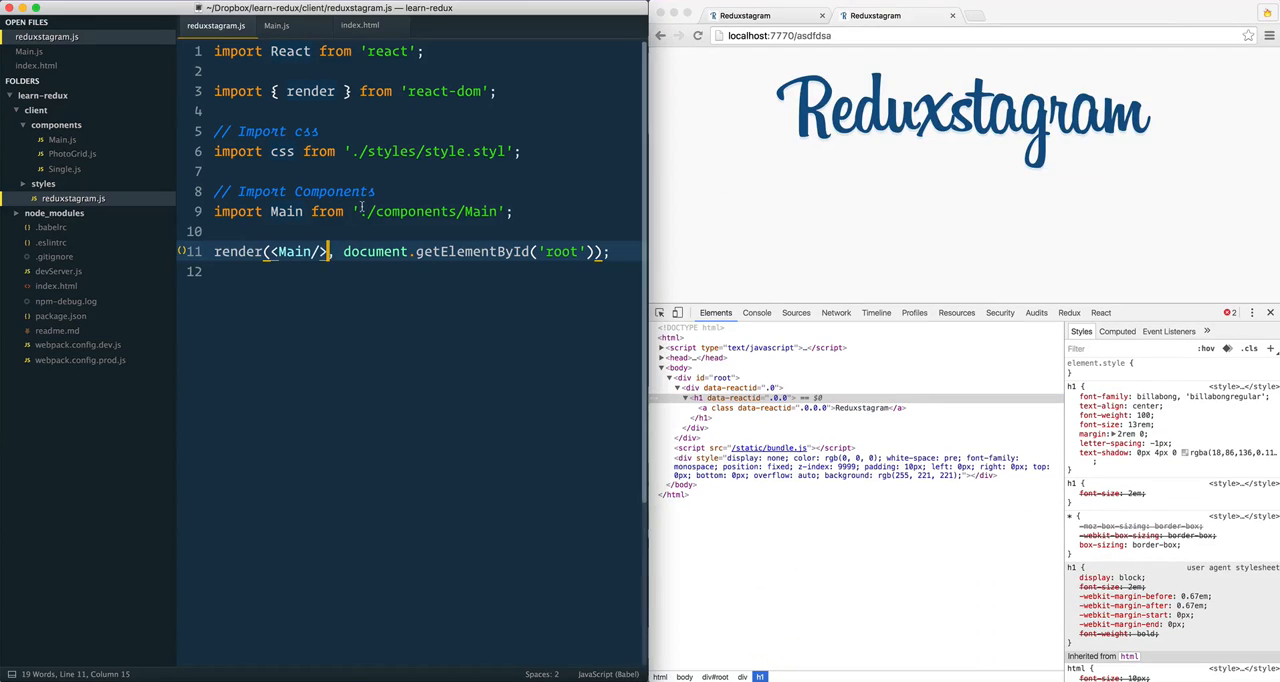
- Change the heading to Wesuxstagram, save to hot-reload, then start restoring Red
click(276, 24)
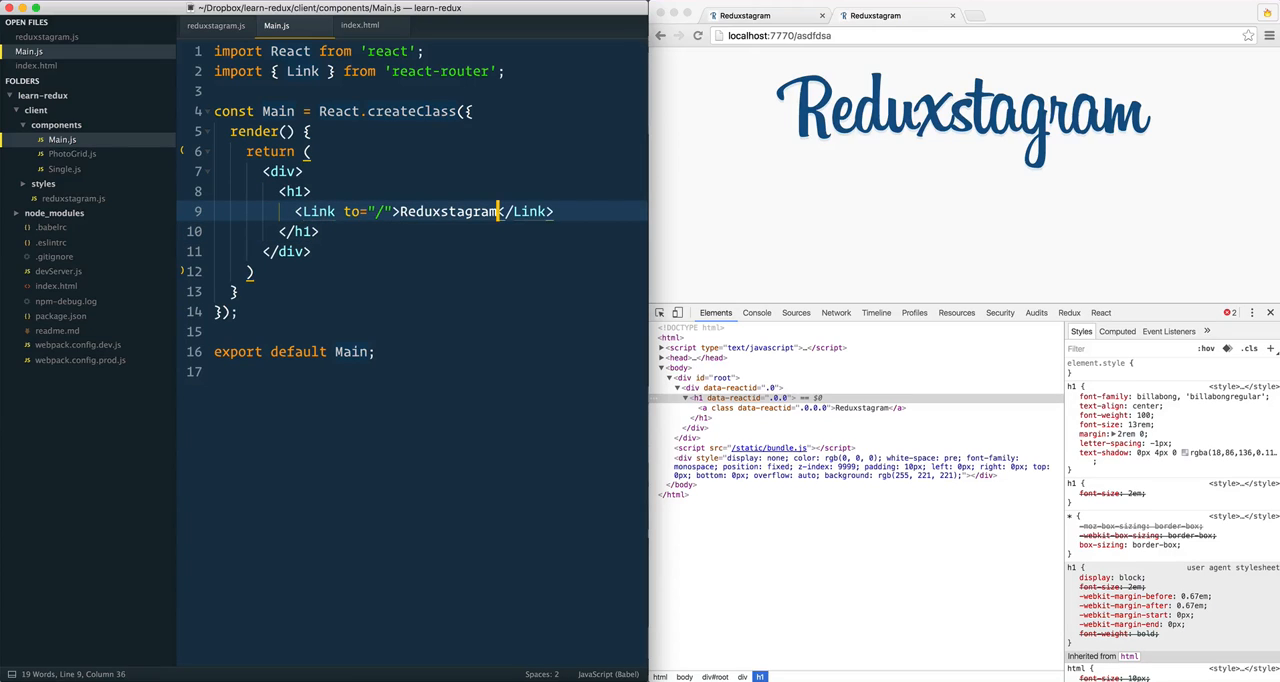
text(Wes)
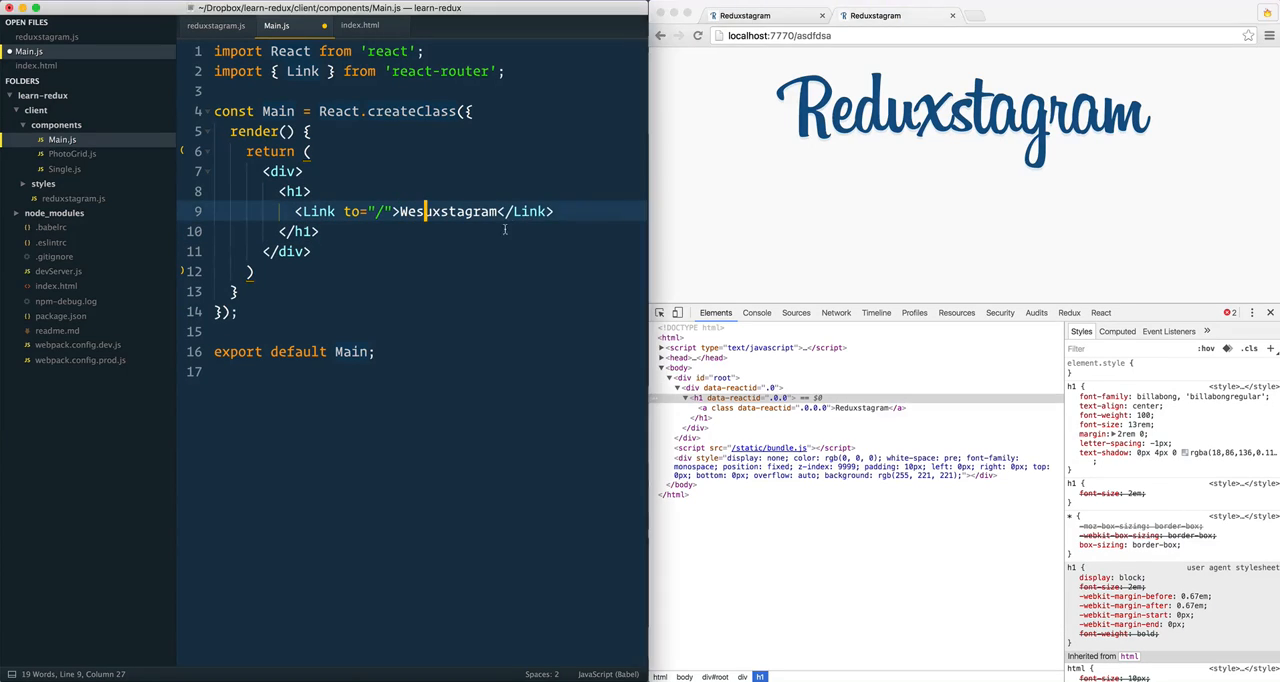
key(cmd+s)
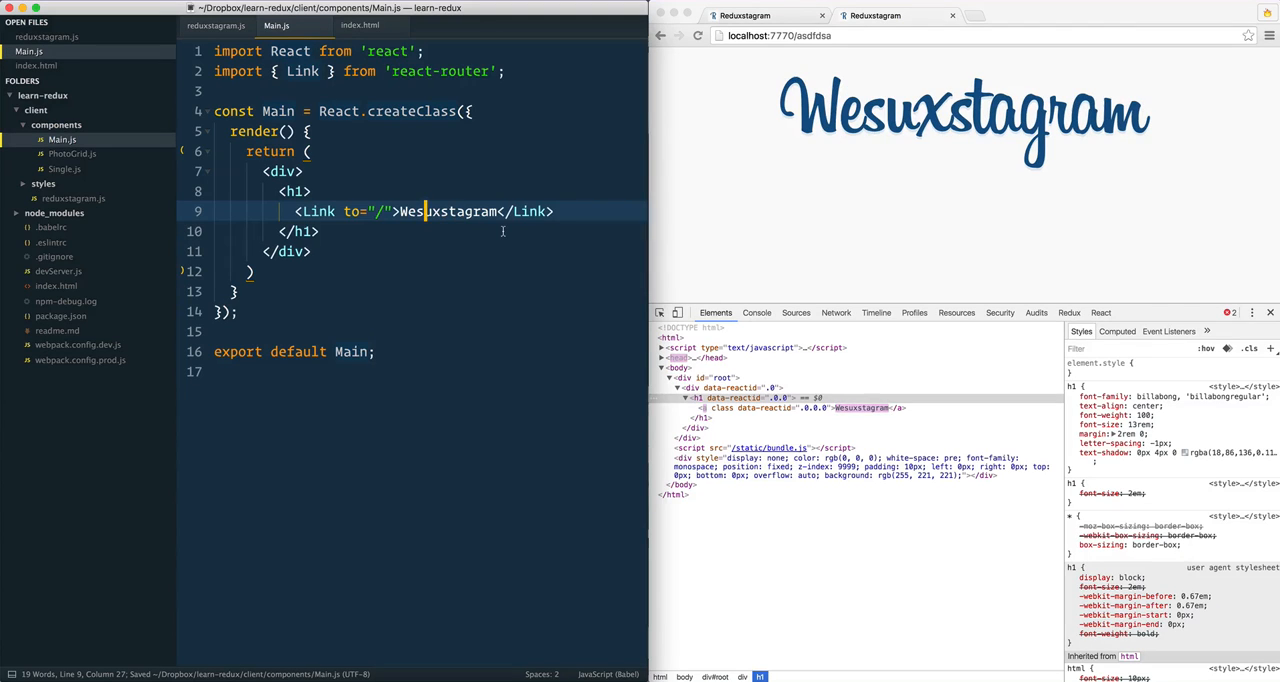
text(Red)
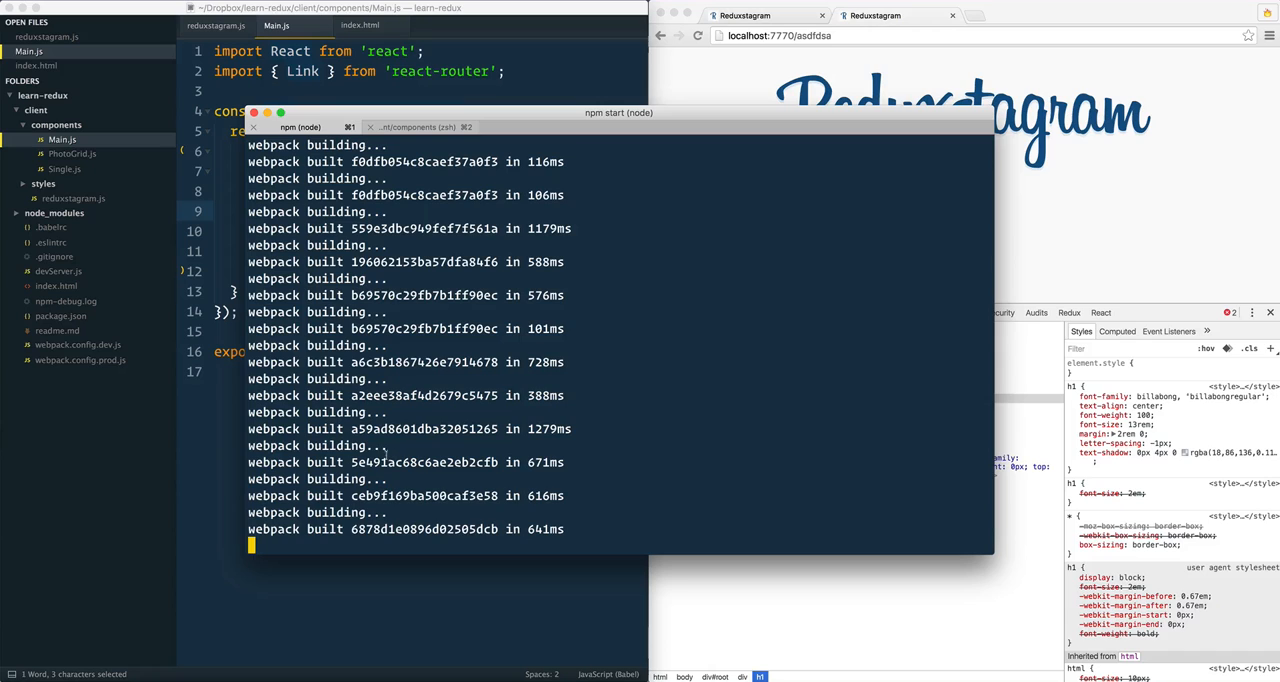
mouse_move(876, 256)
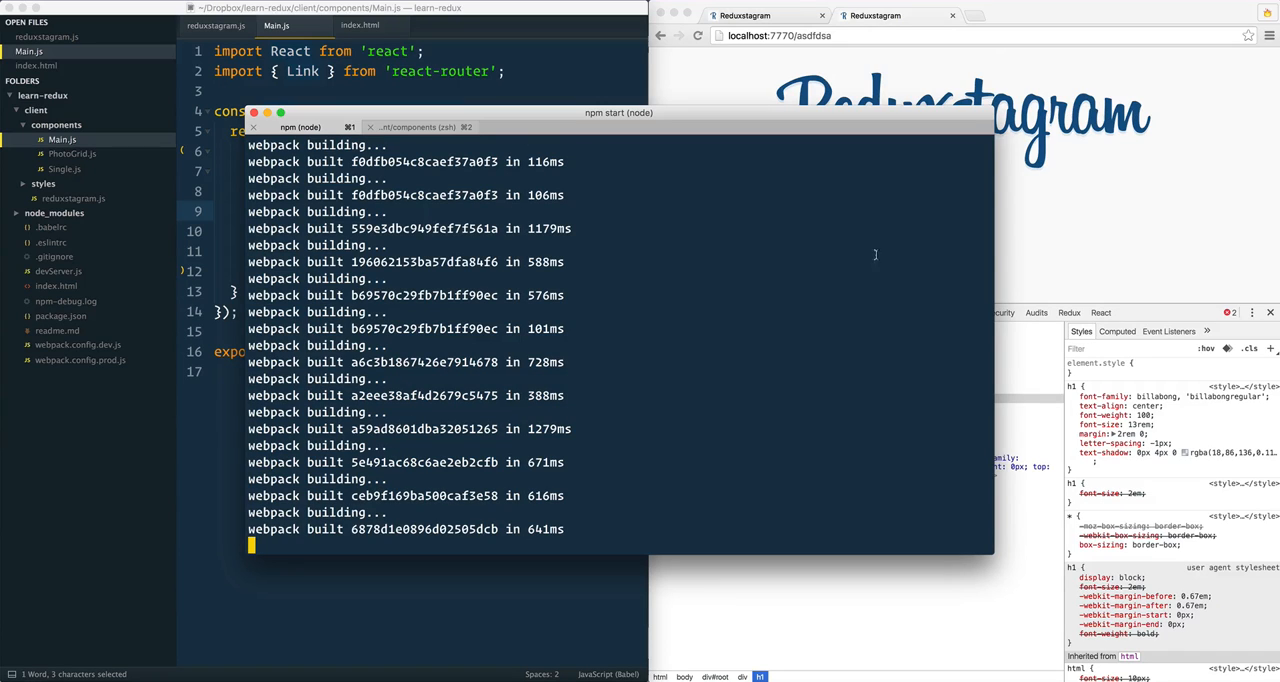